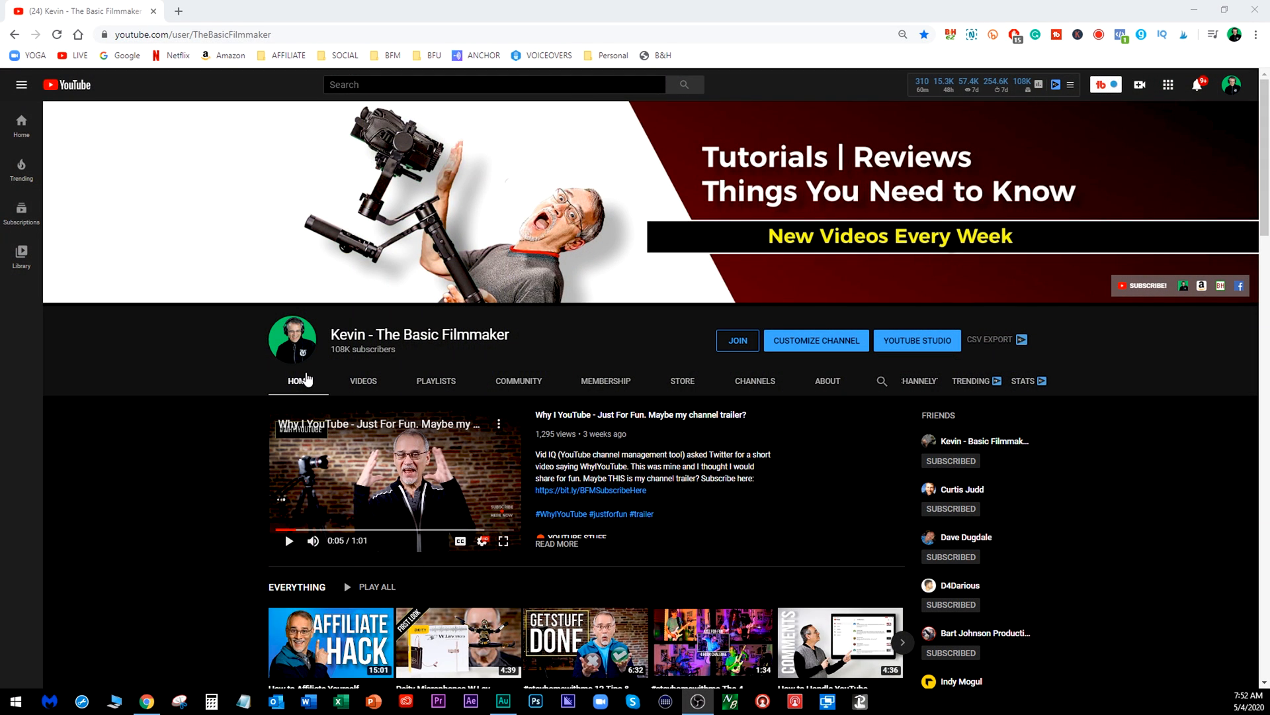
mouse_move(1139, 84)
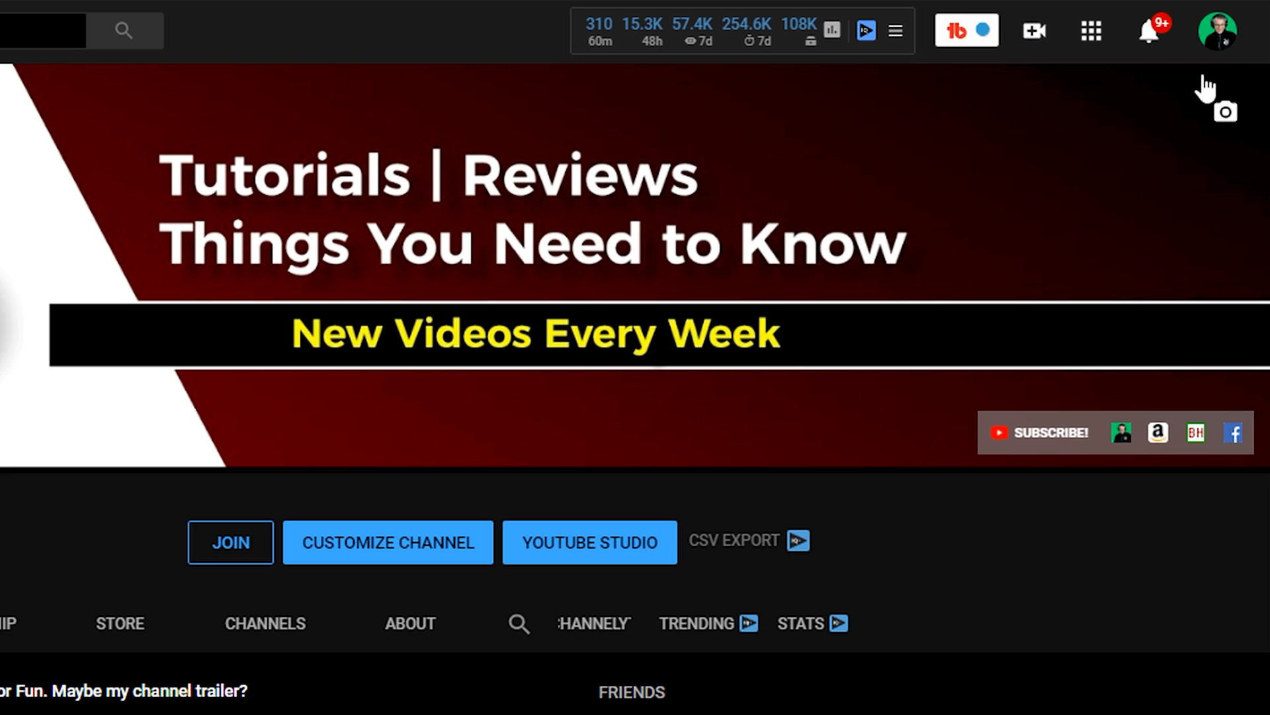
mouse_move(1035, 30)
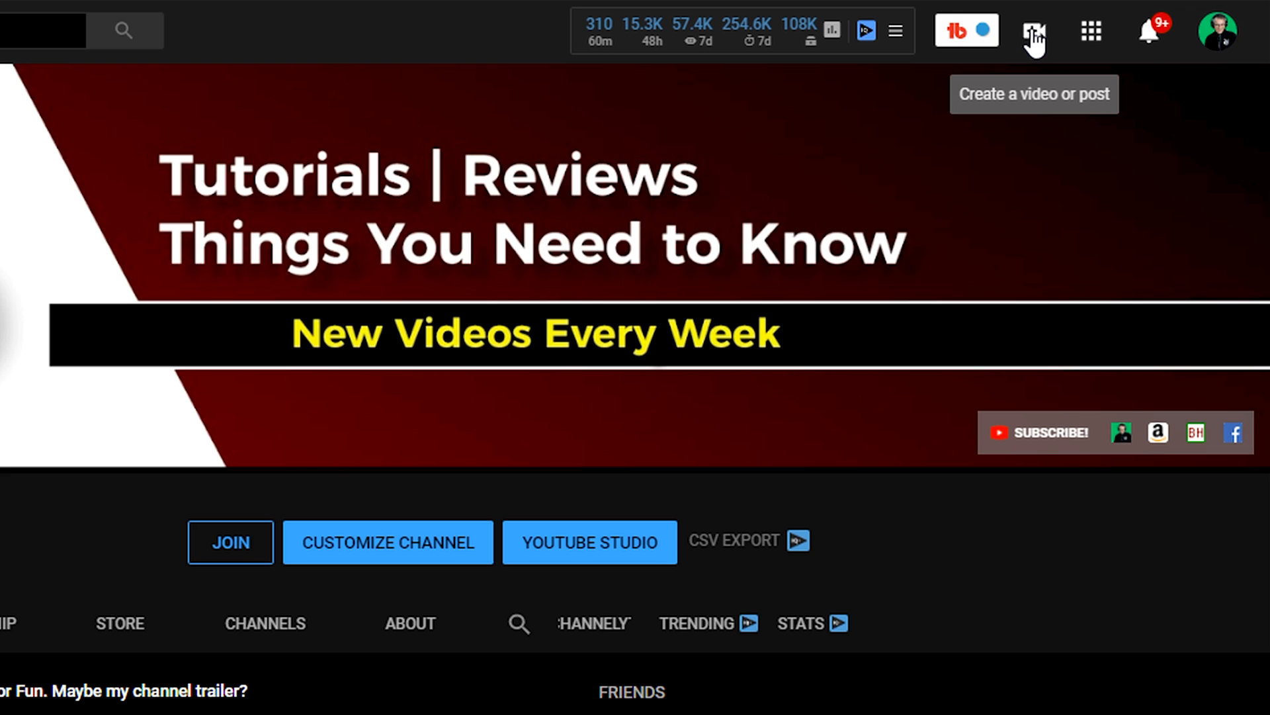
Start setting up a live stream from the Create menu's Go live option
left_click(1035, 31)
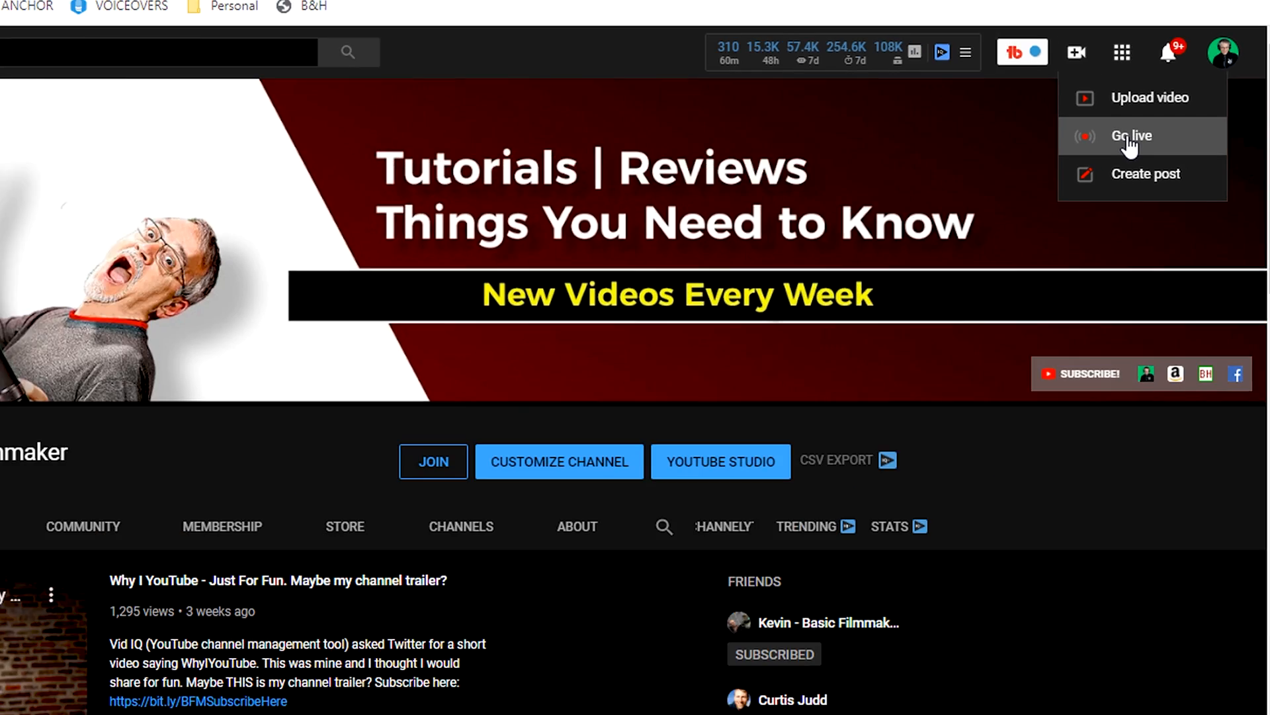
left_click(1130, 135)
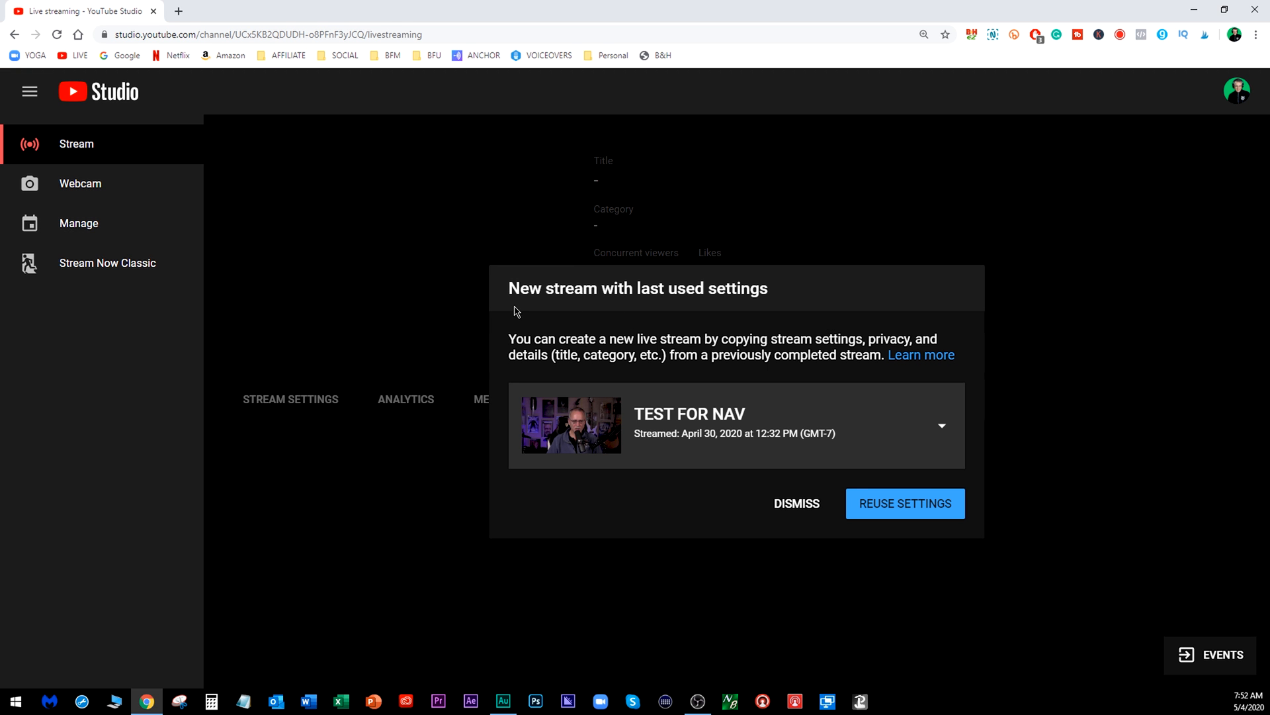
mouse_move(684, 356)
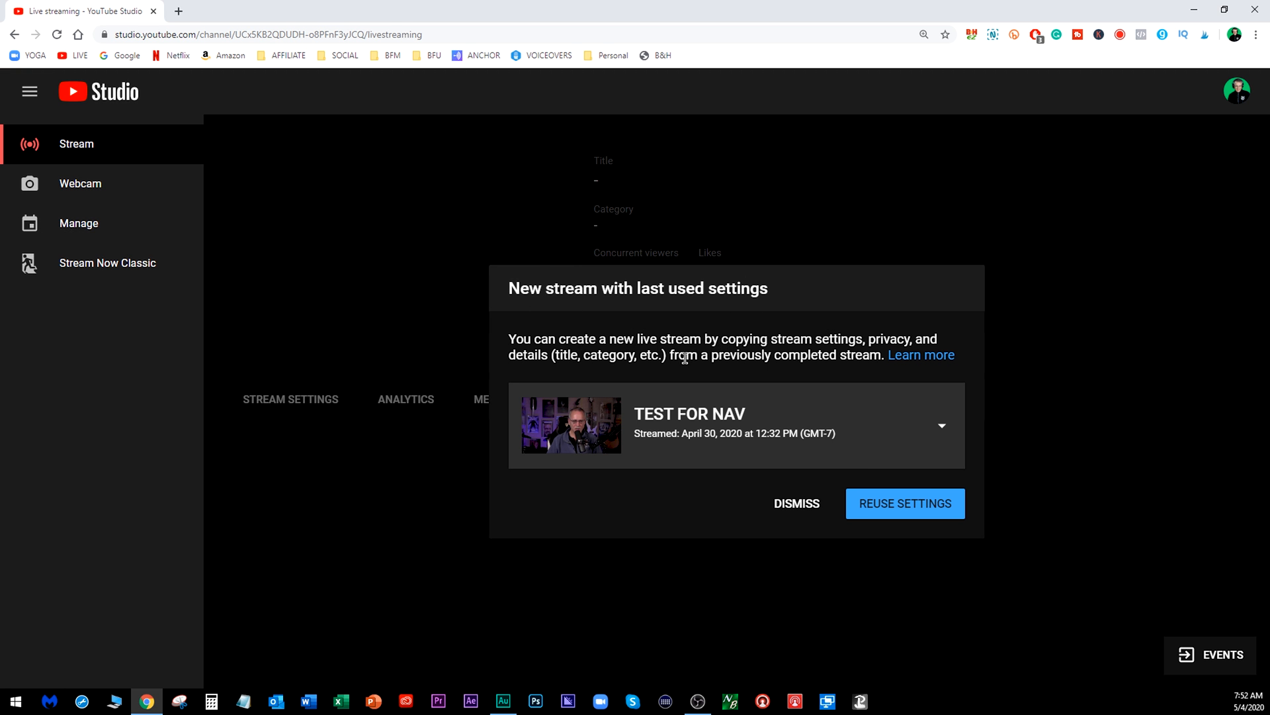
mouse_move(712, 487)
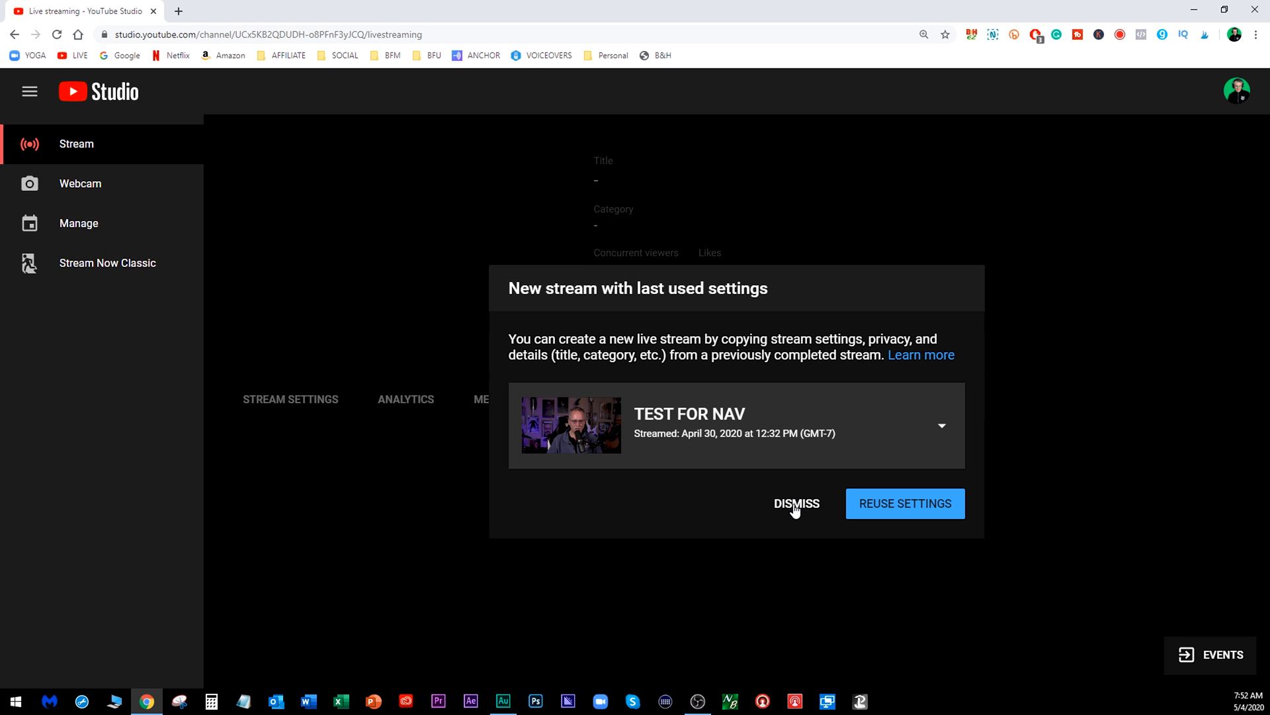
Start a fresh unlisted stream scheduled for later, with a May 31 start date
left_click(795, 503)
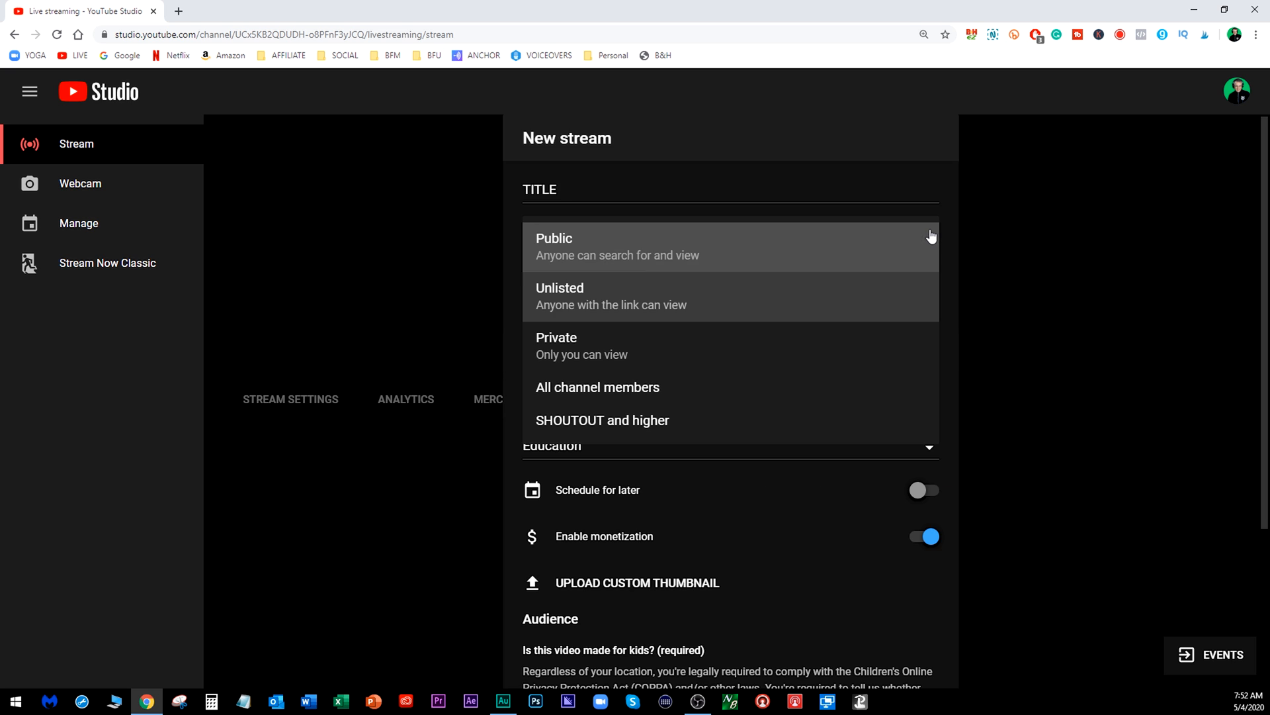
left_click(560, 295)
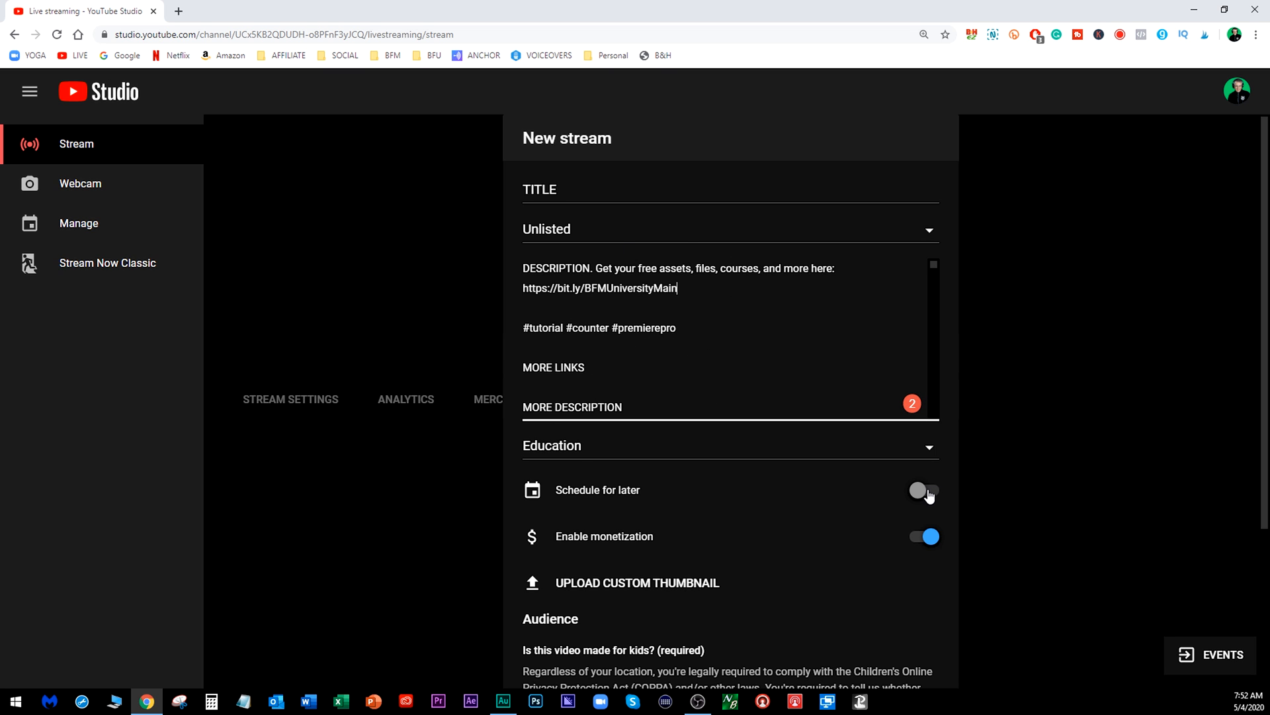
left_click(922, 490)
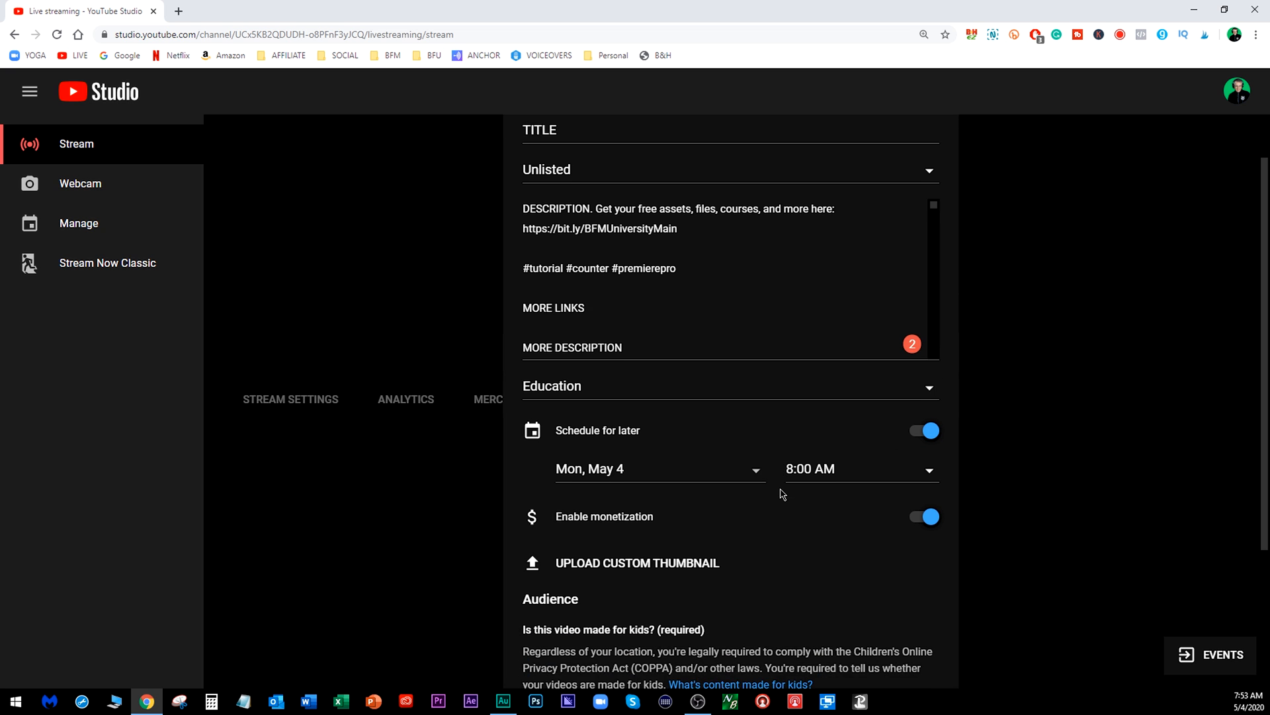
scroll("down", 3)
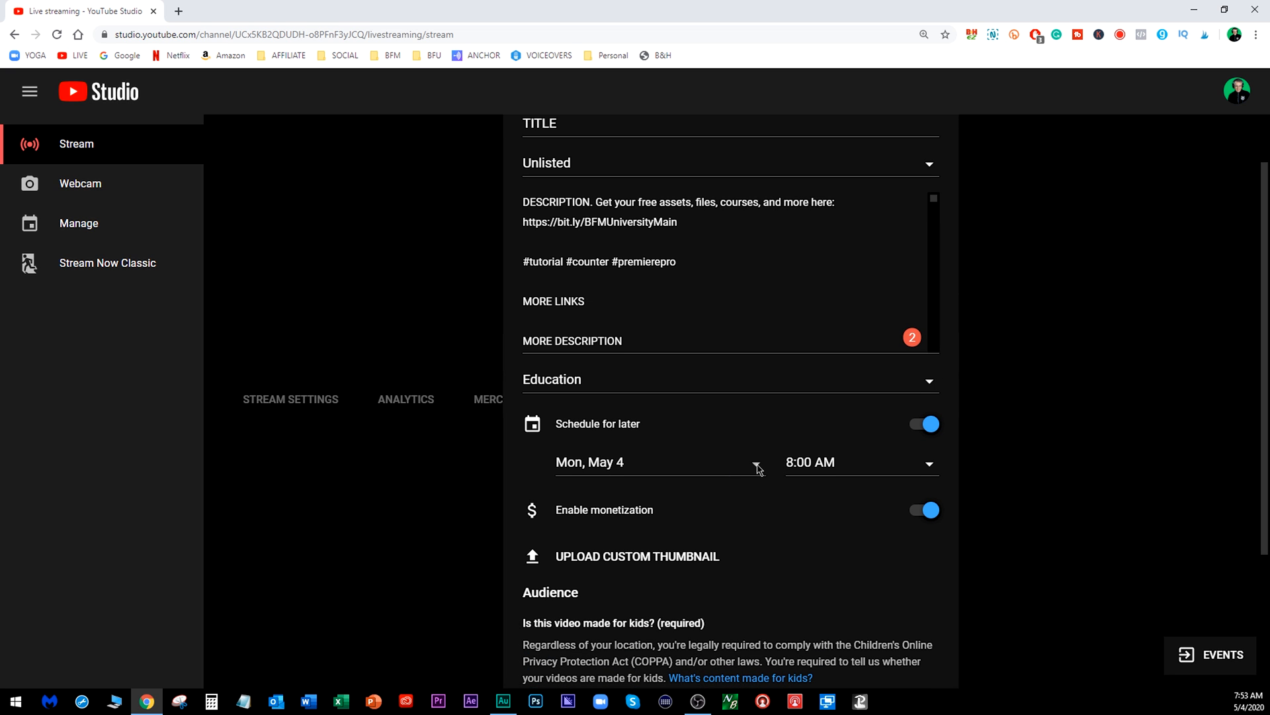
left_click(656, 462)
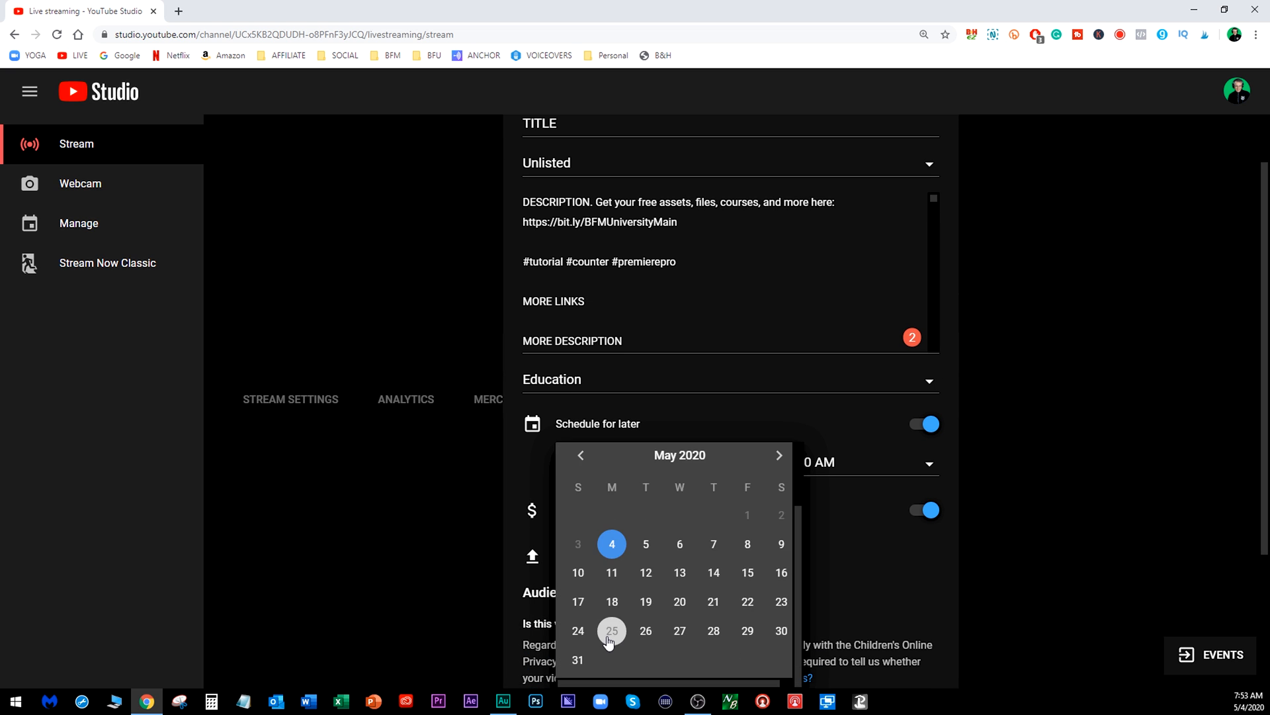
mouse_move(578, 659)
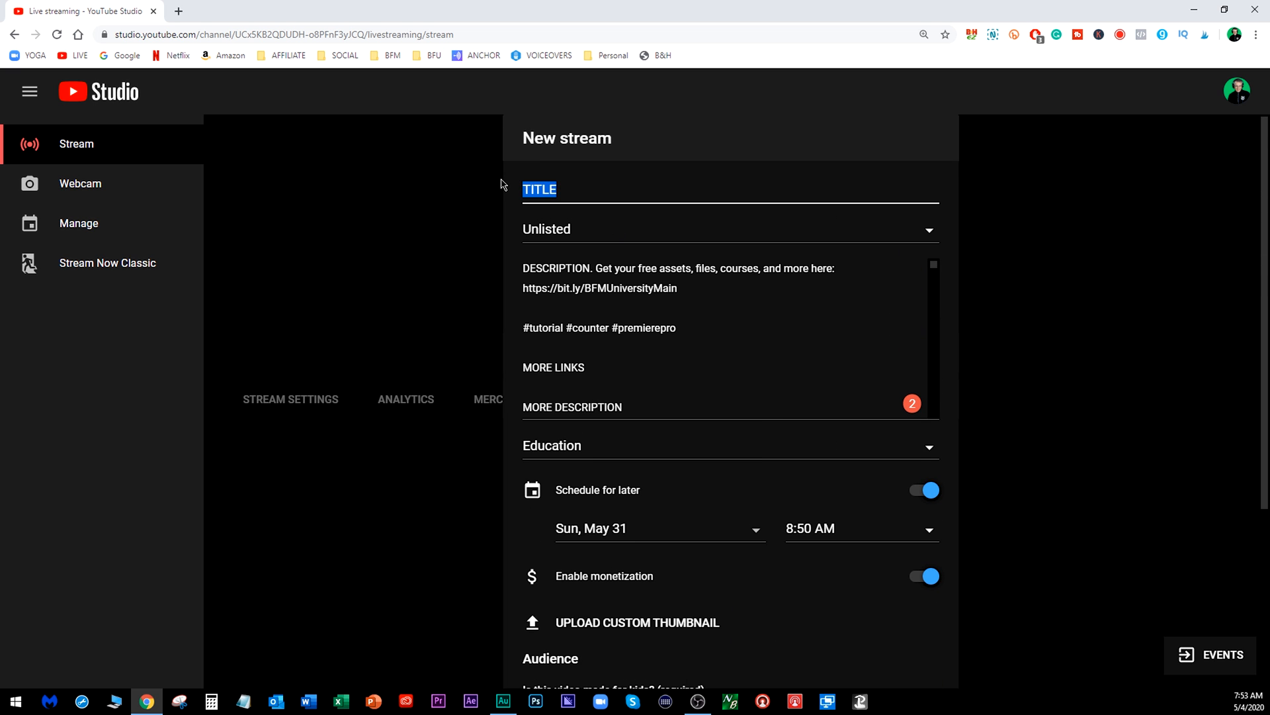
Title the scheduled stream TEST and review the rest of the form
type("TEST")
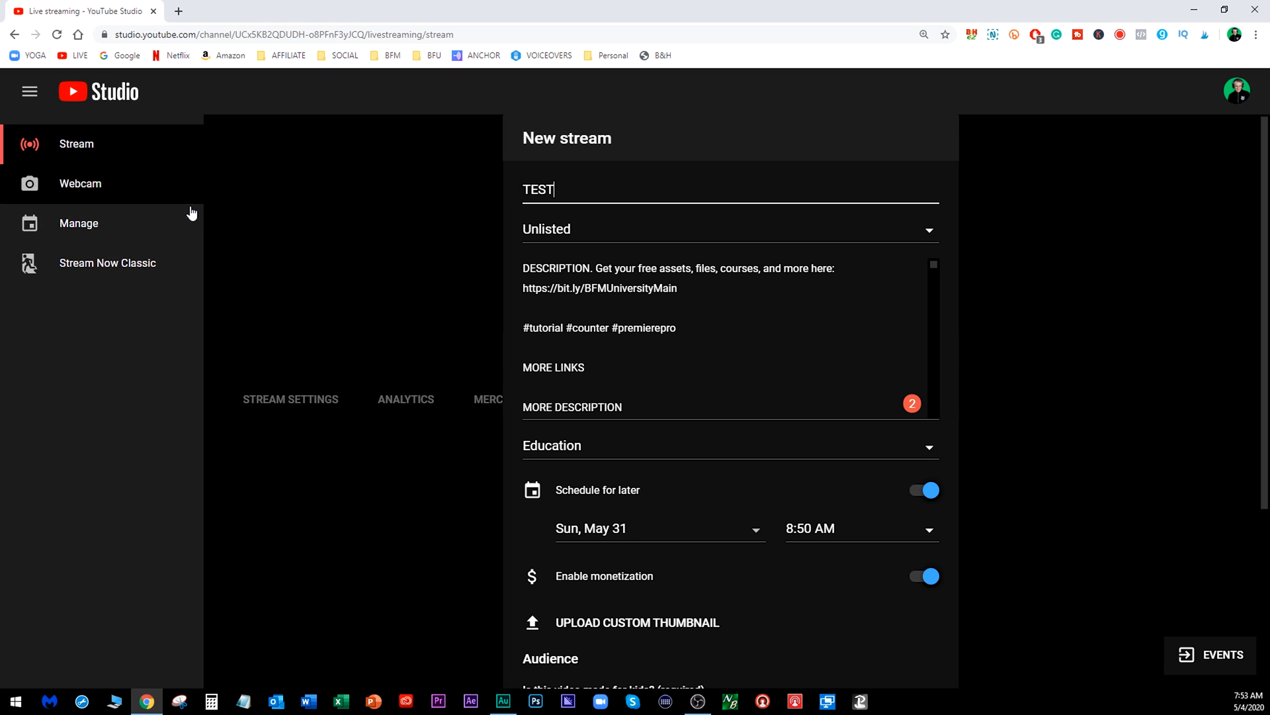
mouse_move(554, 235)
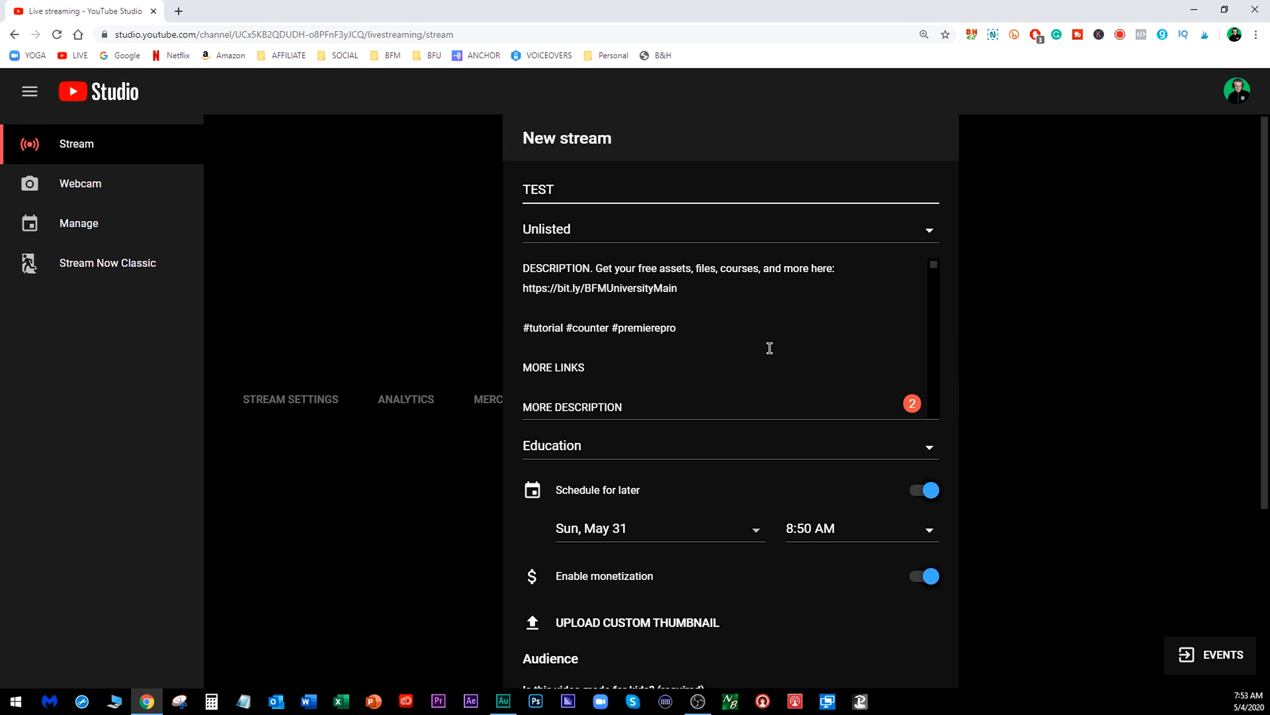
scroll("down", 3)
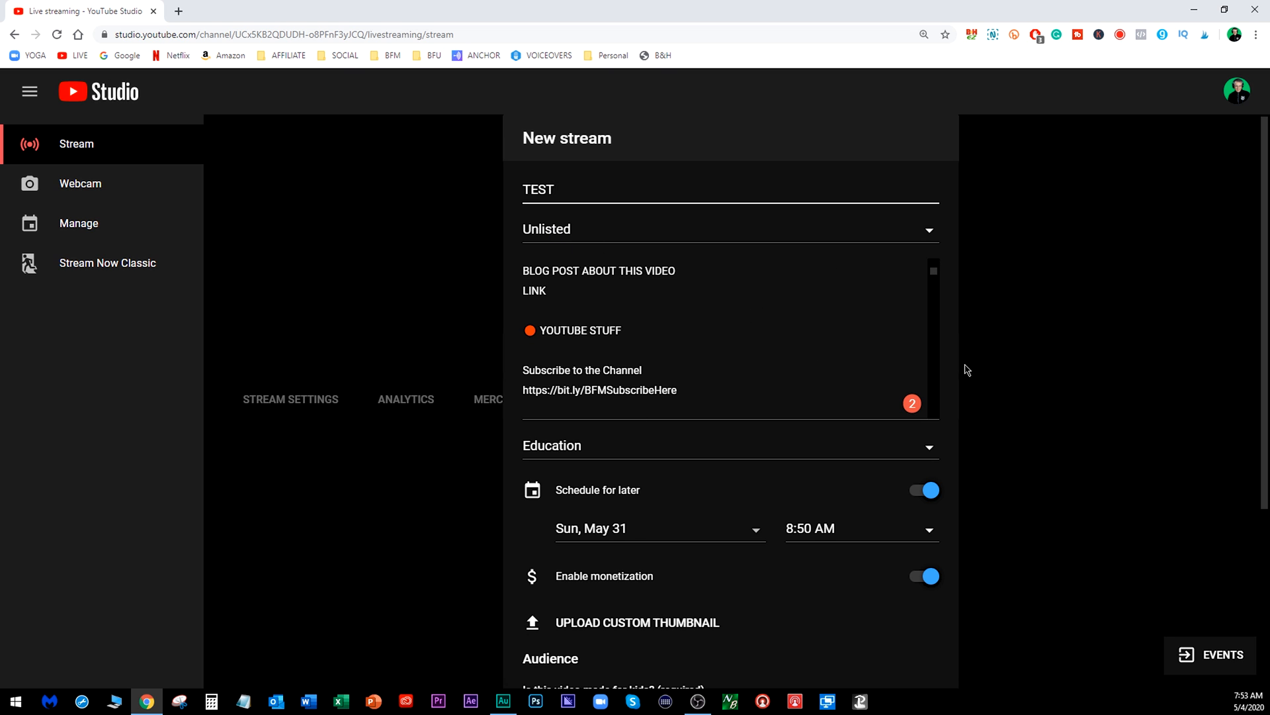
scroll("down", 3)
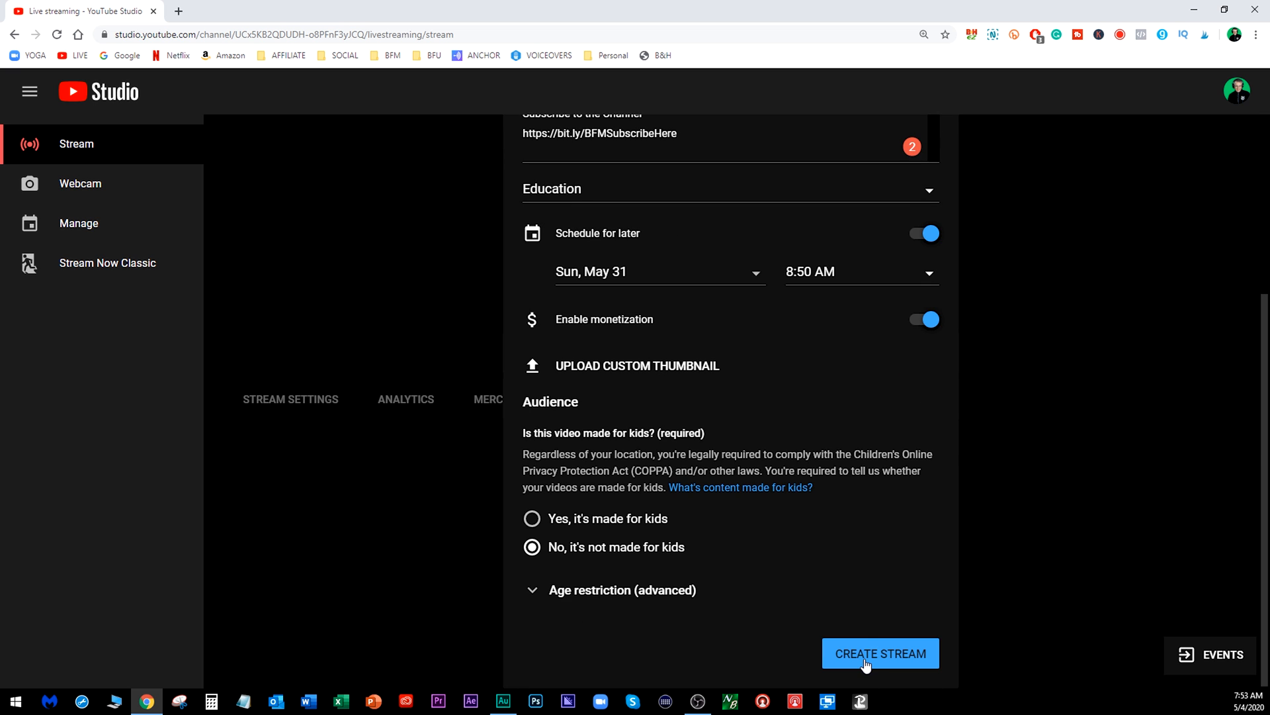
Create the scheduled TEST stream so its live dashboard appears
left_click(880, 653)
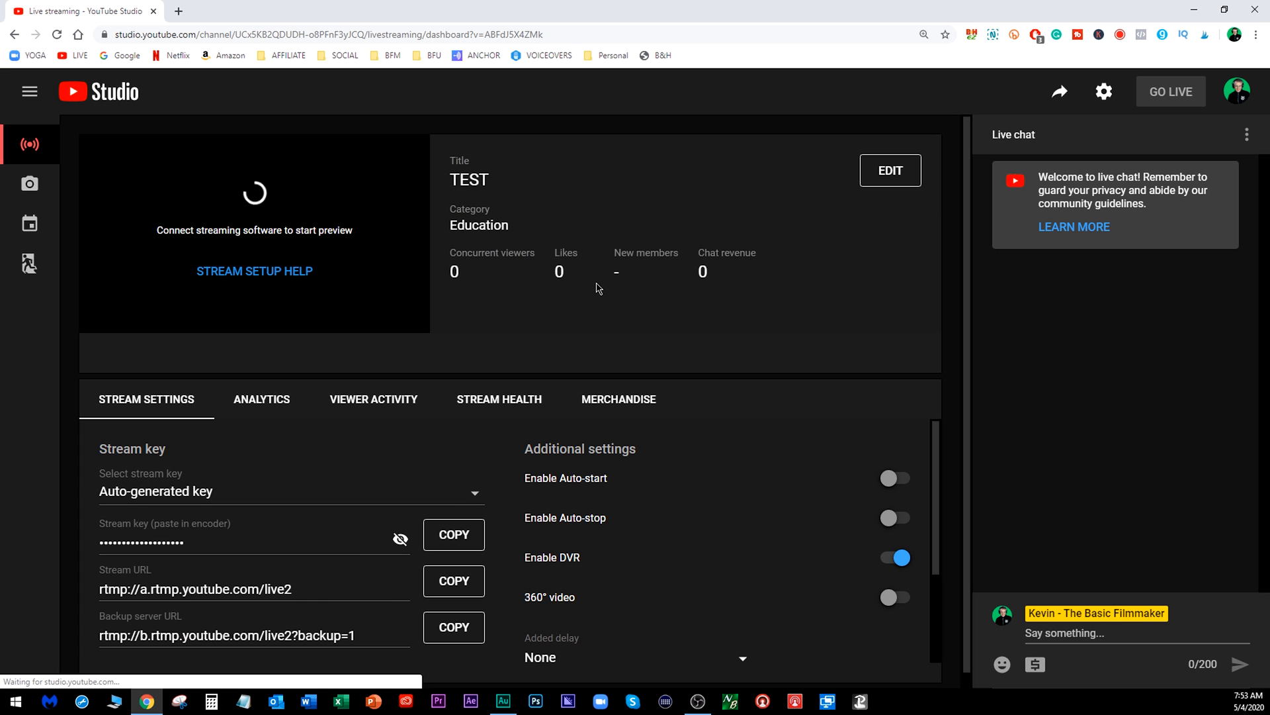
mouse_move(271, 210)
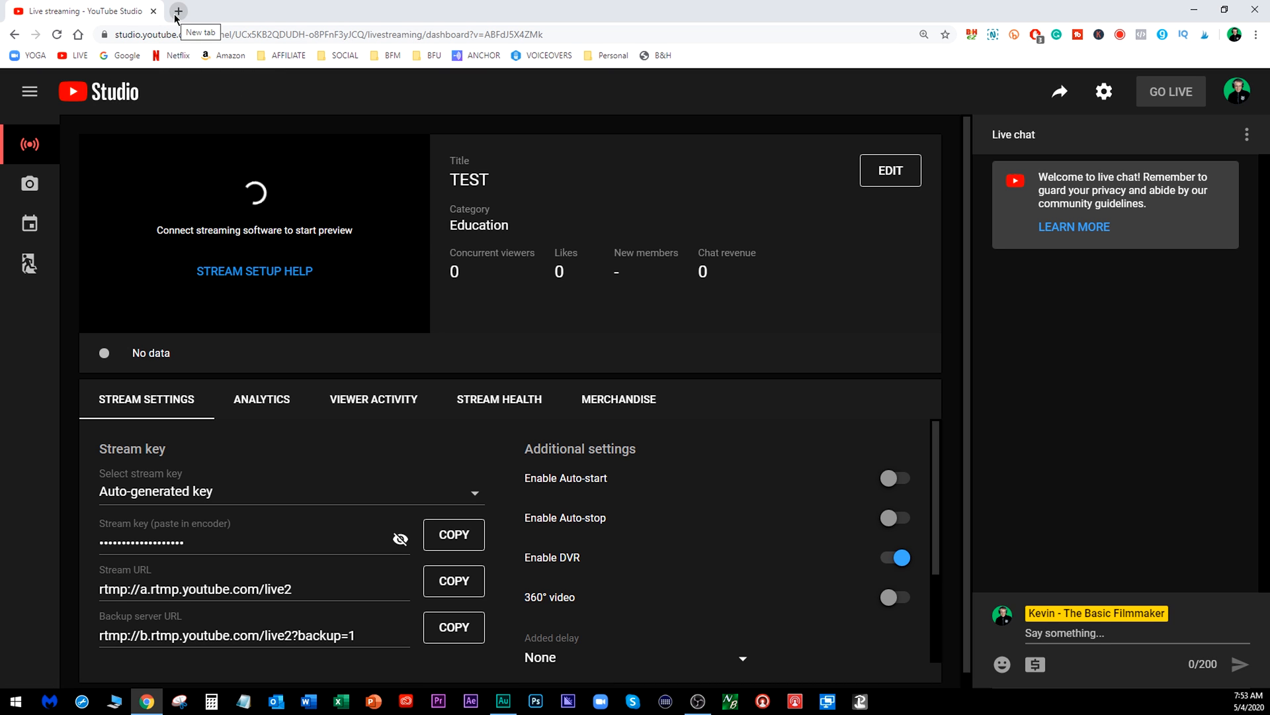
Reach the channel's YouTube Studio videos list in a new tab via the BFM bookmarks
left_click(178, 12)
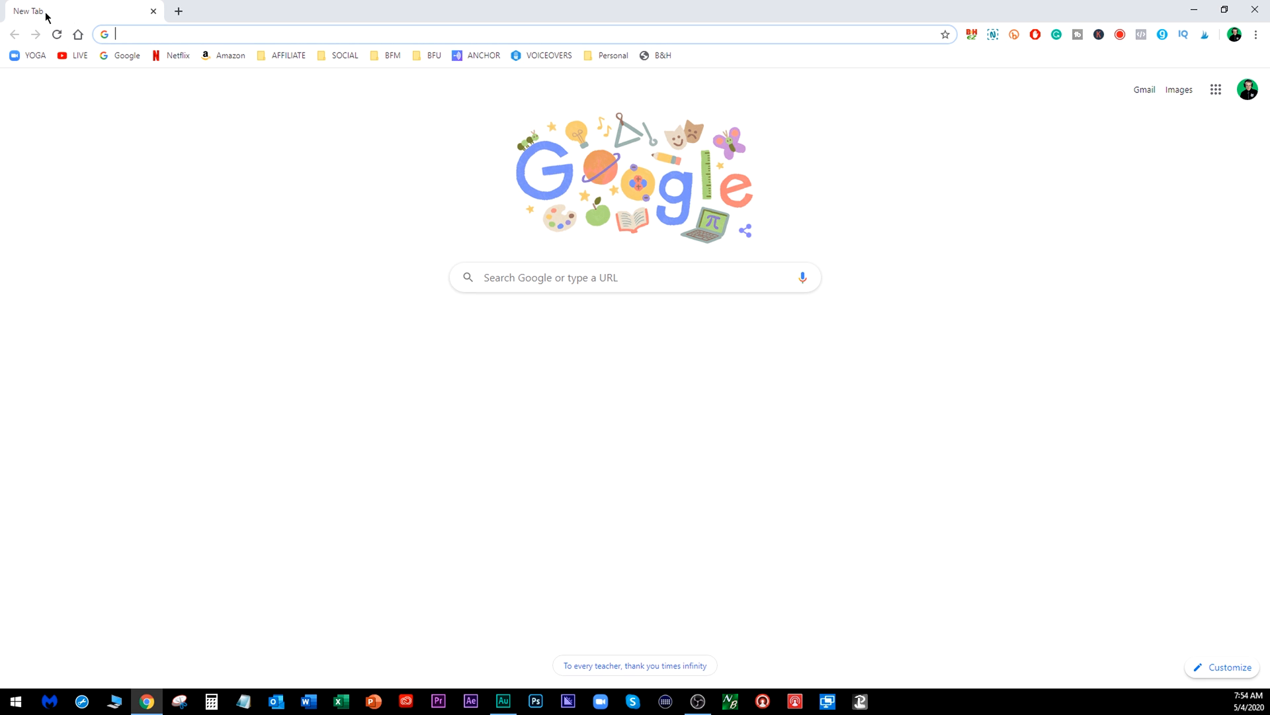
mouse_move(95, 66)
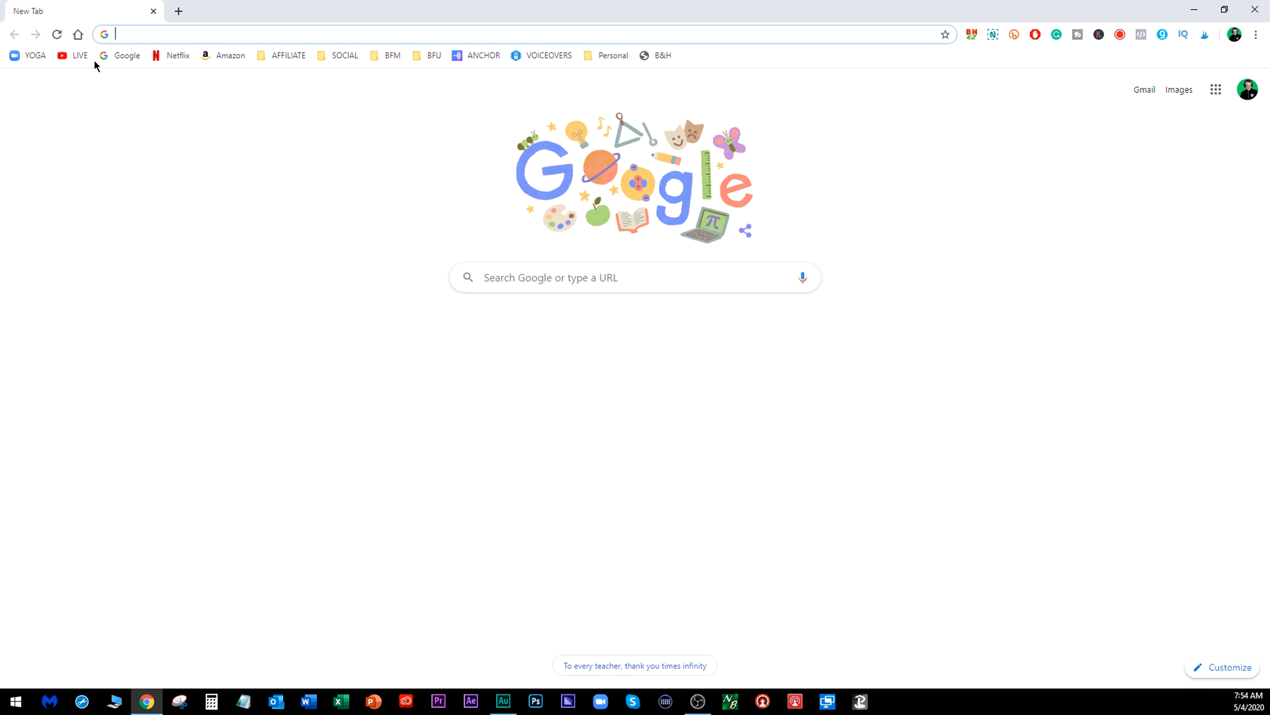
left_click(392, 56)
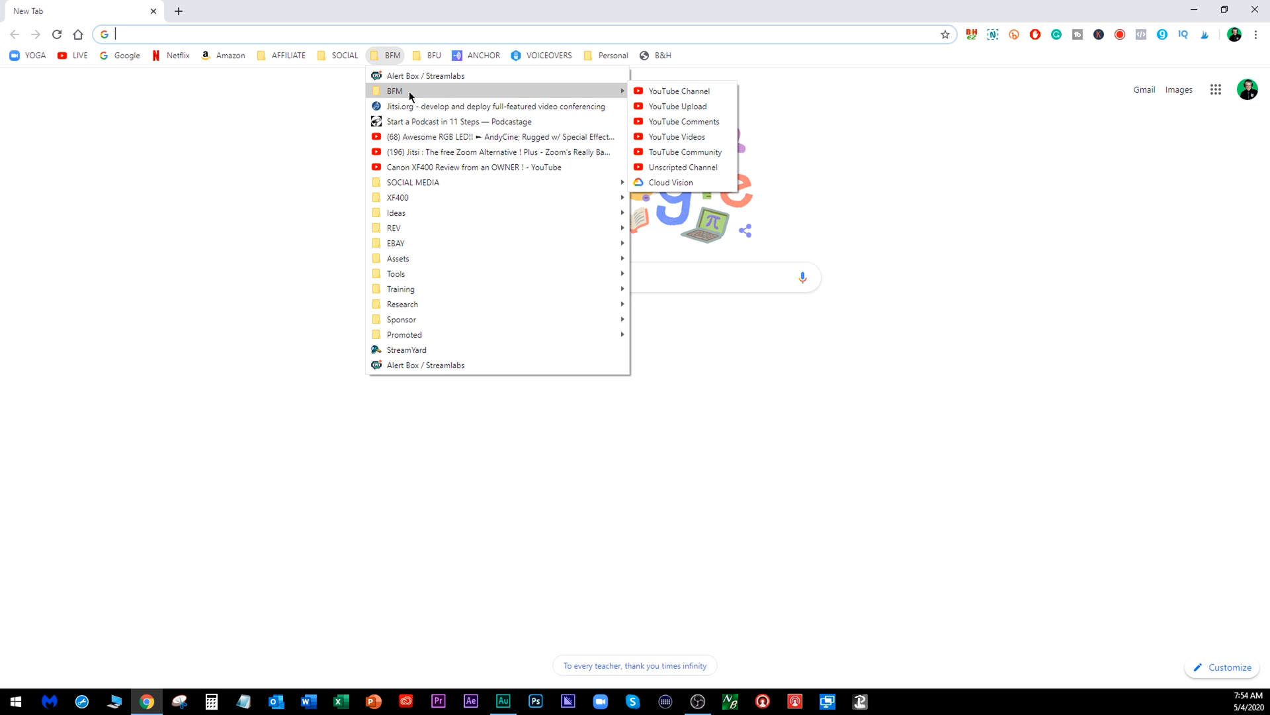
mouse_move(684, 121)
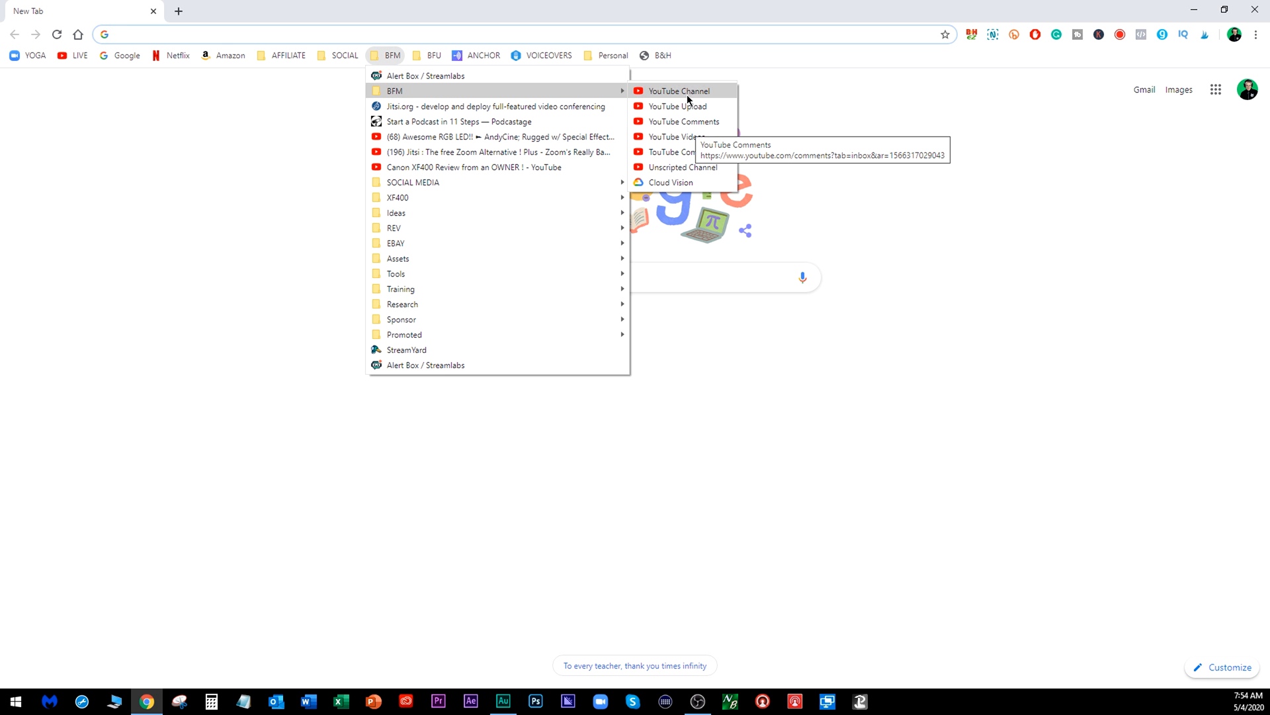
left_click(678, 106)
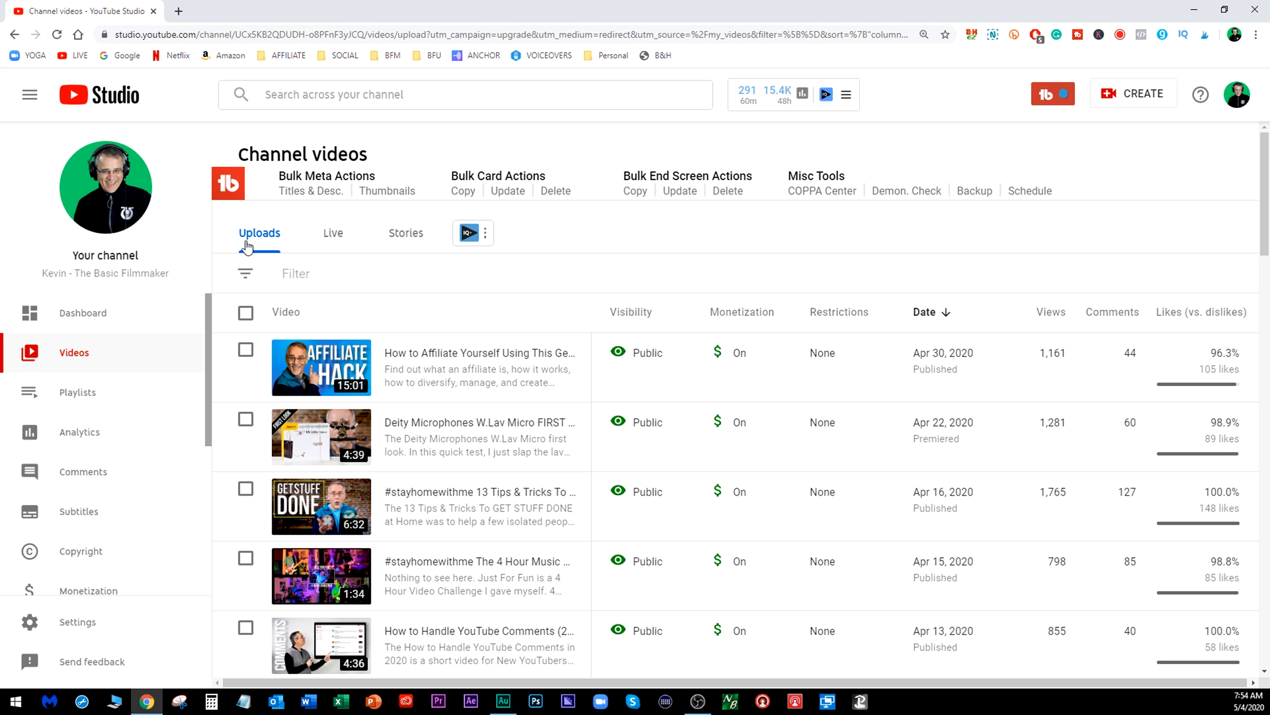
mouse_move(350, 240)
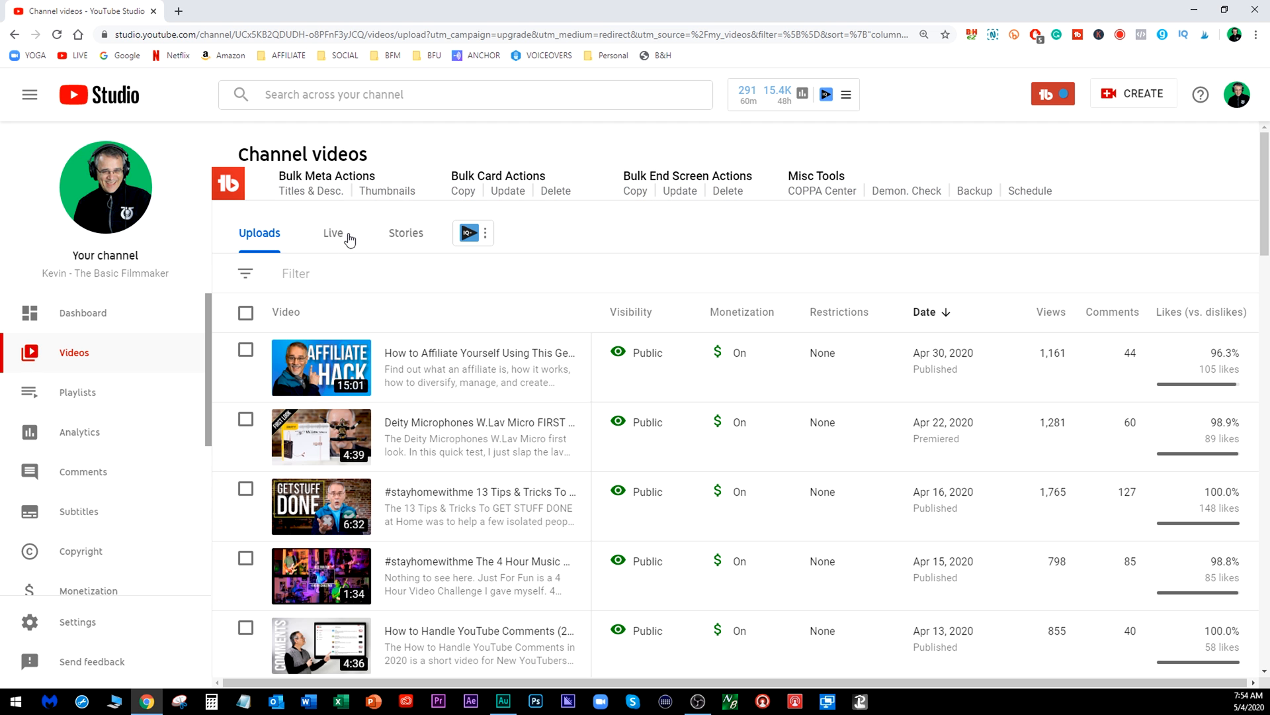
Show the channel's live streams list to reach the upcoming TEST stream
left_click(332, 233)
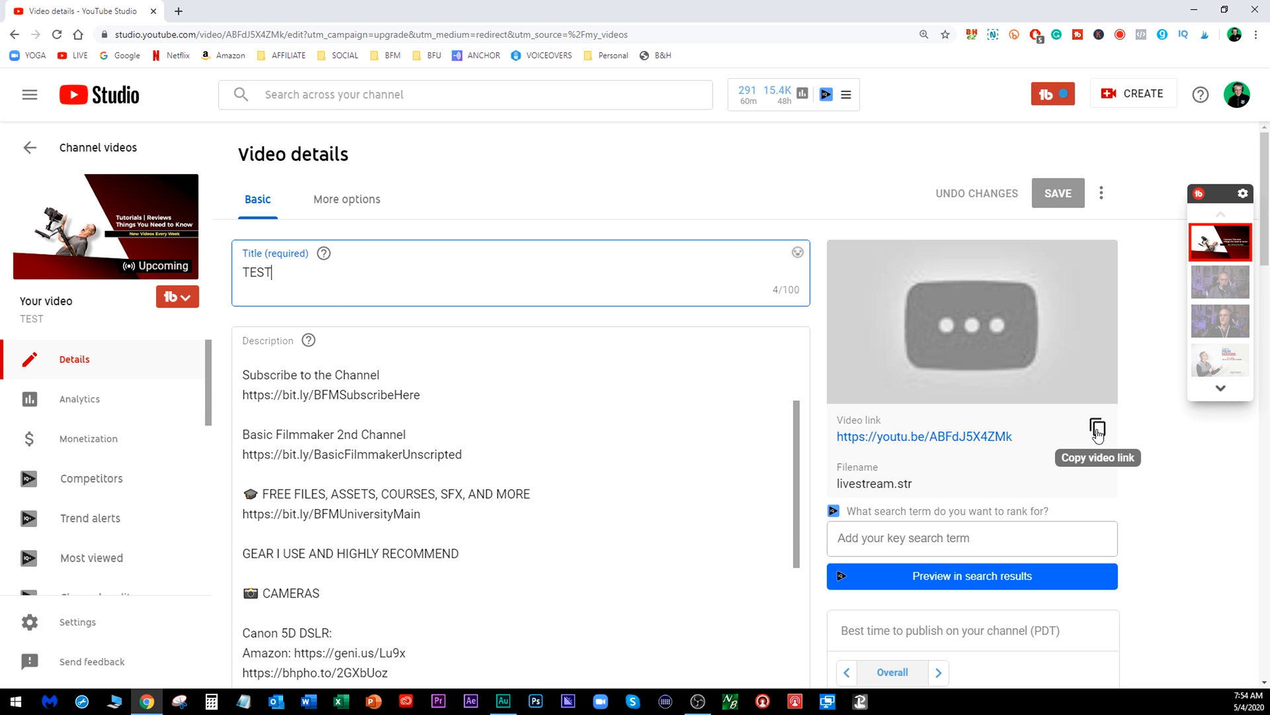
mouse_move(1050, 430)
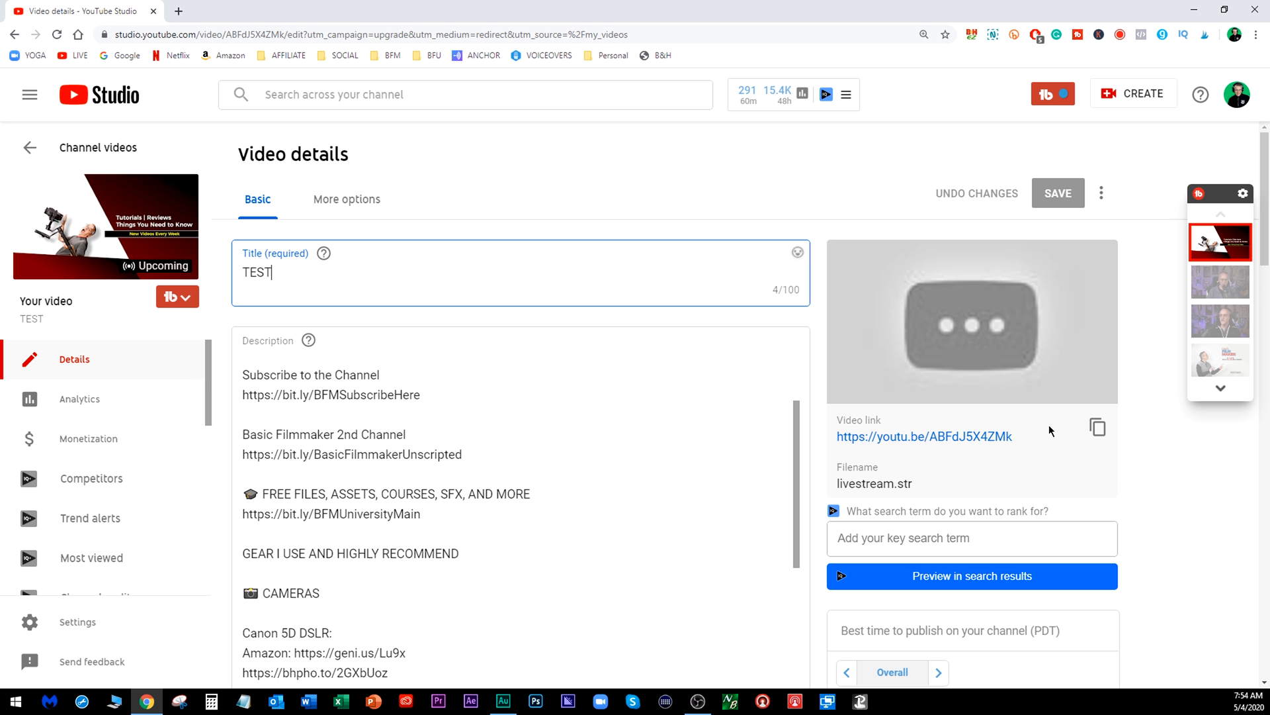
mouse_move(1098, 428)
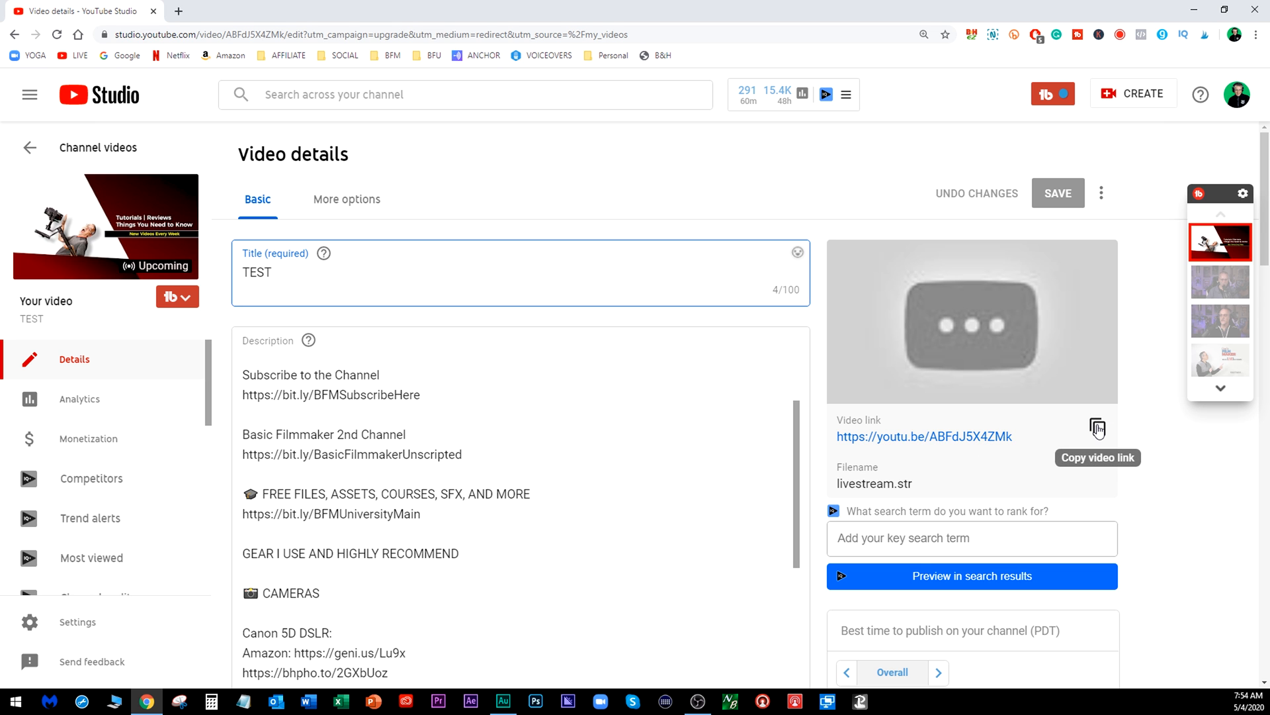
mouse_move(929, 442)
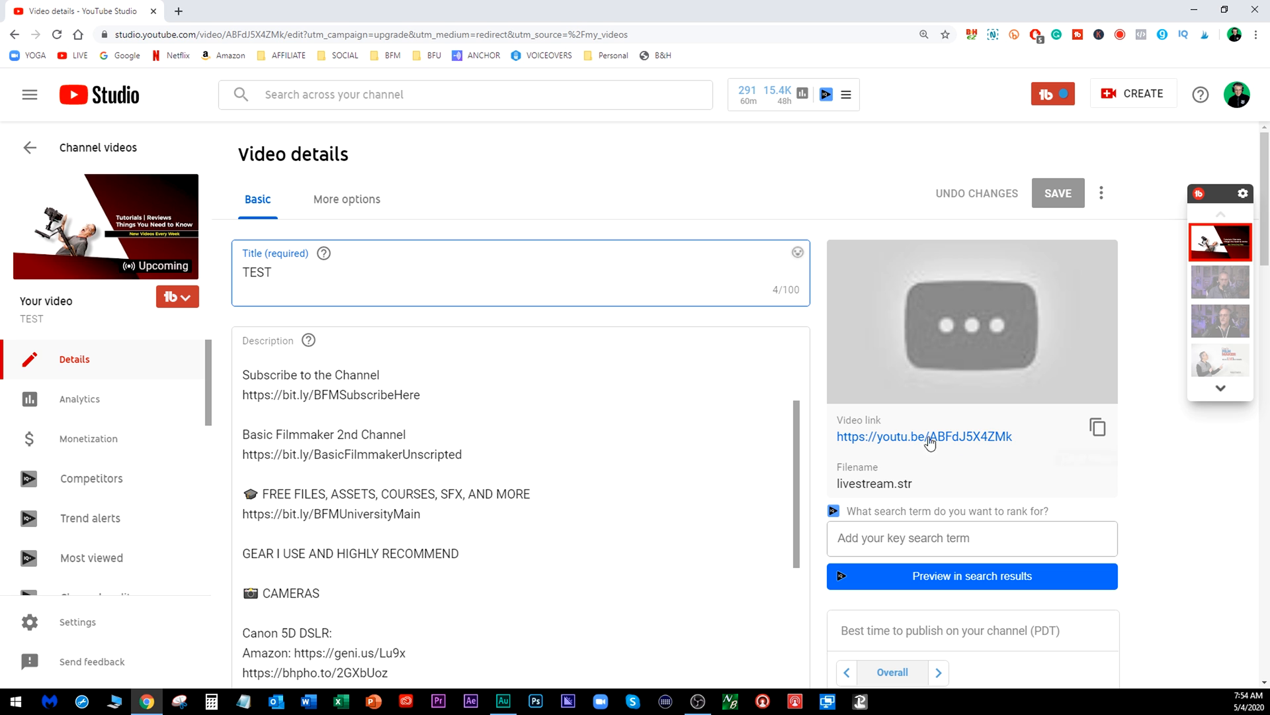
mouse_move(983, 434)
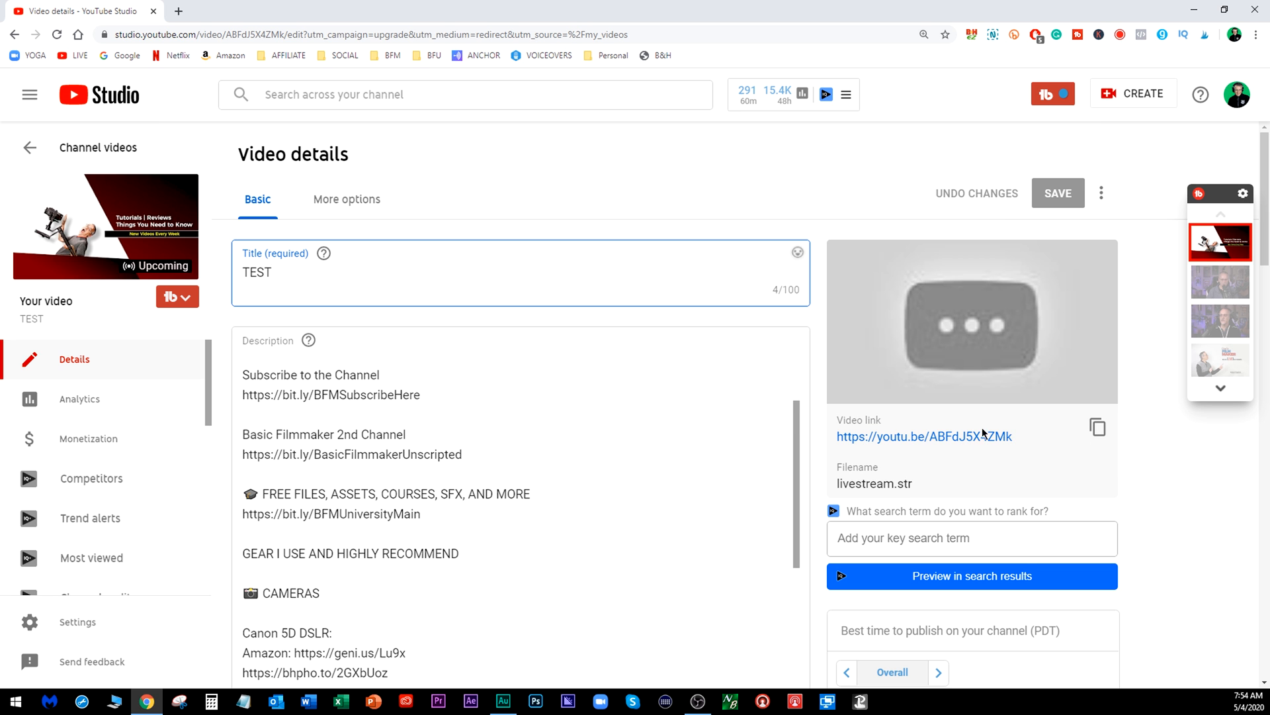
scroll("down", 3)
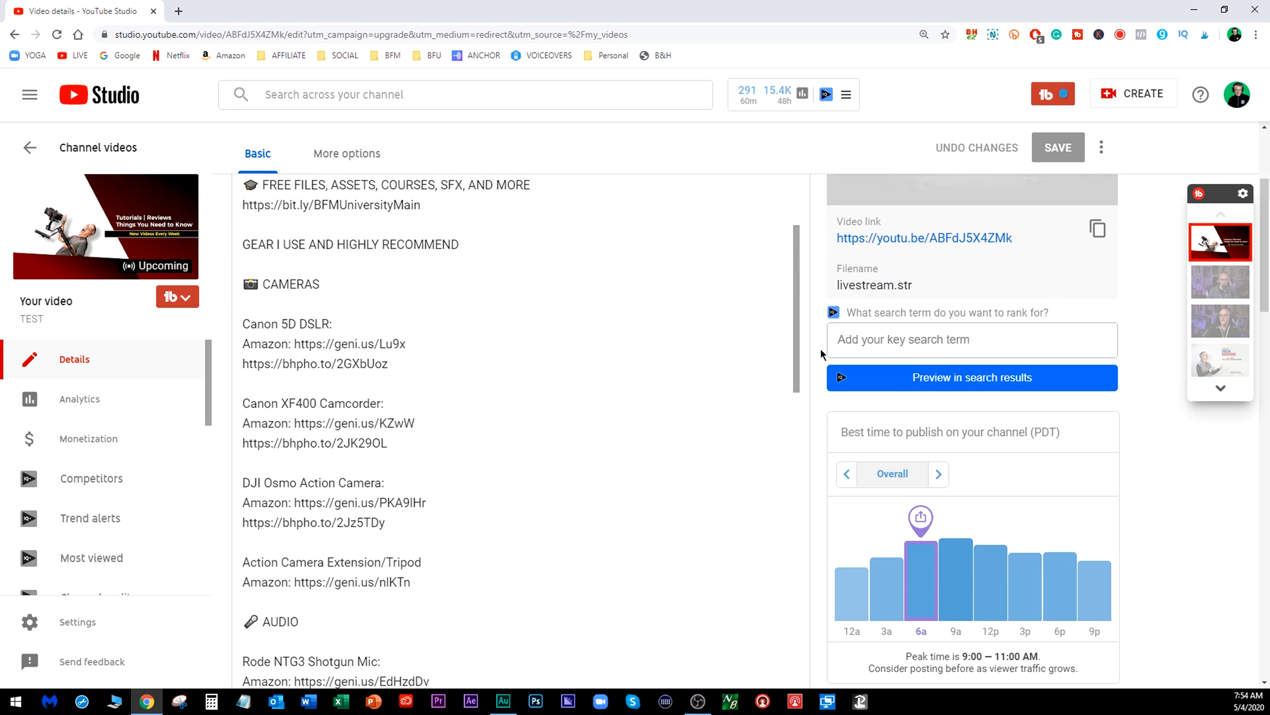
scroll("down", 3)
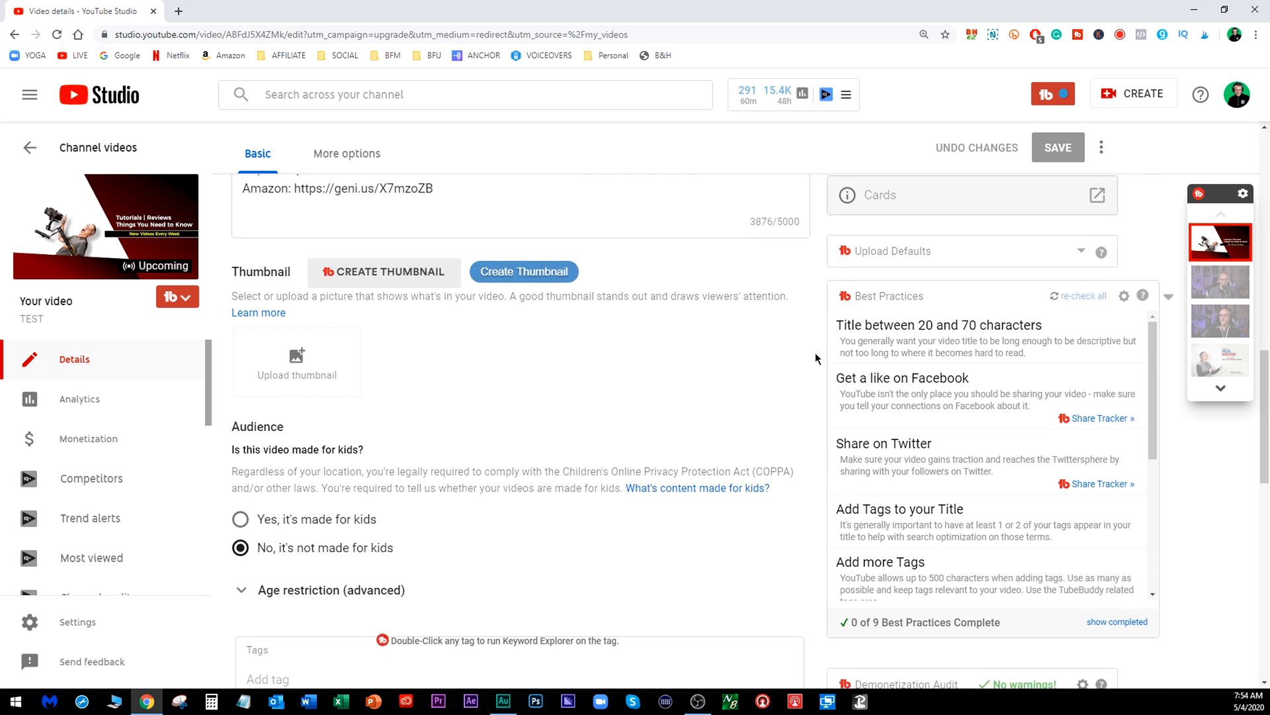
scroll("down", 3)
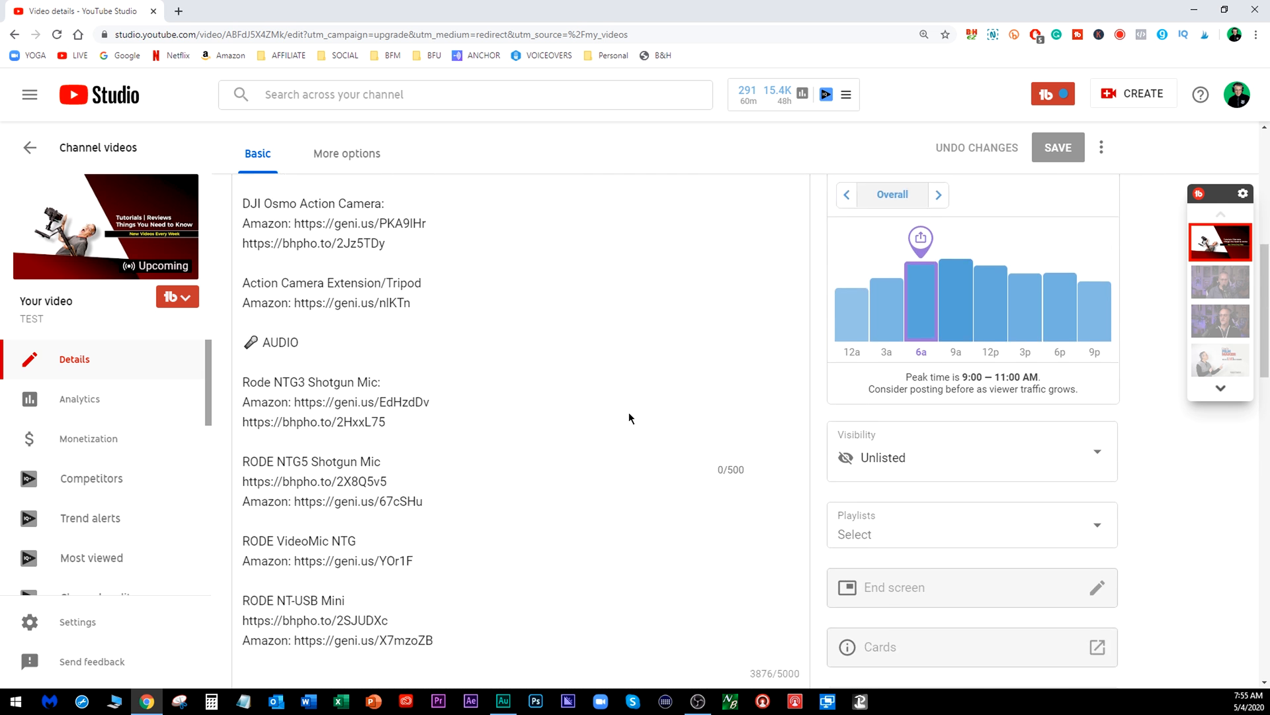
scroll("down", 3)
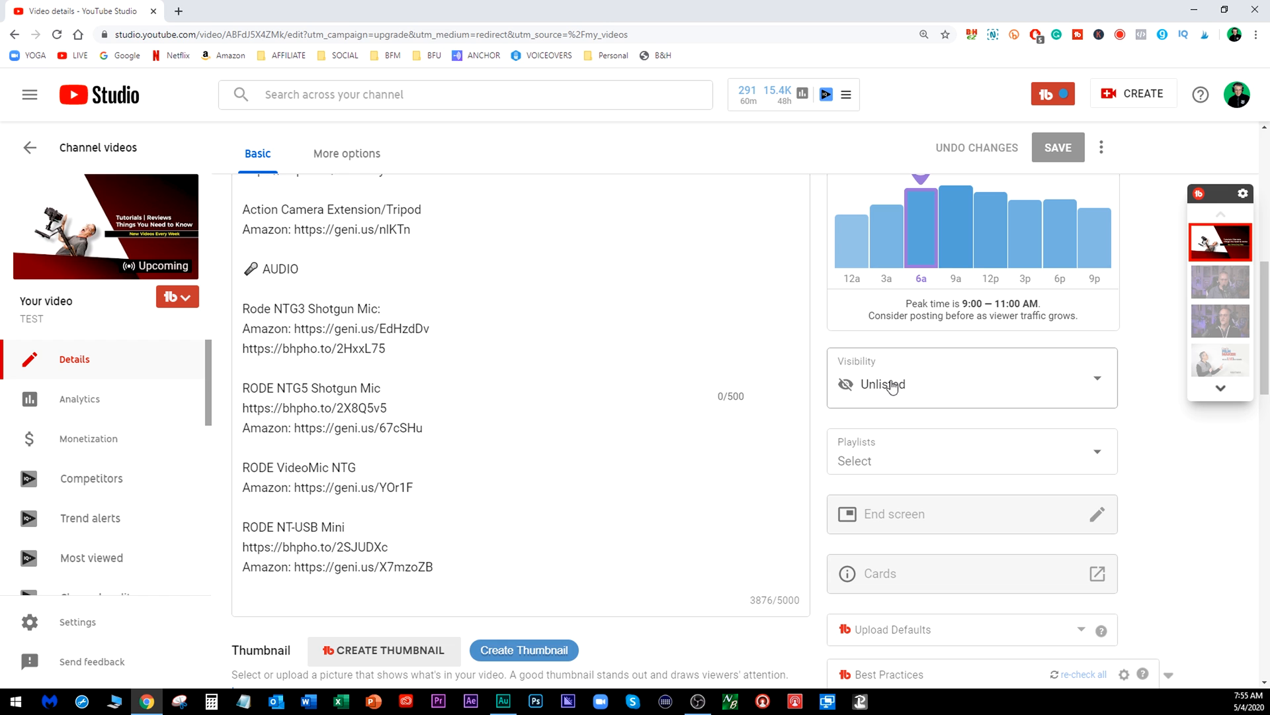
mouse_move(1092, 384)
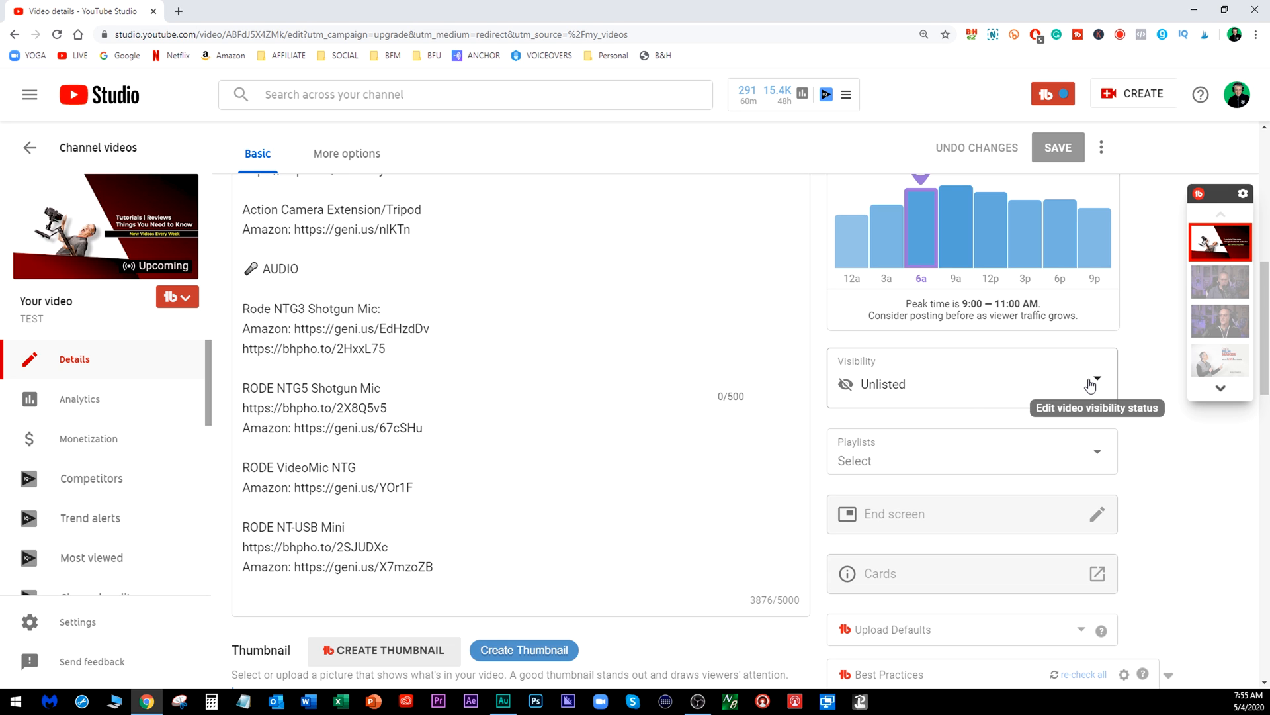
mouse_move(590, 308)
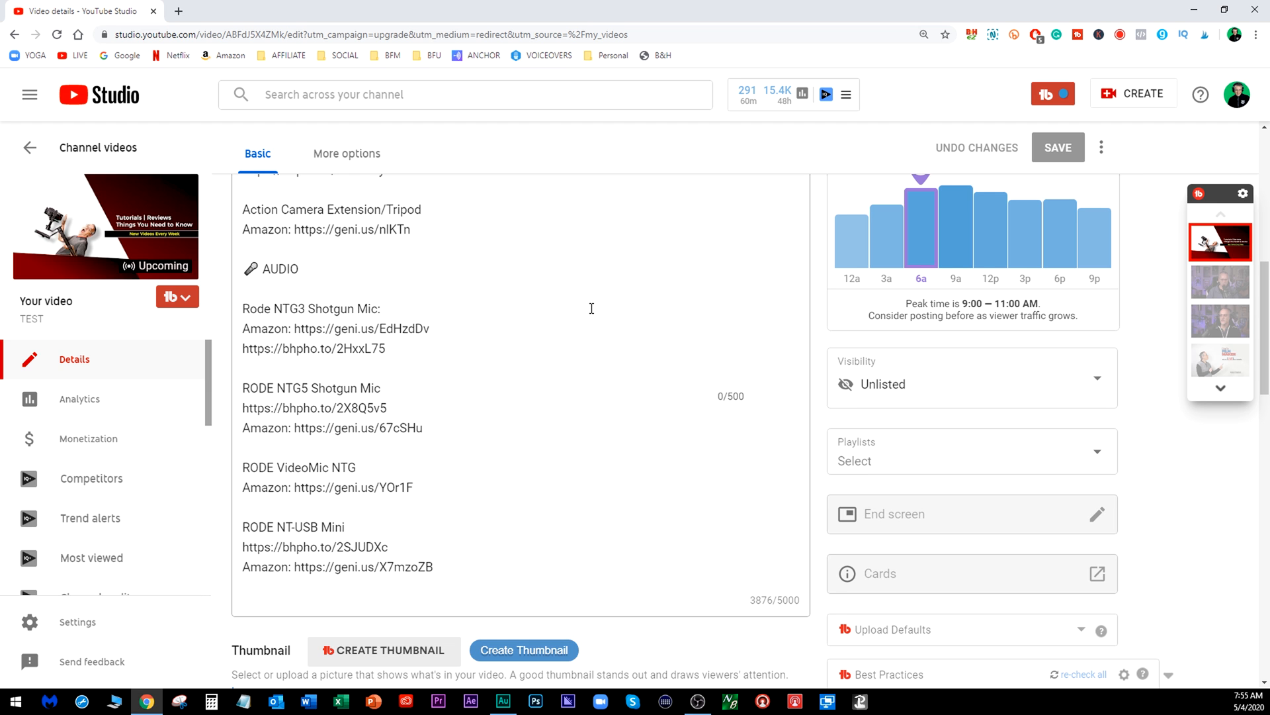
scroll("down", 3)
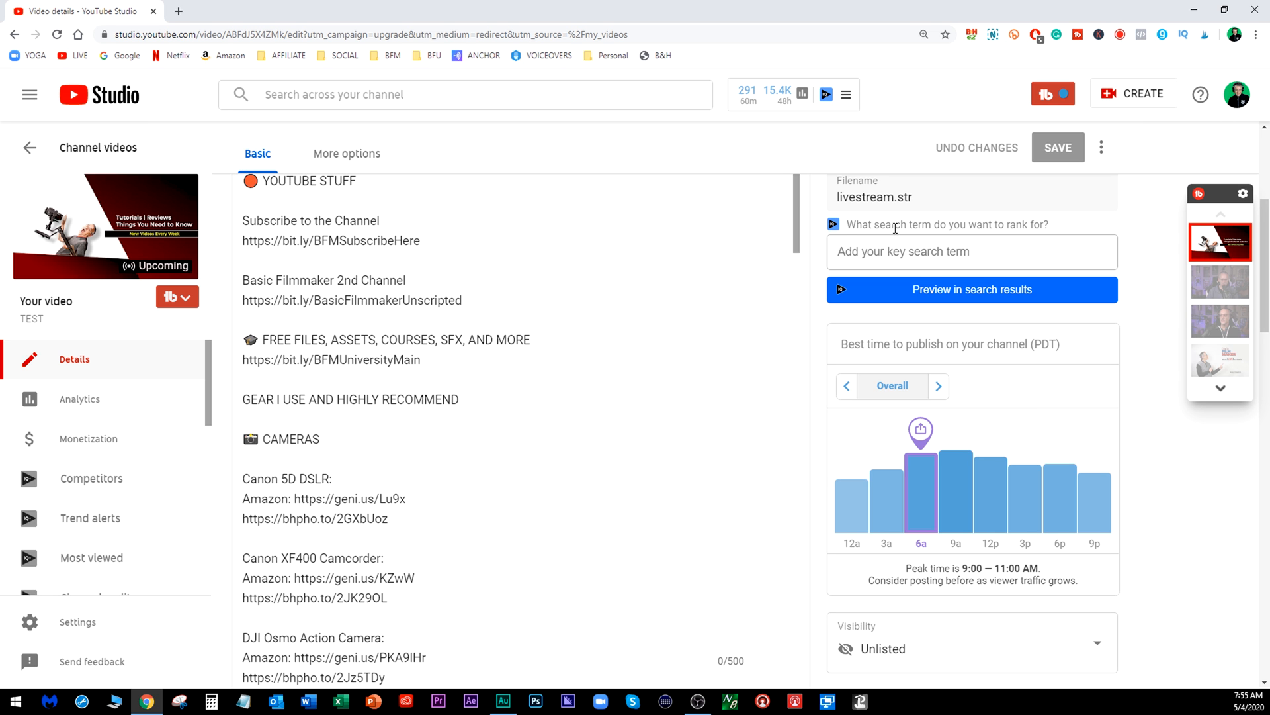
mouse_move(1125, 99)
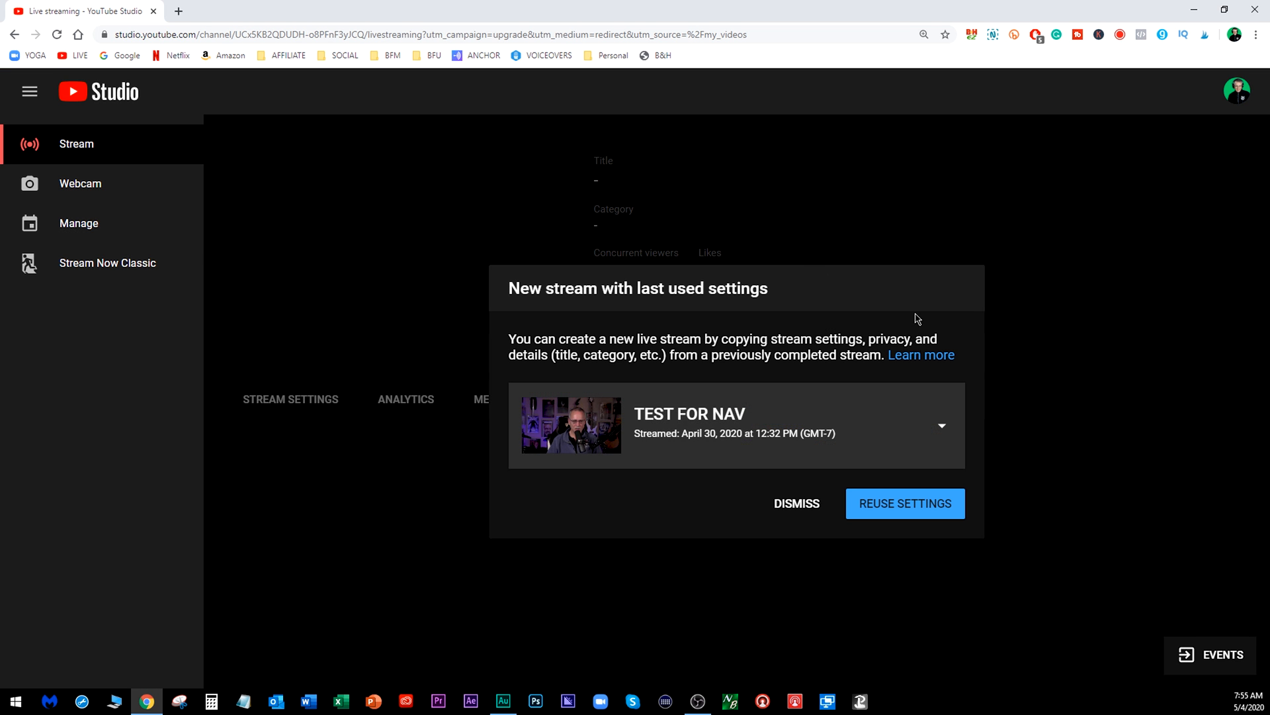
mouse_move(78, 224)
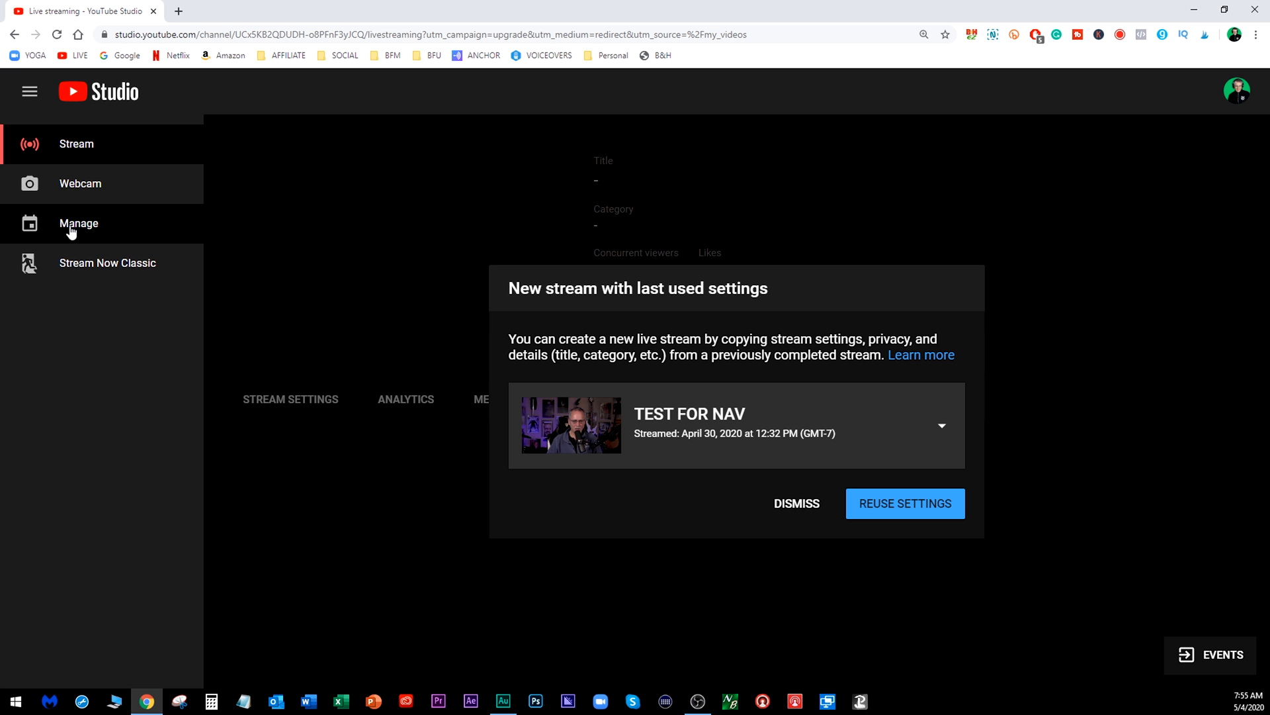
Reach the TEST stream's live dashboard from the Manage list of scheduled streams
left_click(78, 224)
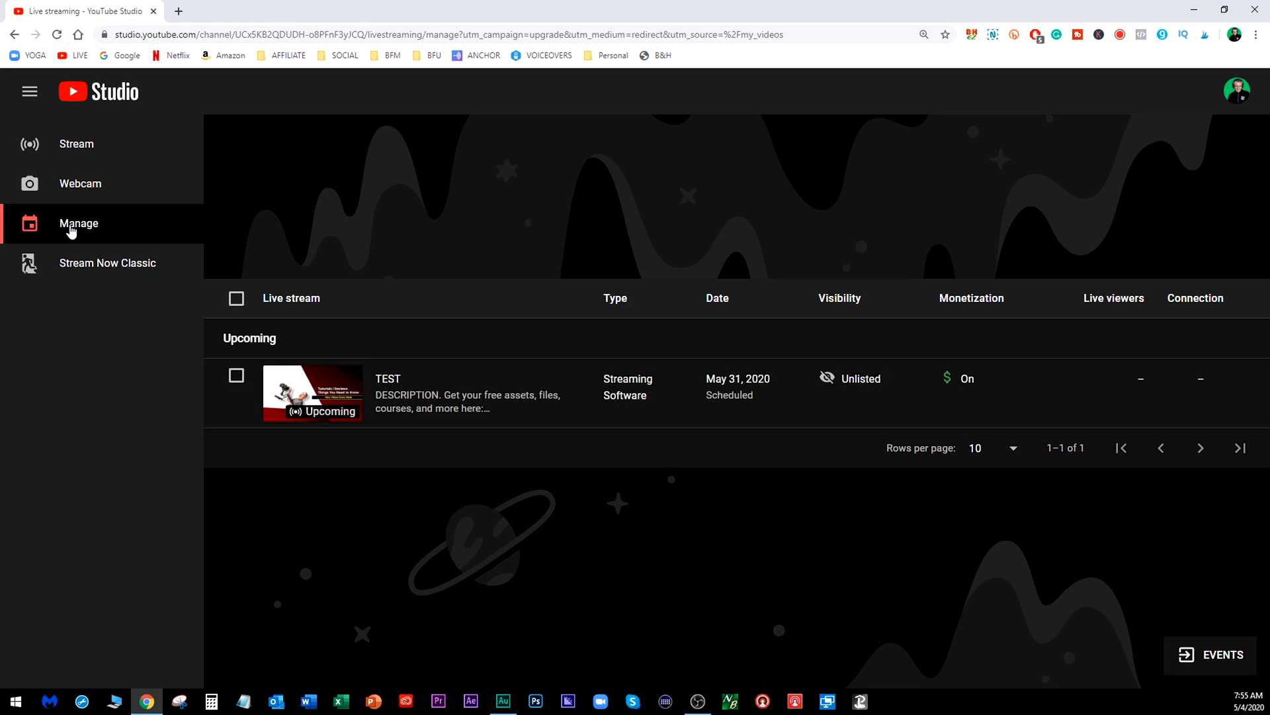
mouse_move(347, 355)
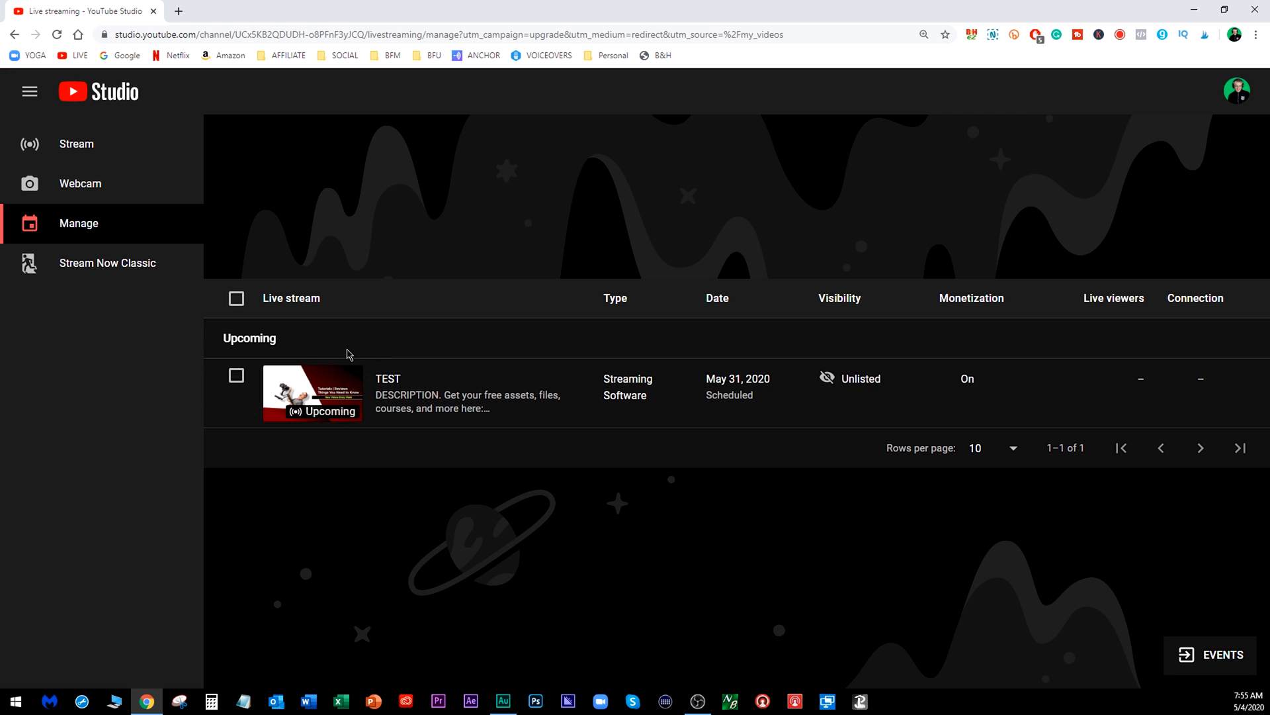
left_click(312, 393)
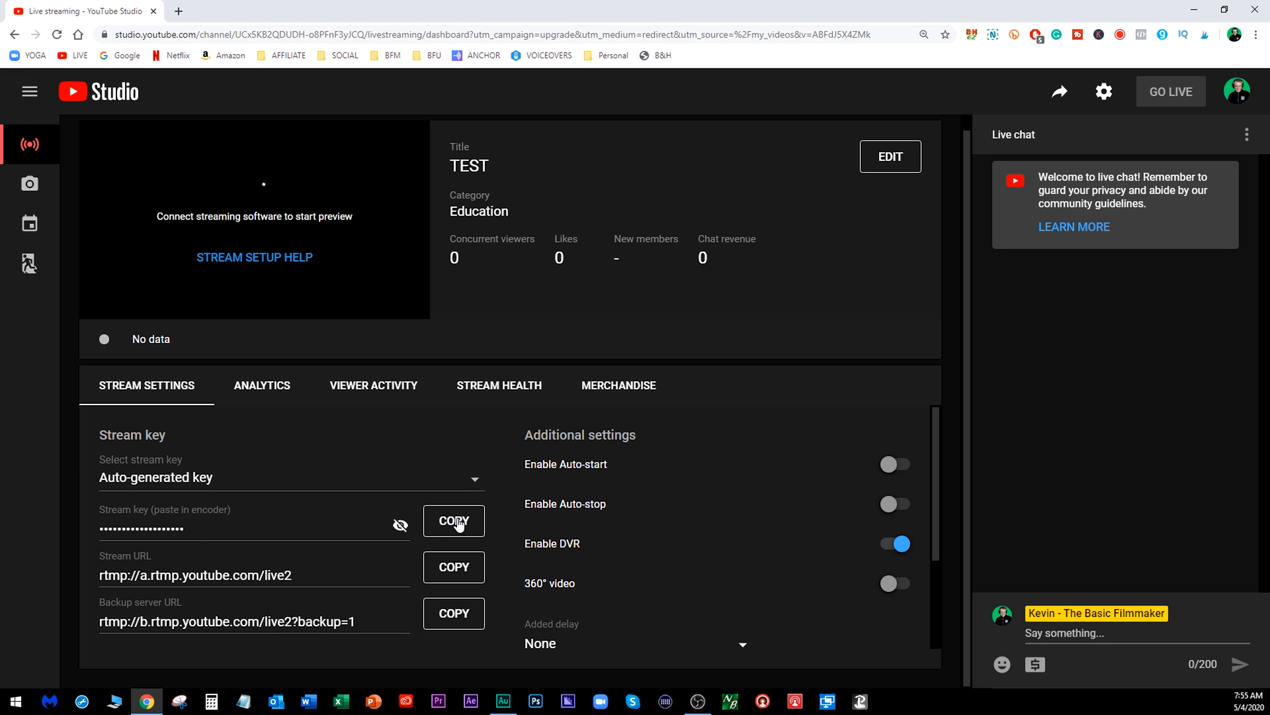
mouse_move(307, 520)
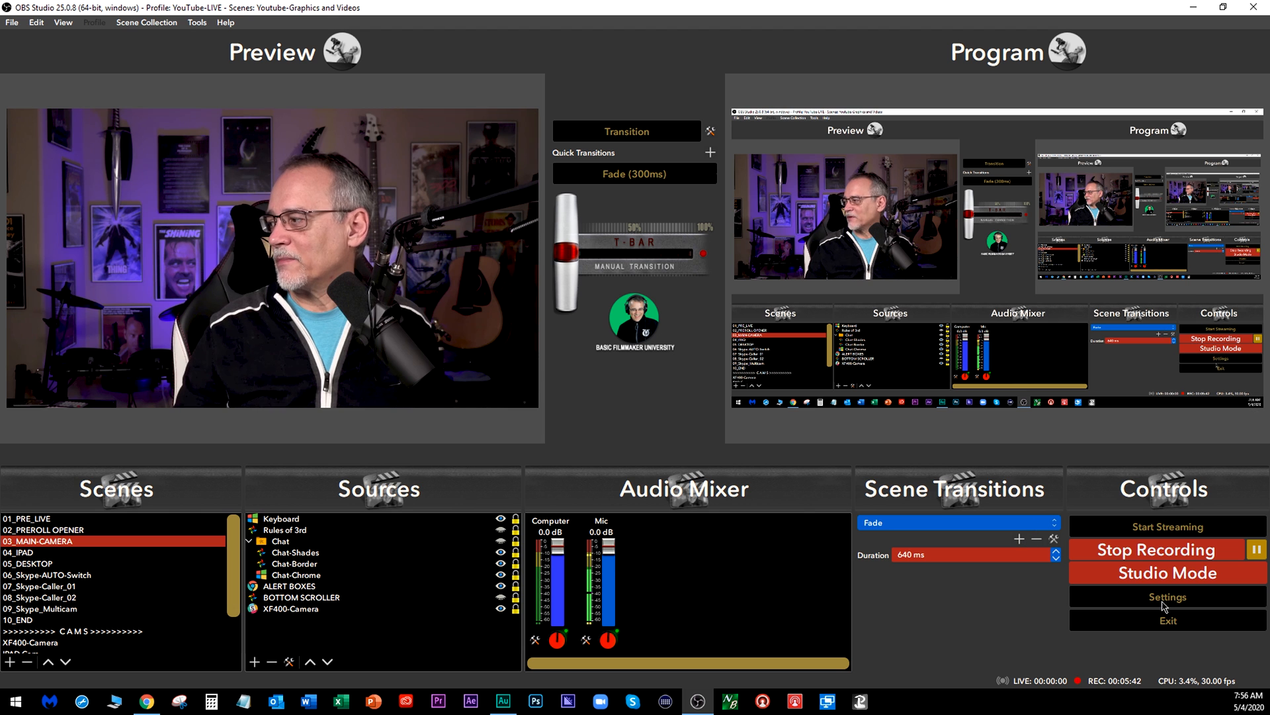
Paste the YouTube stream key into OBS's Stream settings and start streaming
left_click(1167, 596)
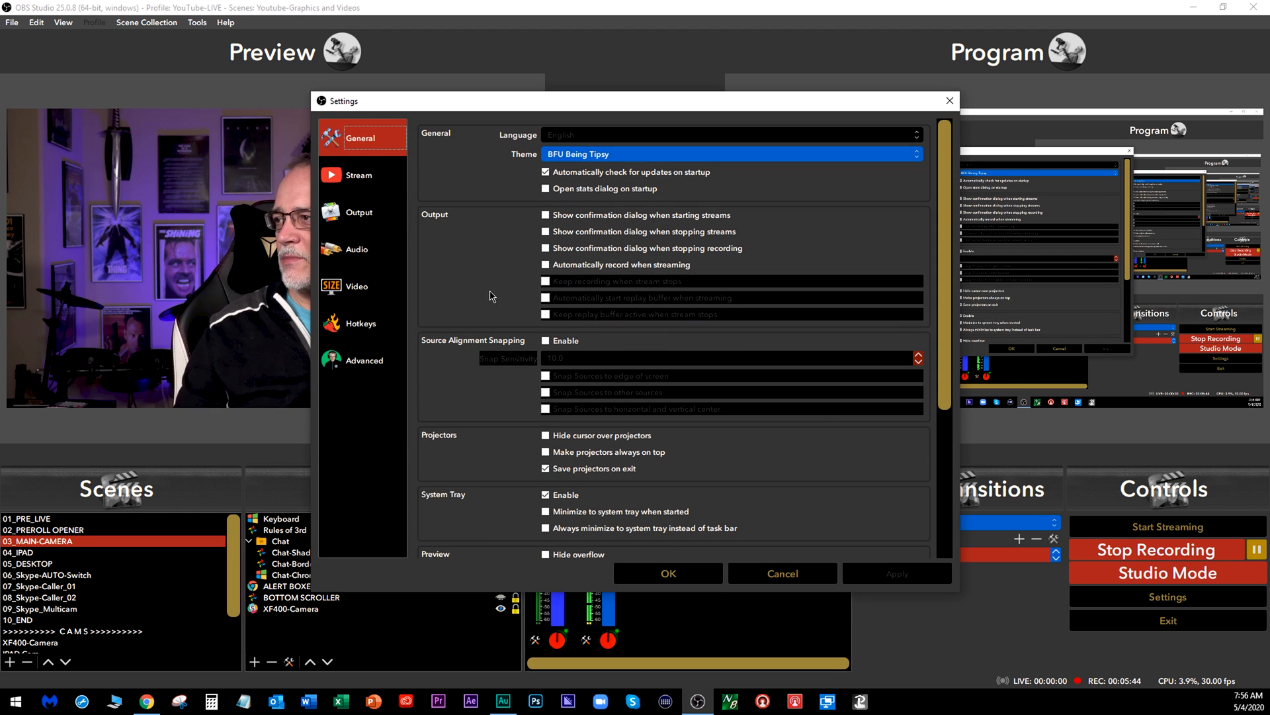
left_click(359, 174)
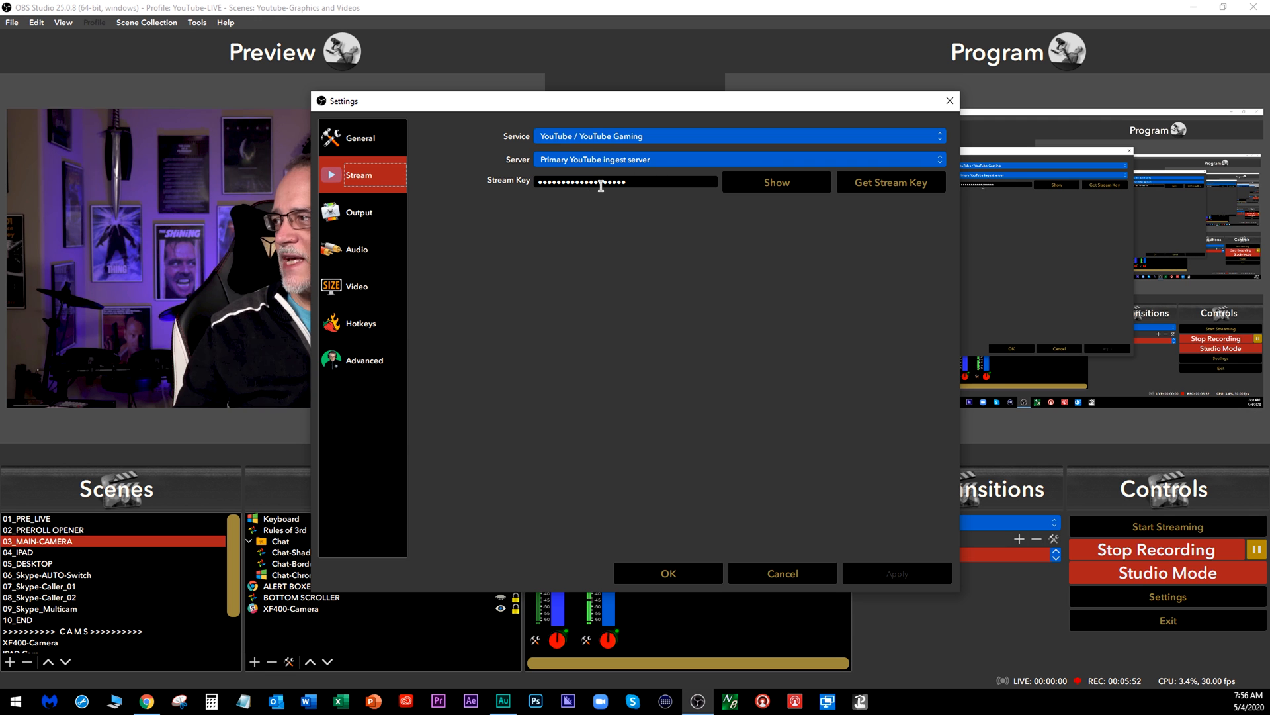
left_click(667, 573)
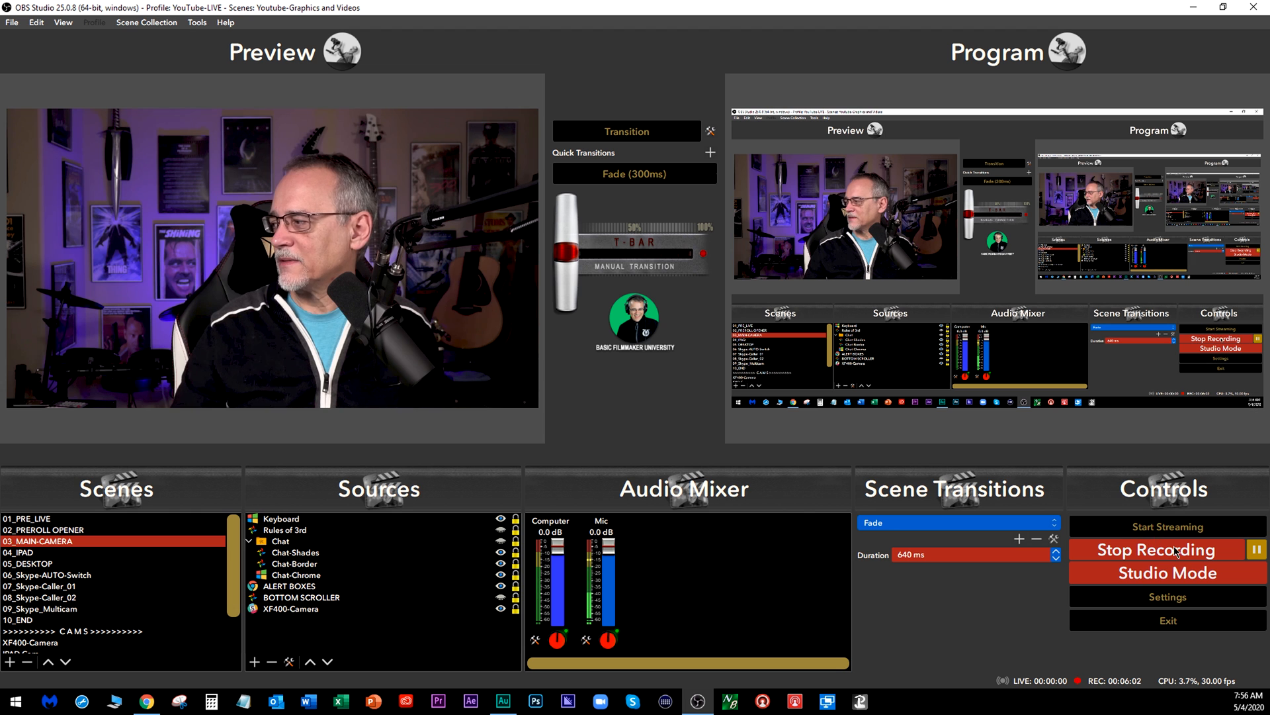
left_click(1167, 525)
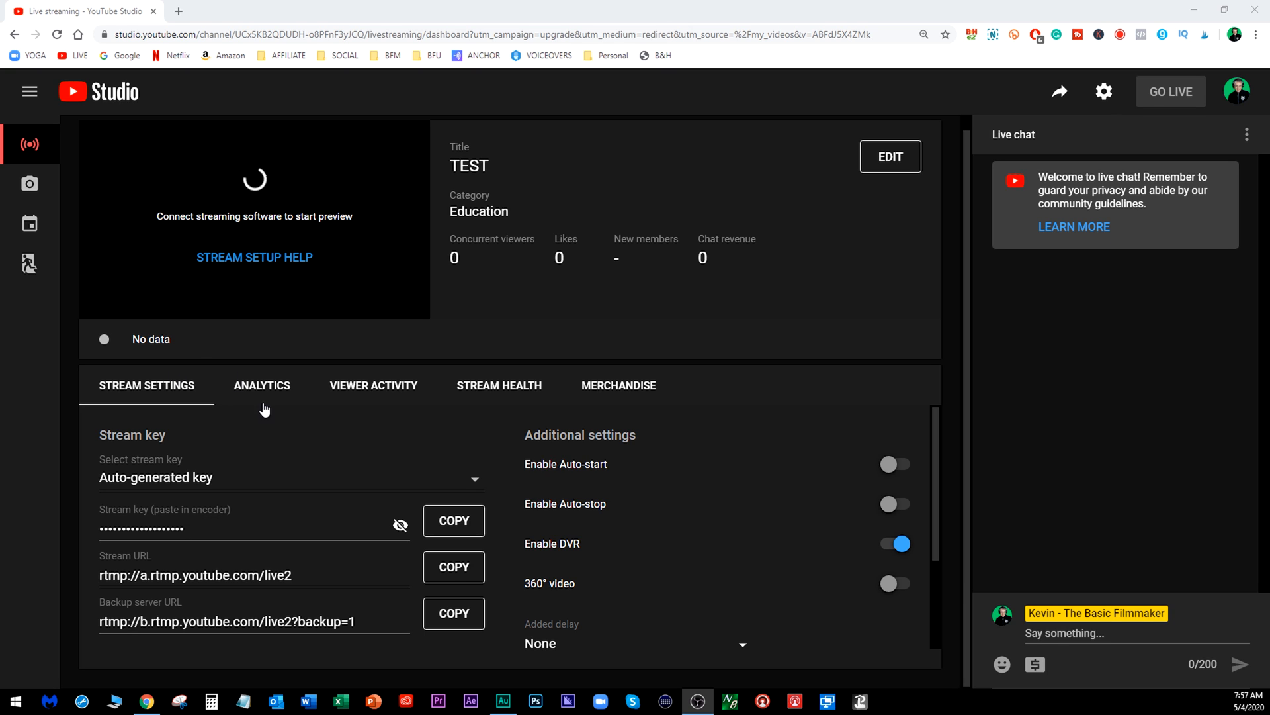
mouse_move(416, 525)
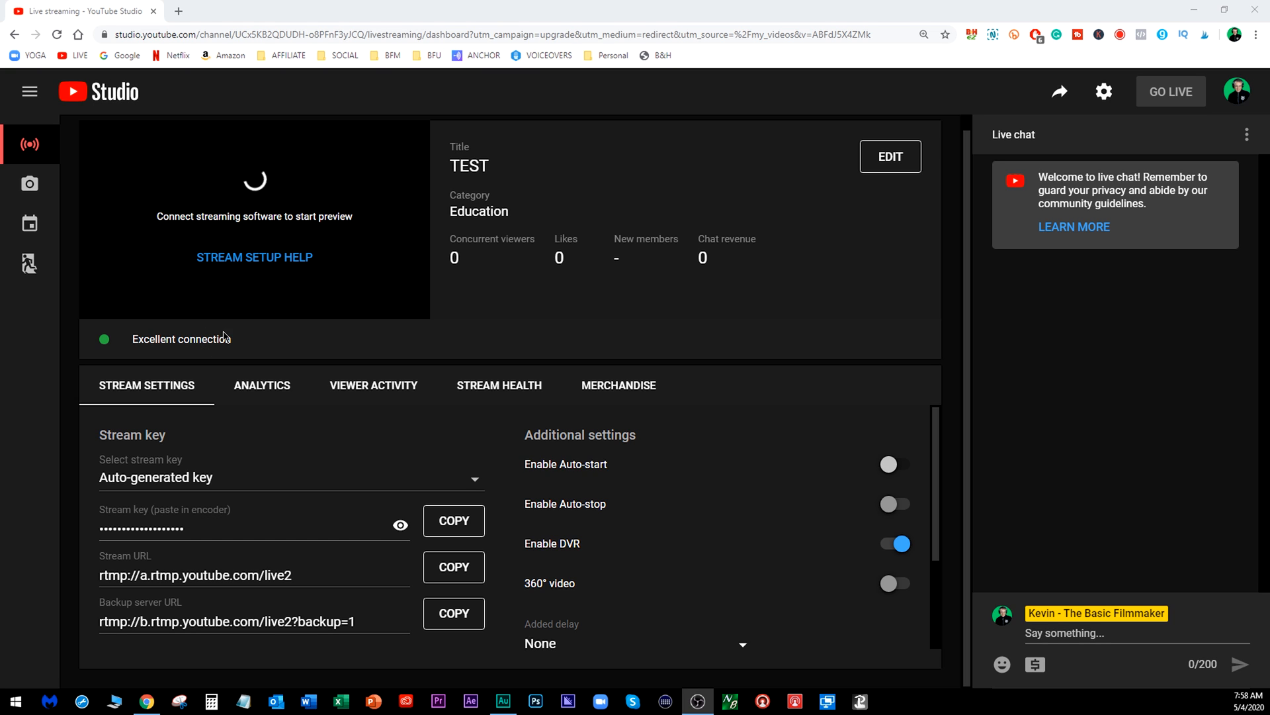
mouse_move(207, 240)
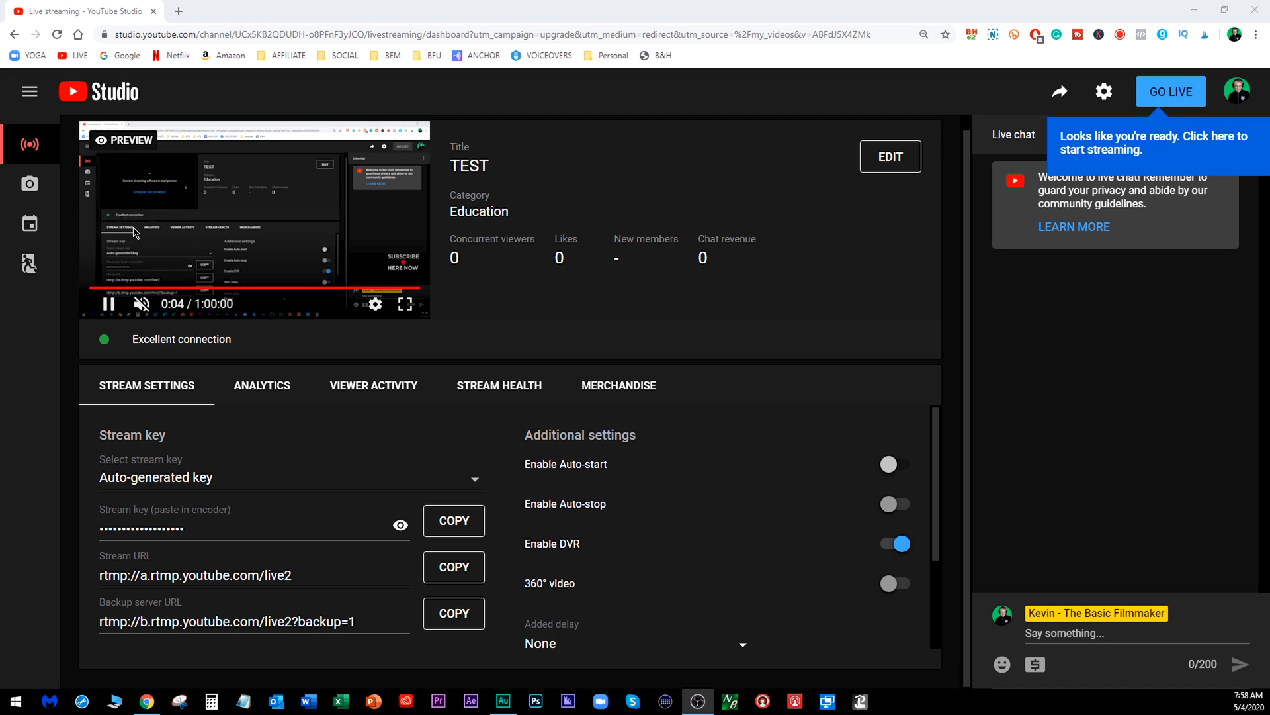
mouse_move(142, 304)
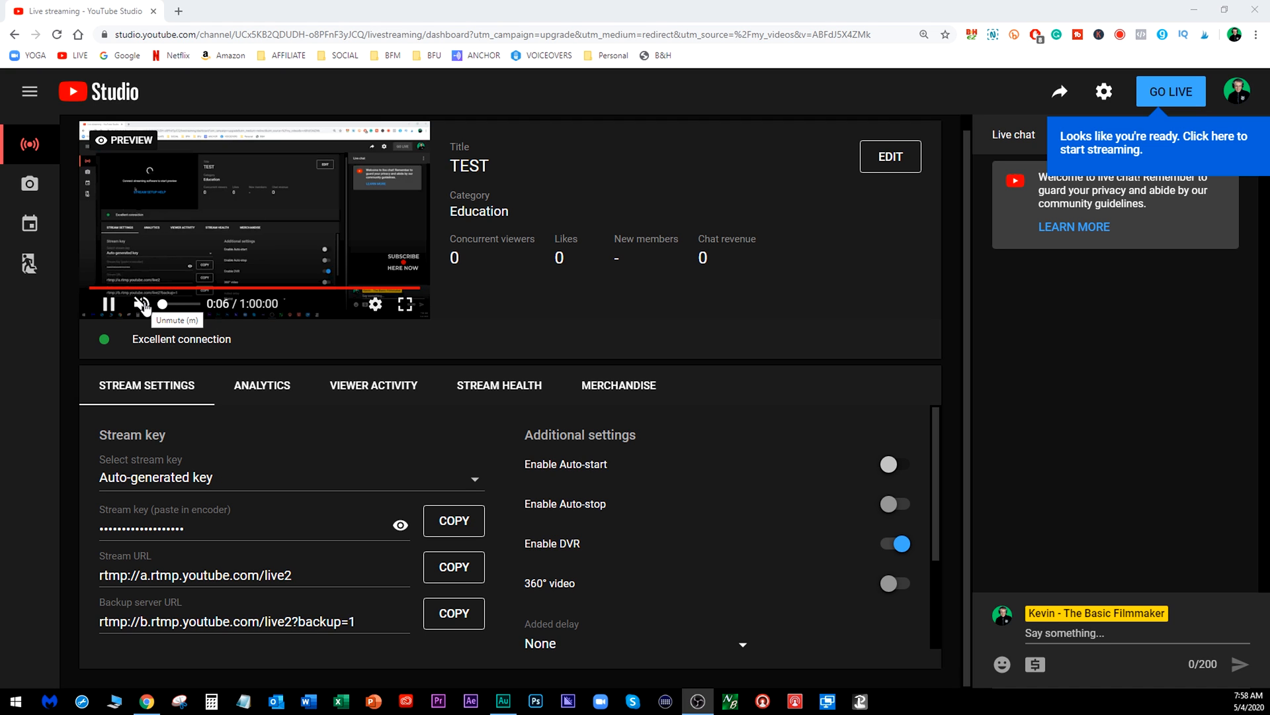
Unmute the dashboard preview once the OBS feed shows an excellent connection
left_click(140, 305)
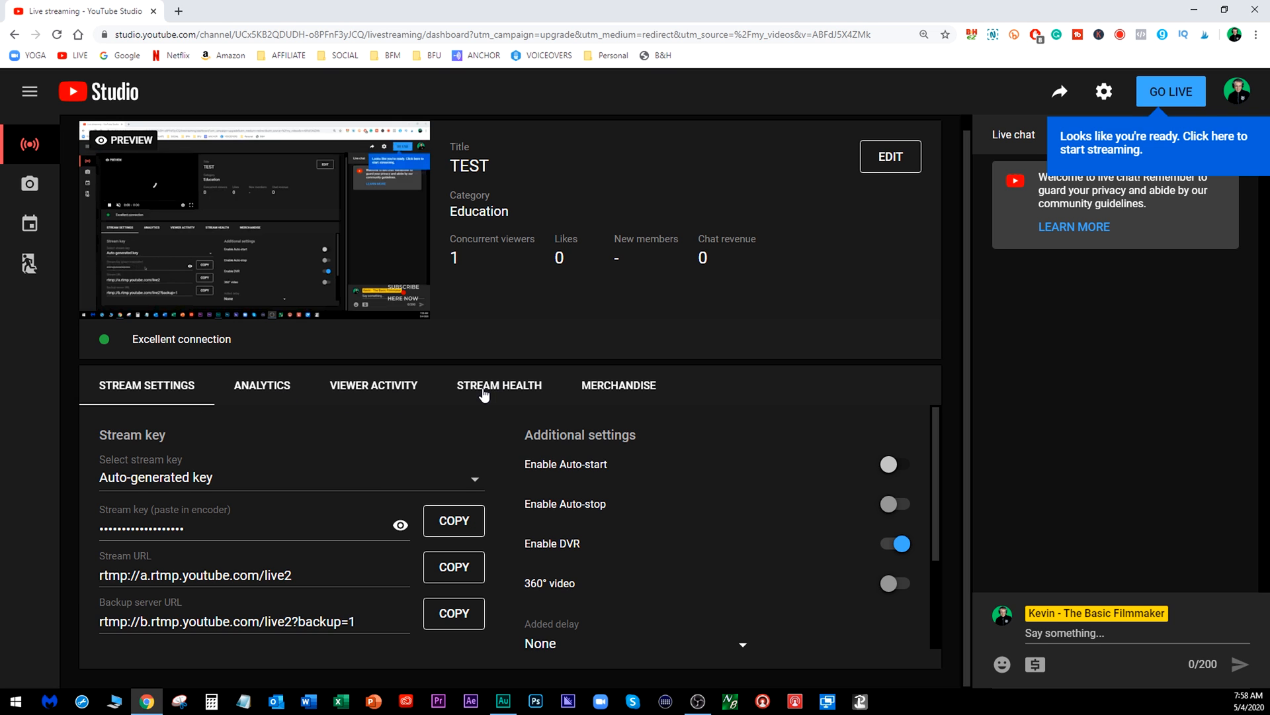
left_click(498, 385)
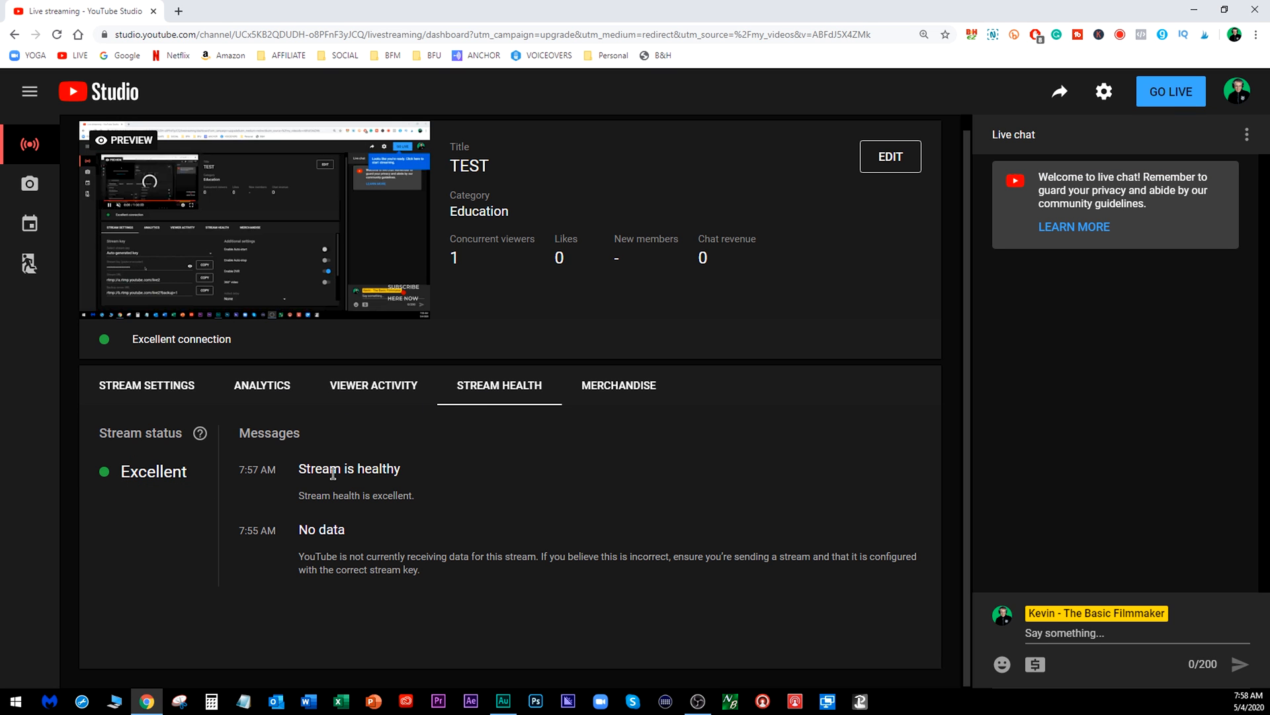
left_click(147, 386)
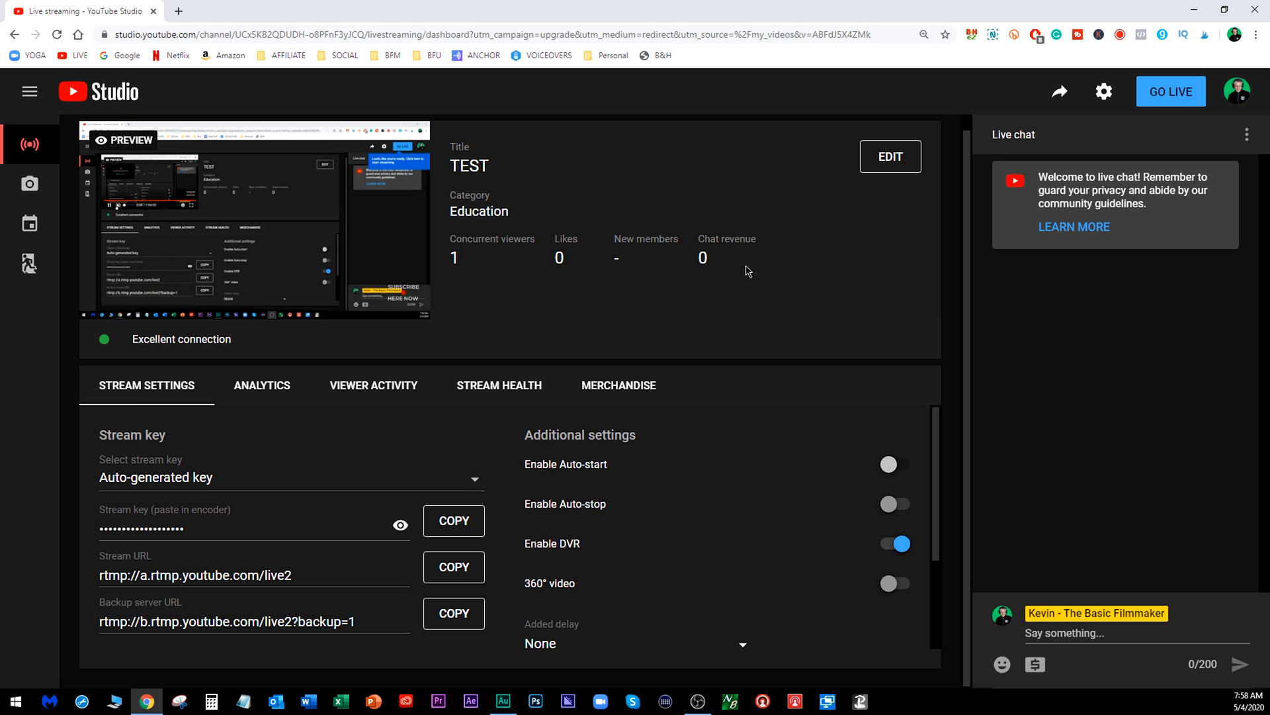
mouse_move(1171, 92)
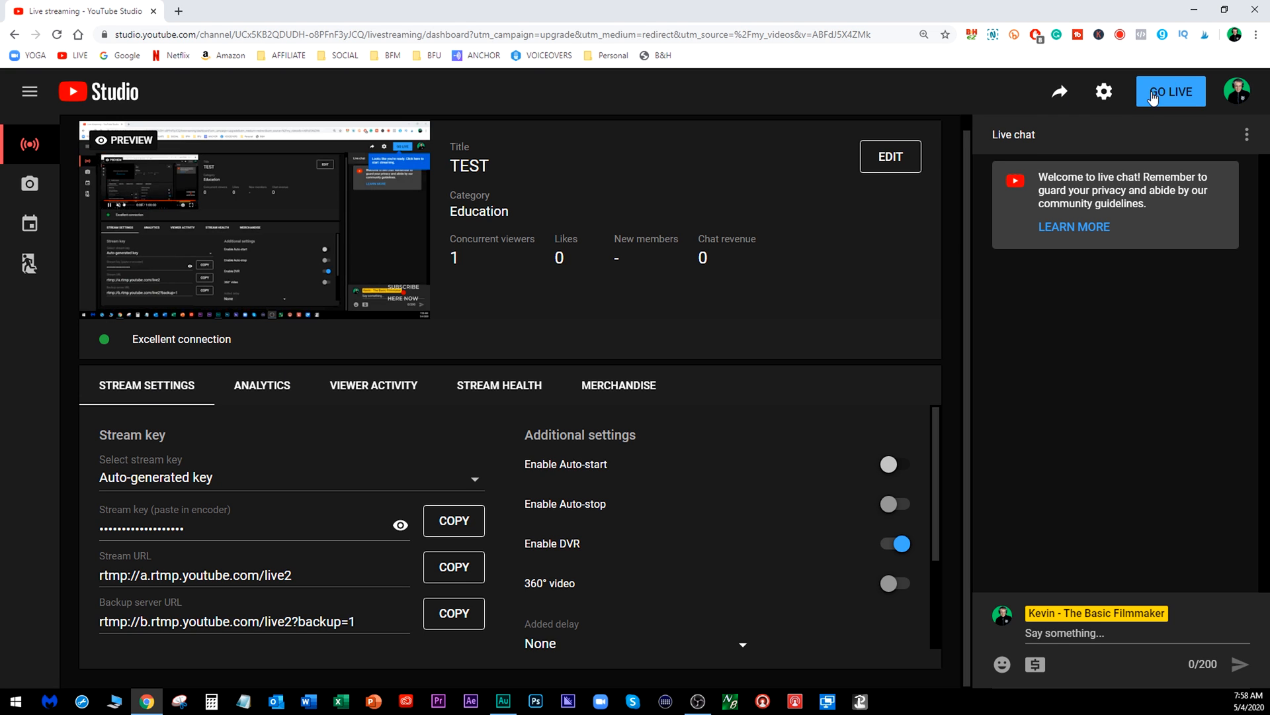
mouse_move(609, 258)
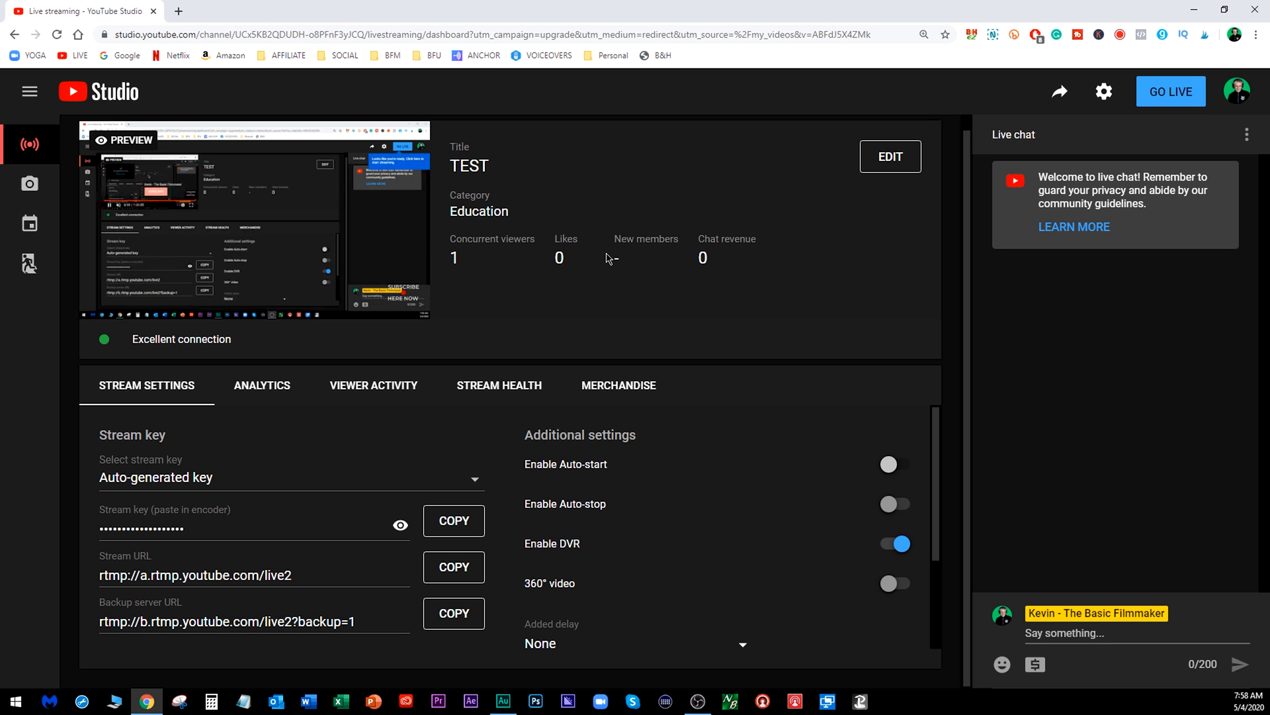
scroll("down", 3)
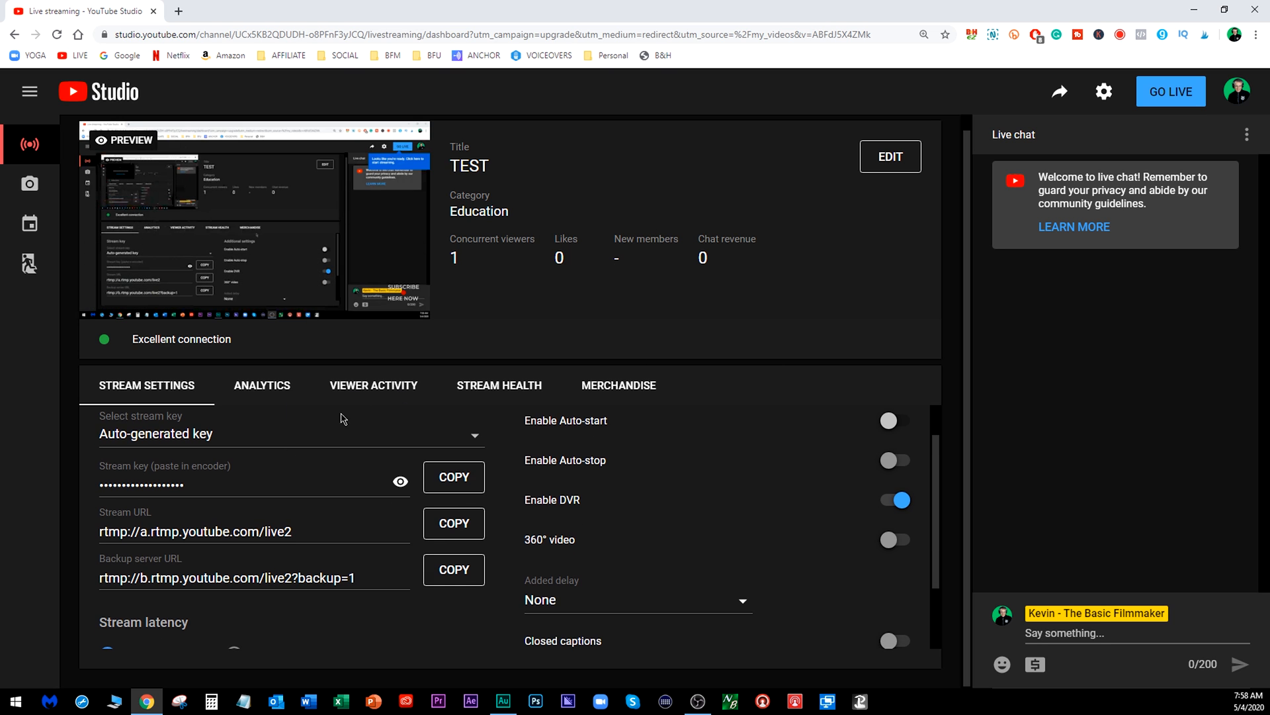
scroll("down", 3)
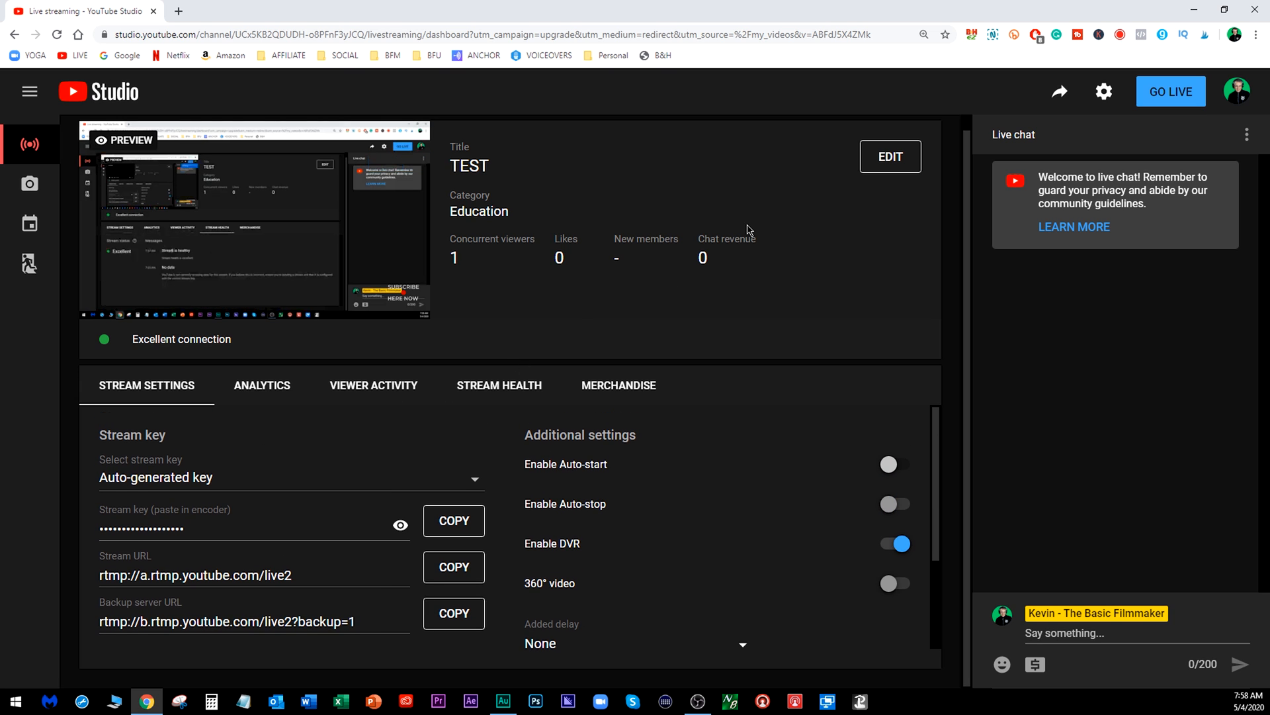
mouse_move(254, 405)
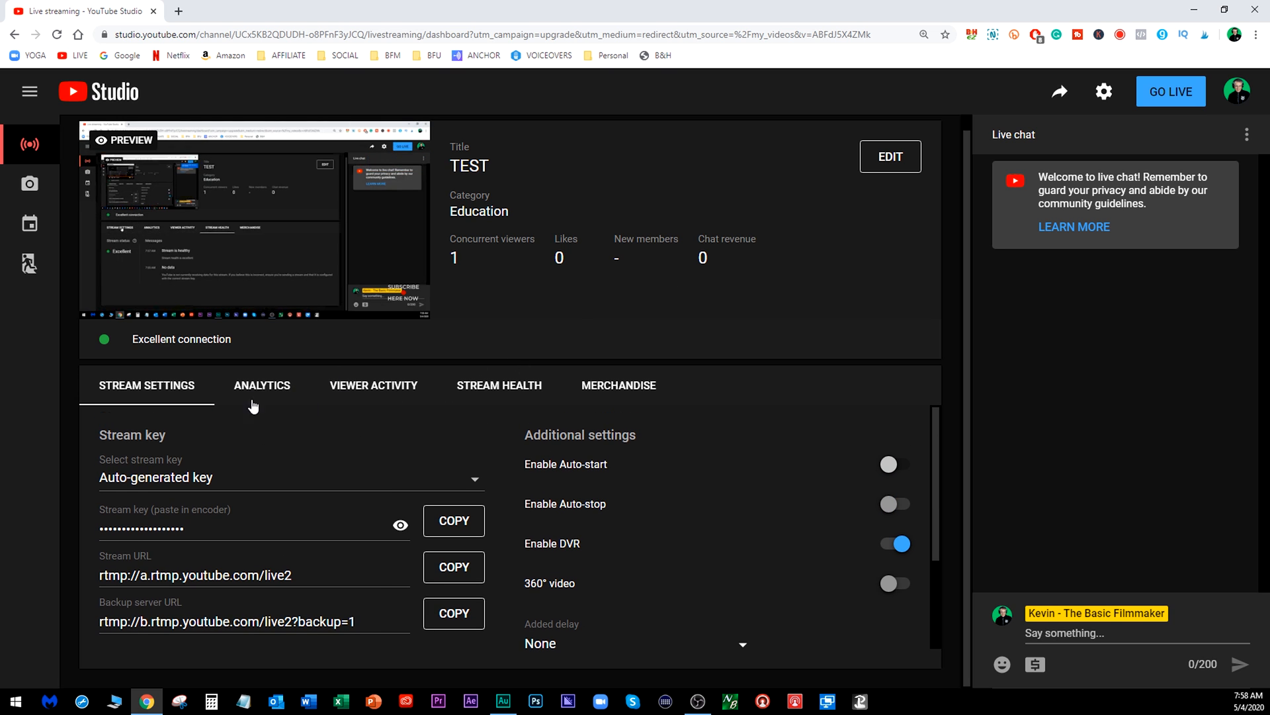
mouse_move(409, 344)
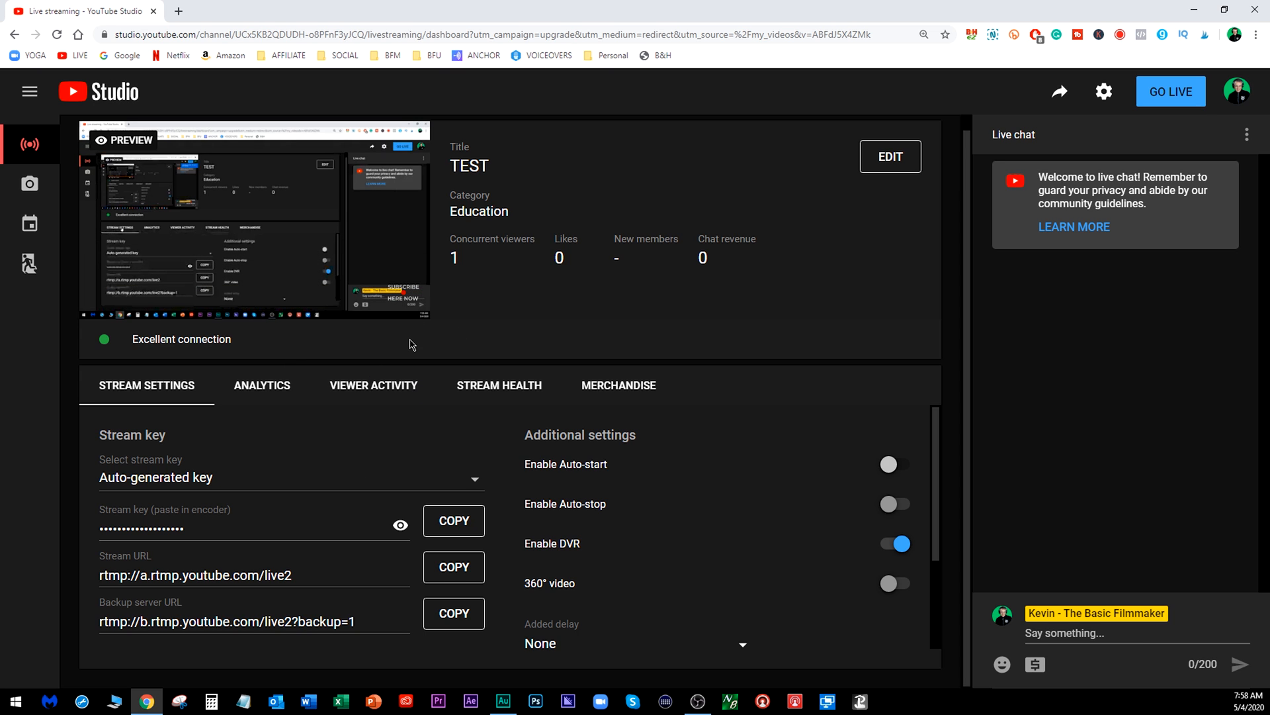
mouse_move(771, 354)
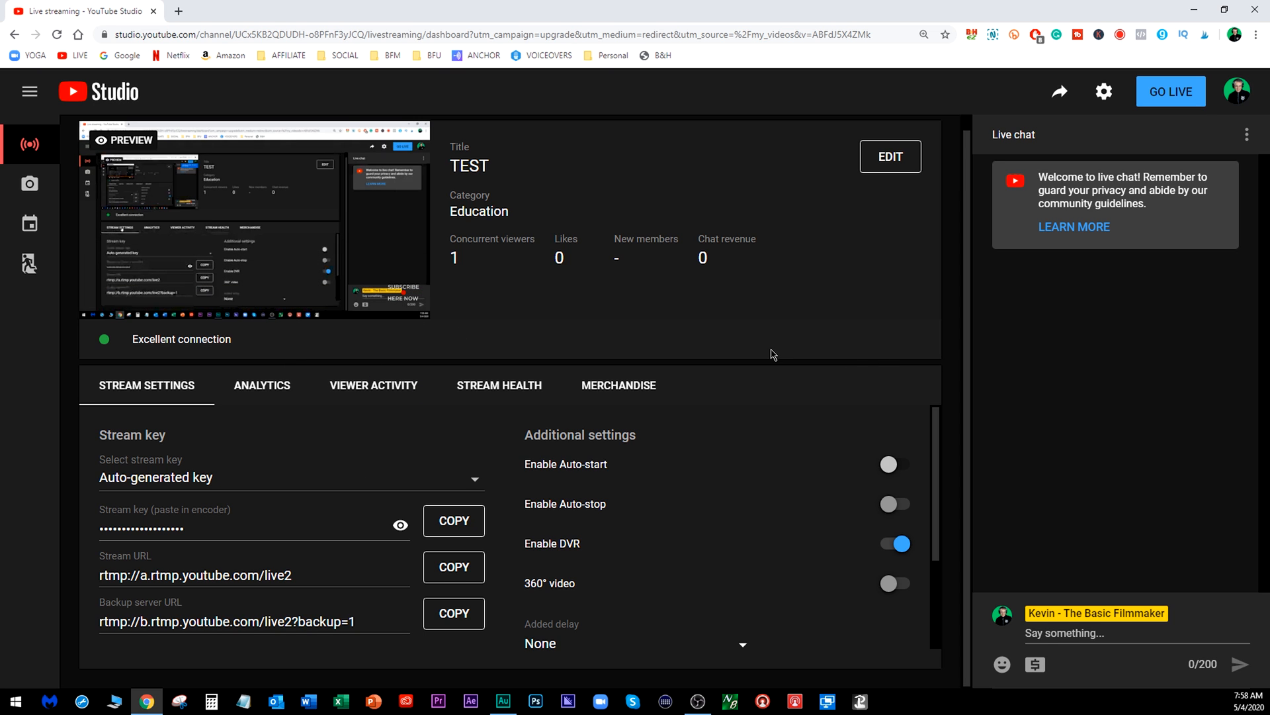
scroll("down", 3)
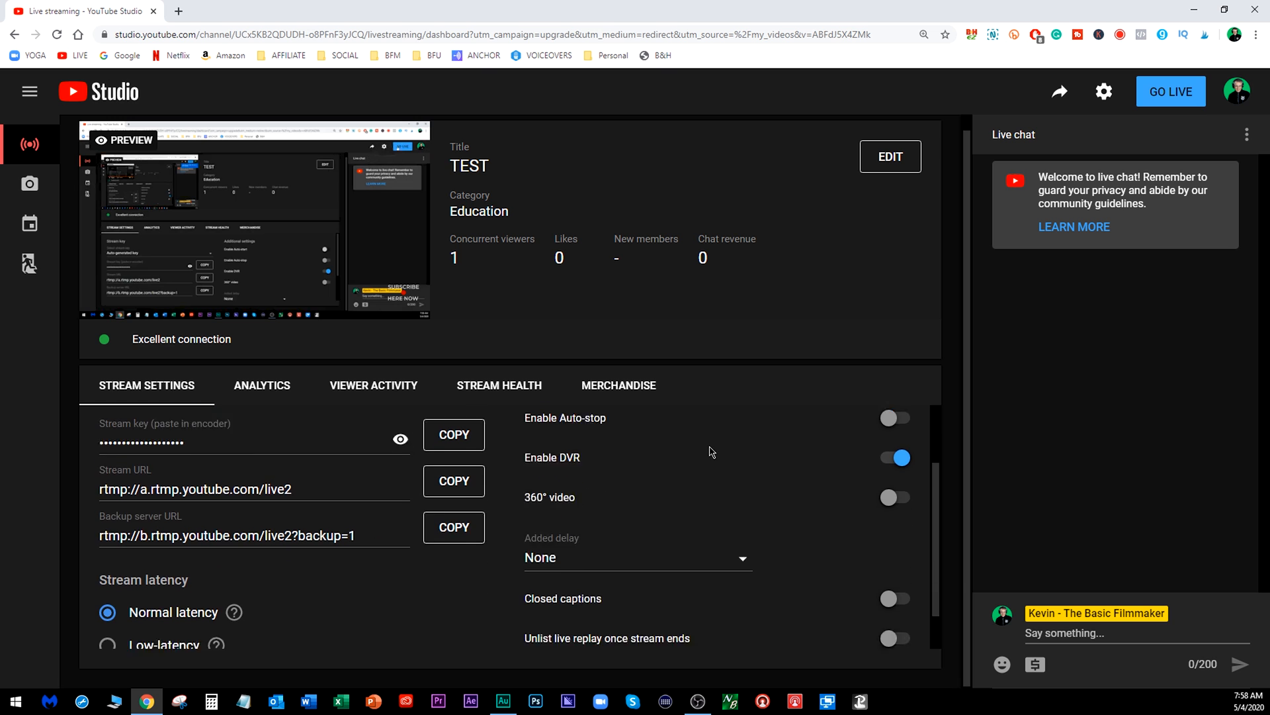
scroll("up", 3)
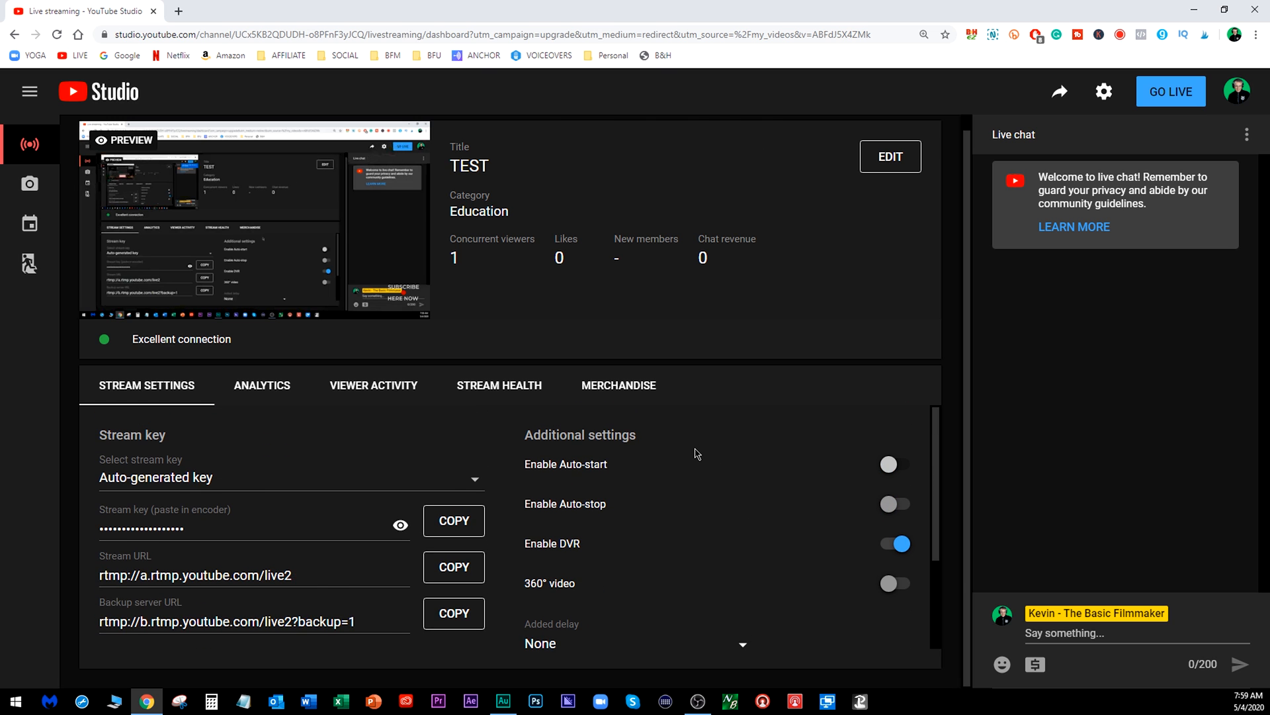
mouse_move(179, 12)
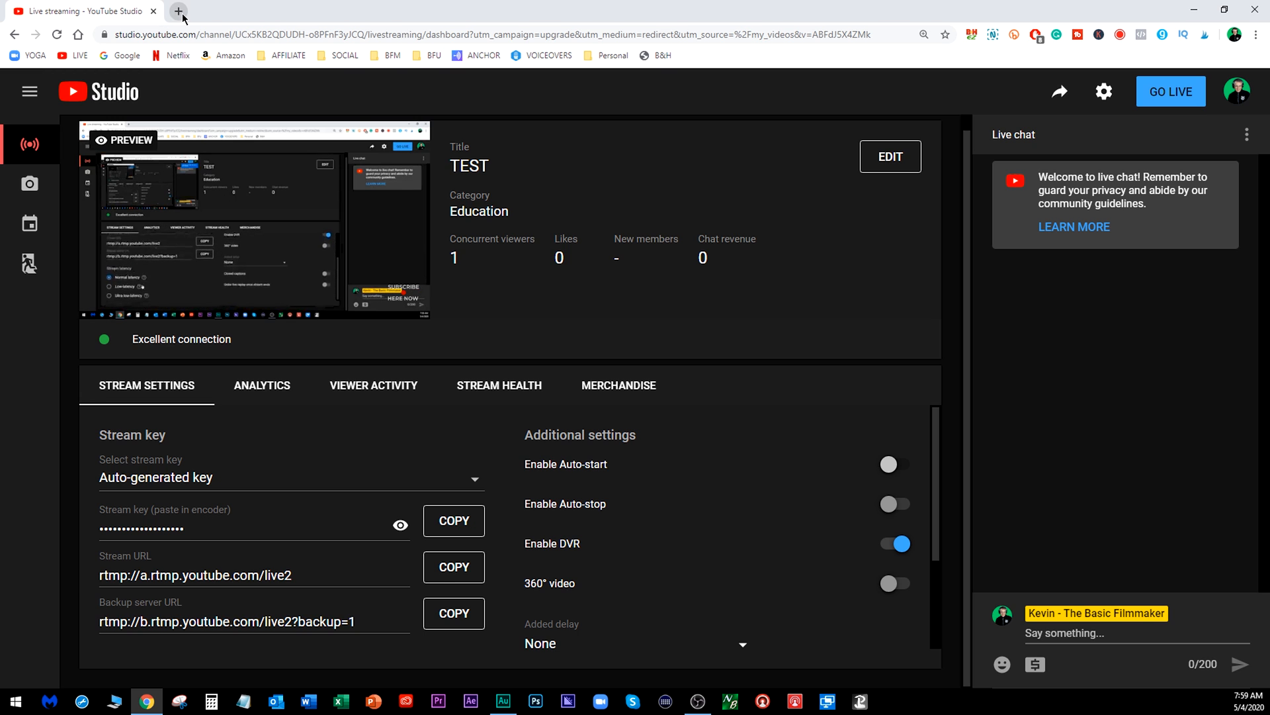
Close the live dashboard tab and reach the stream's details page from a bookmark
left_click(179, 11)
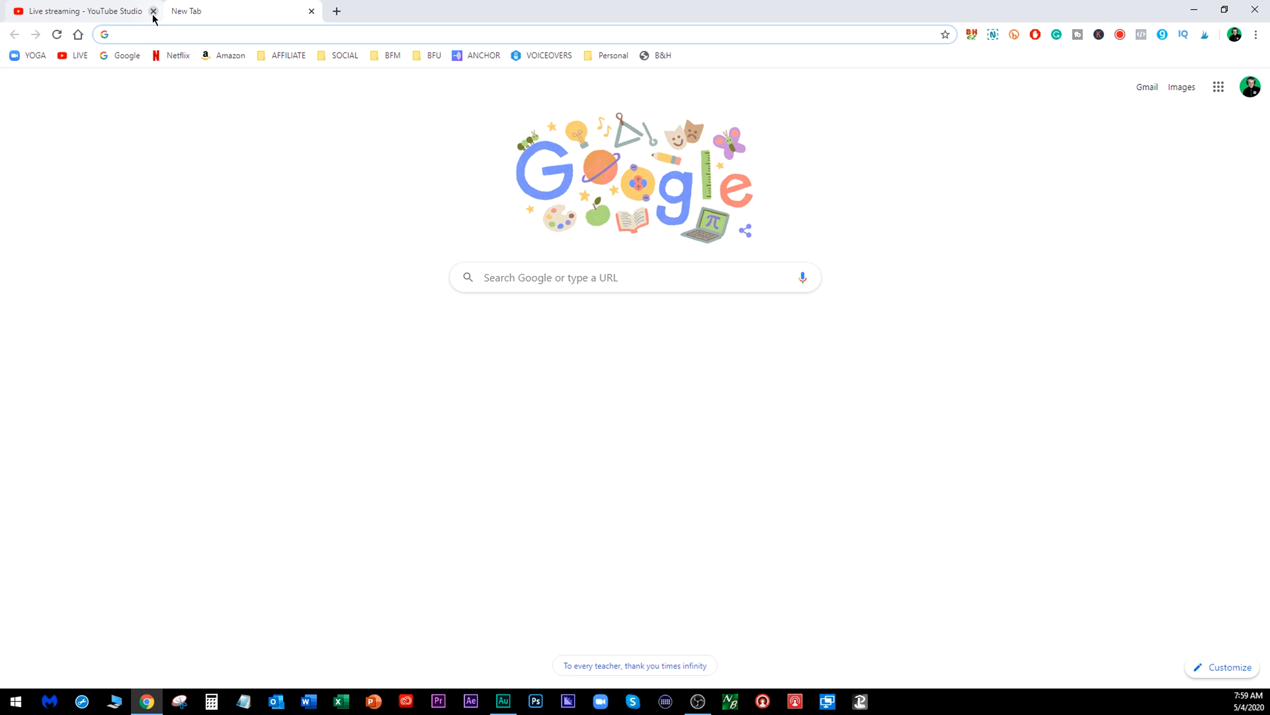
left_click(153, 10)
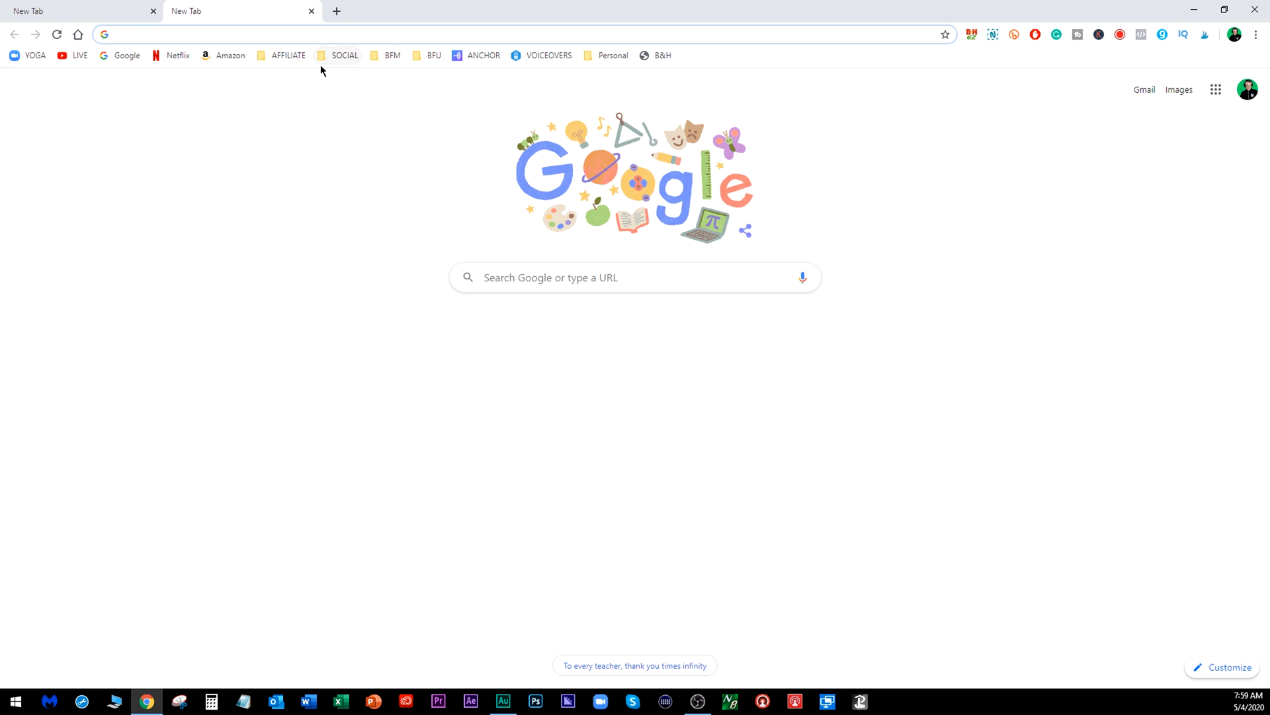
left_click(391, 56)
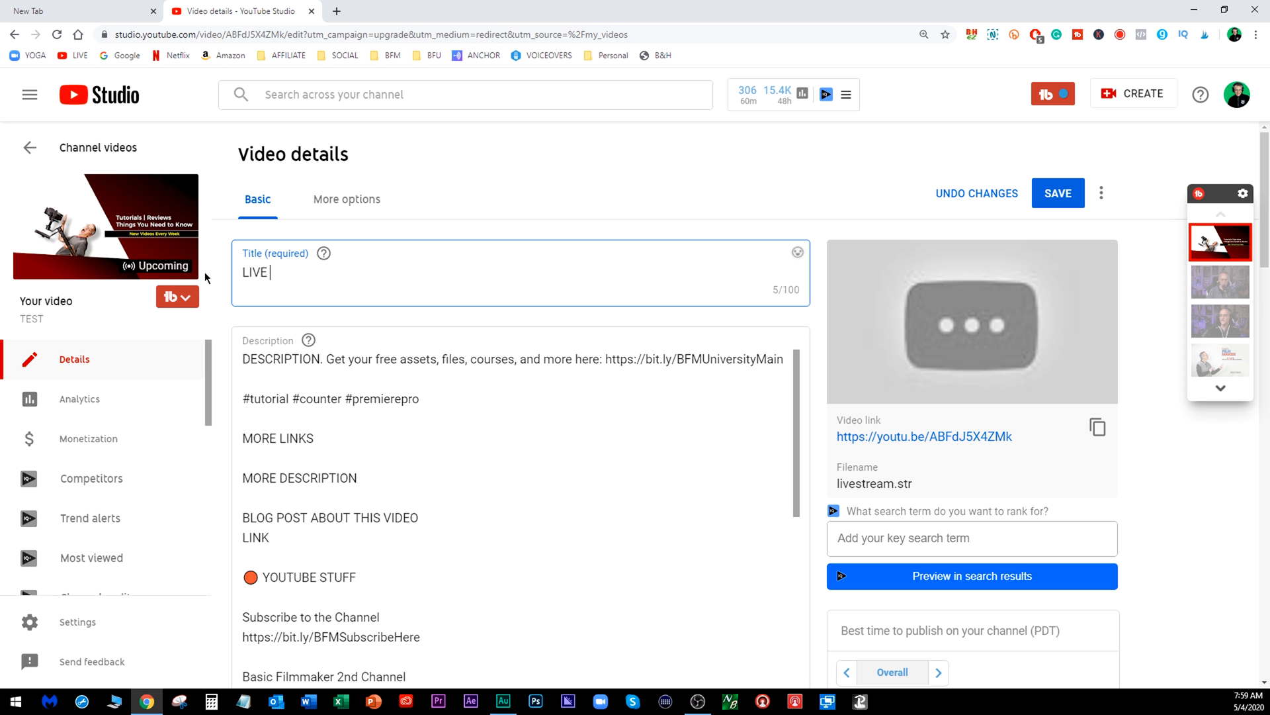
Finish the title so it reads LIVE STREAM IN THE FUTURE DEMO
type("STREAM IN THE")
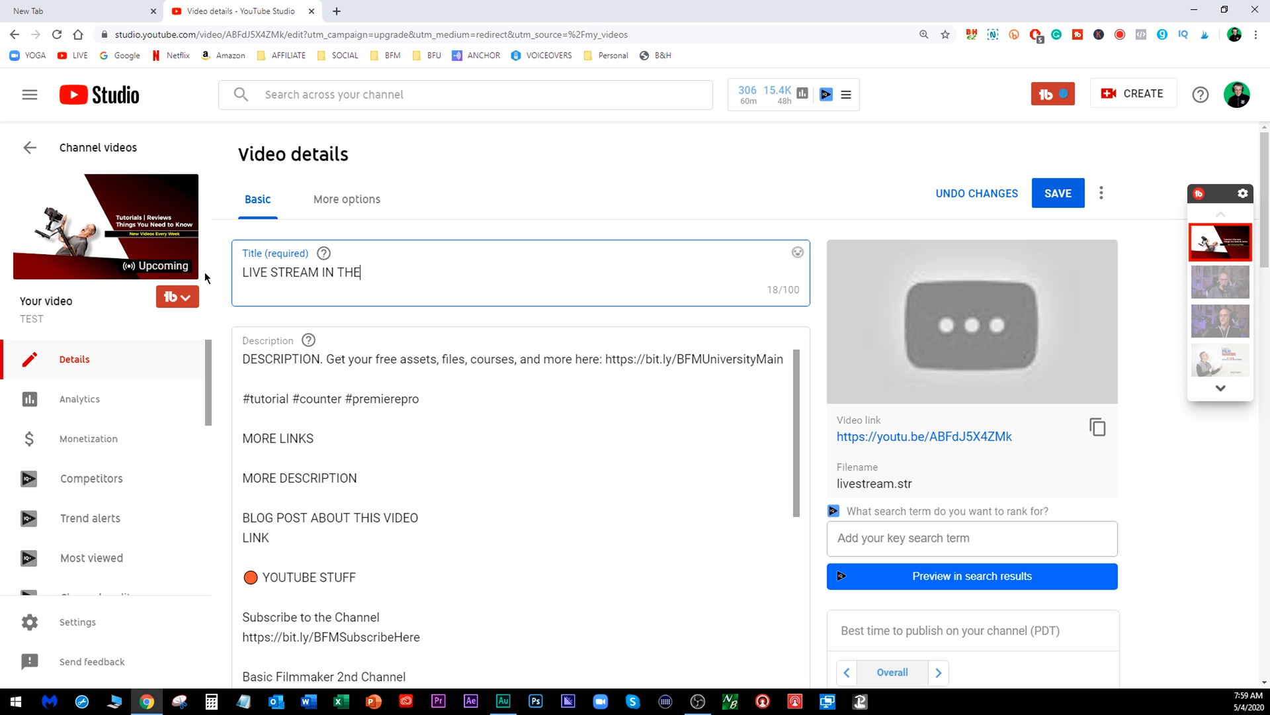
type("FUTURE DEMO")
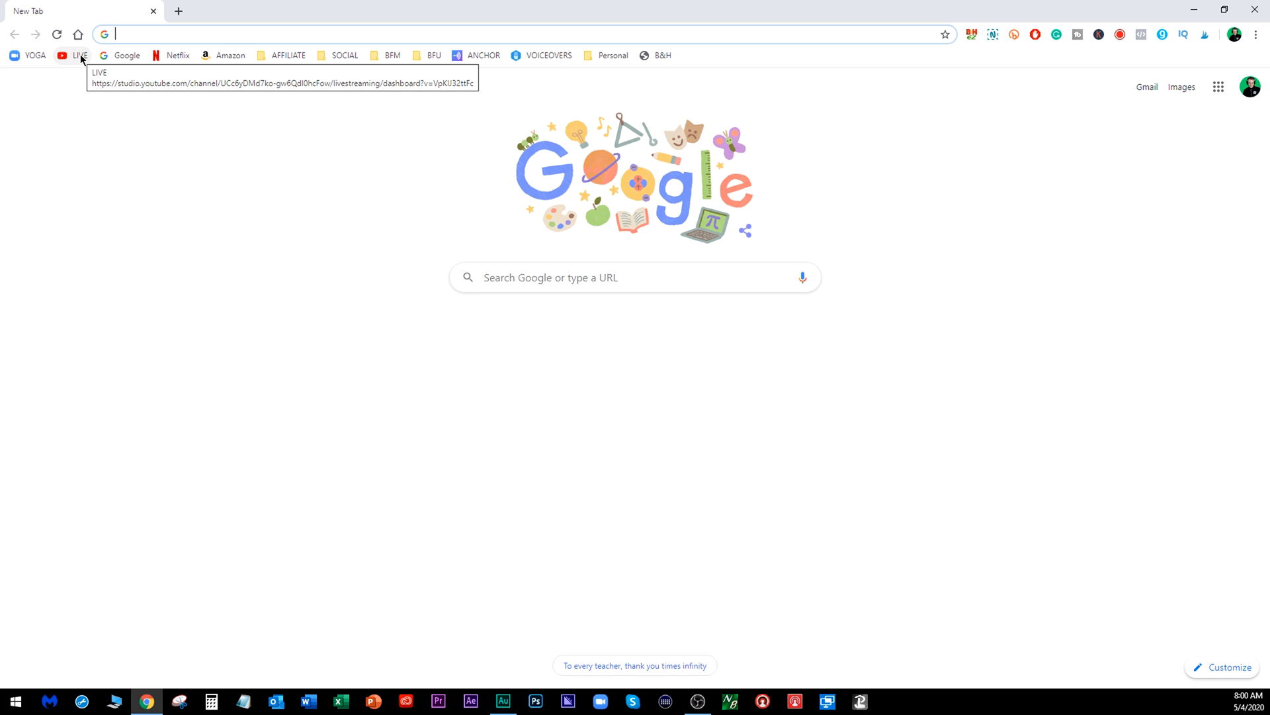
mouse_move(104, 62)
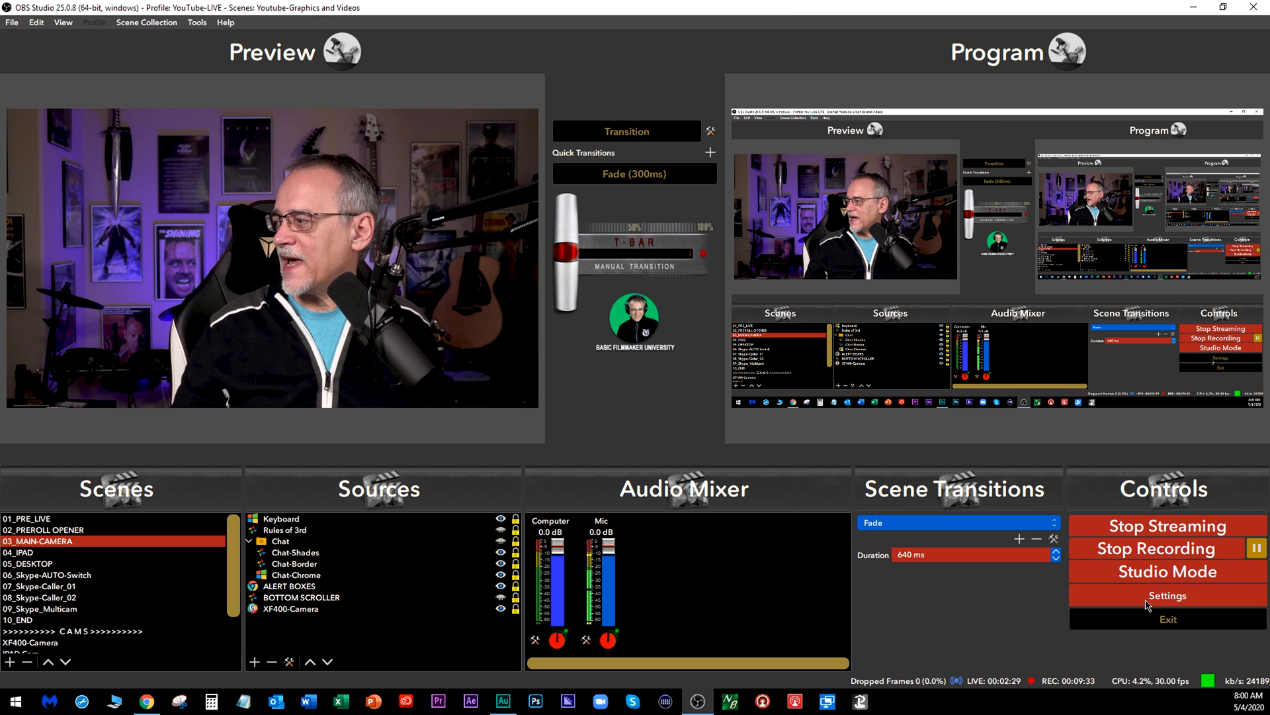
left_click(1167, 596)
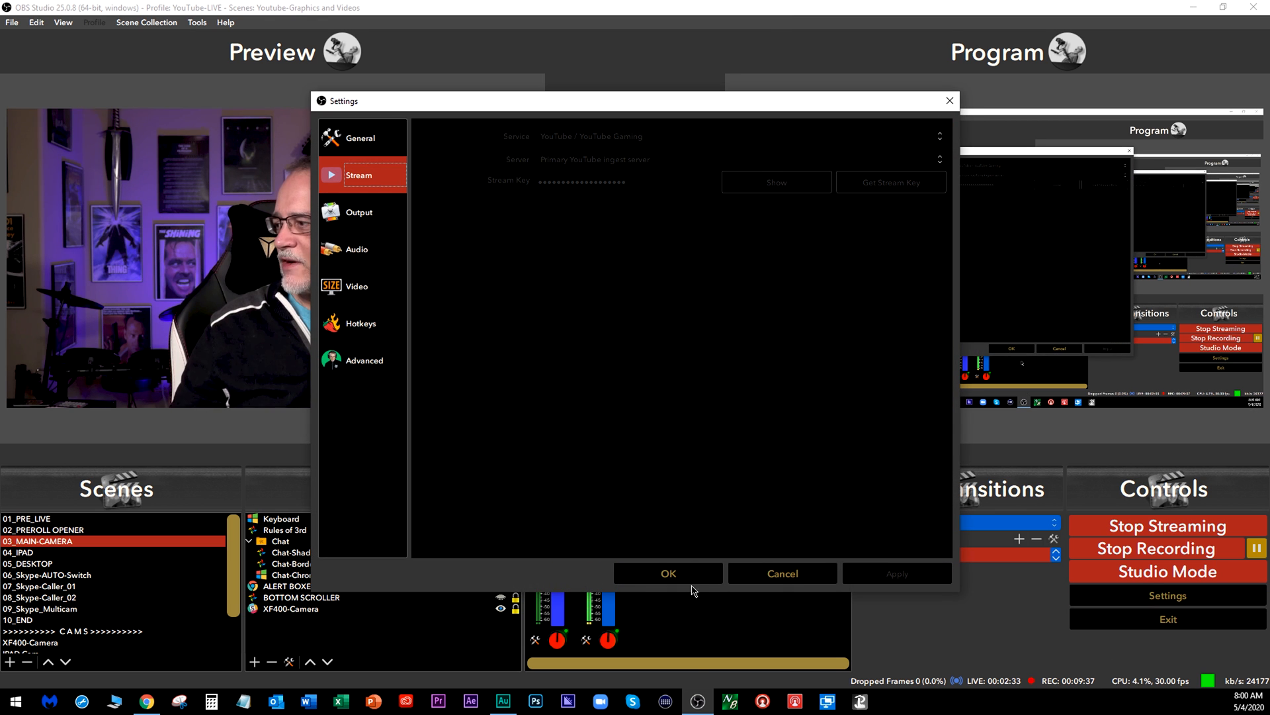
left_click(667, 573)
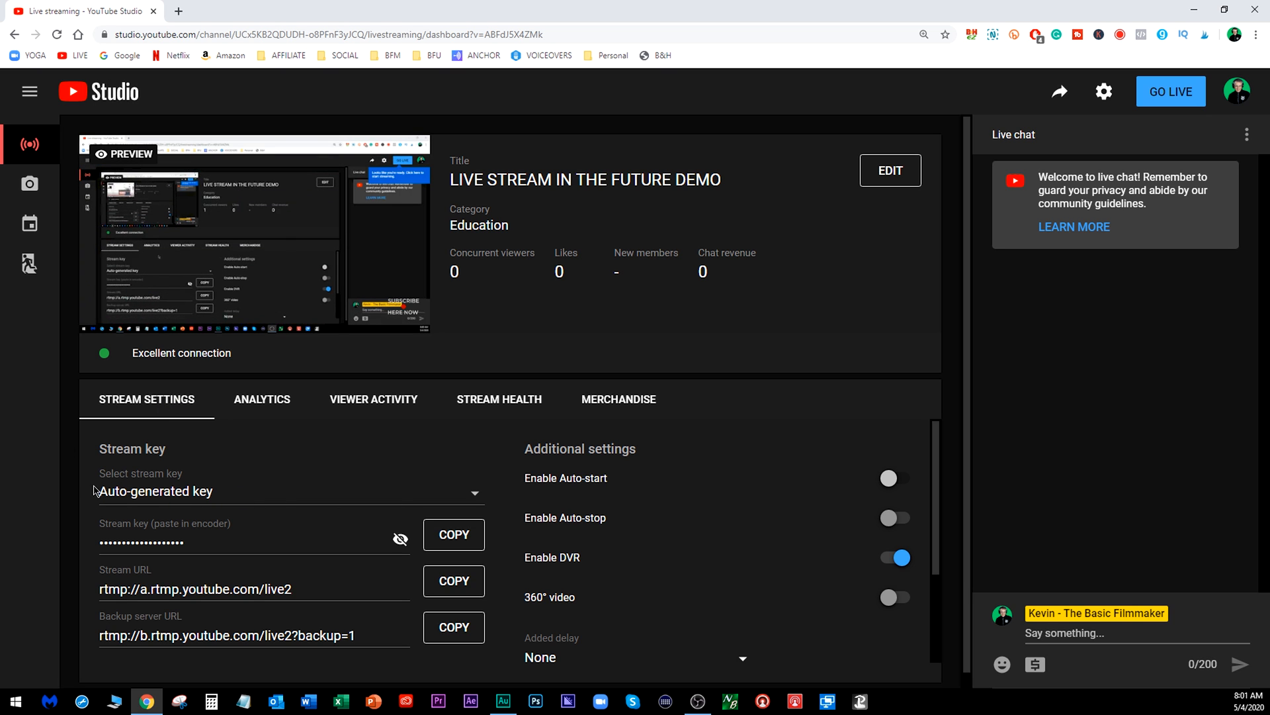
mouse_move(397, 509)
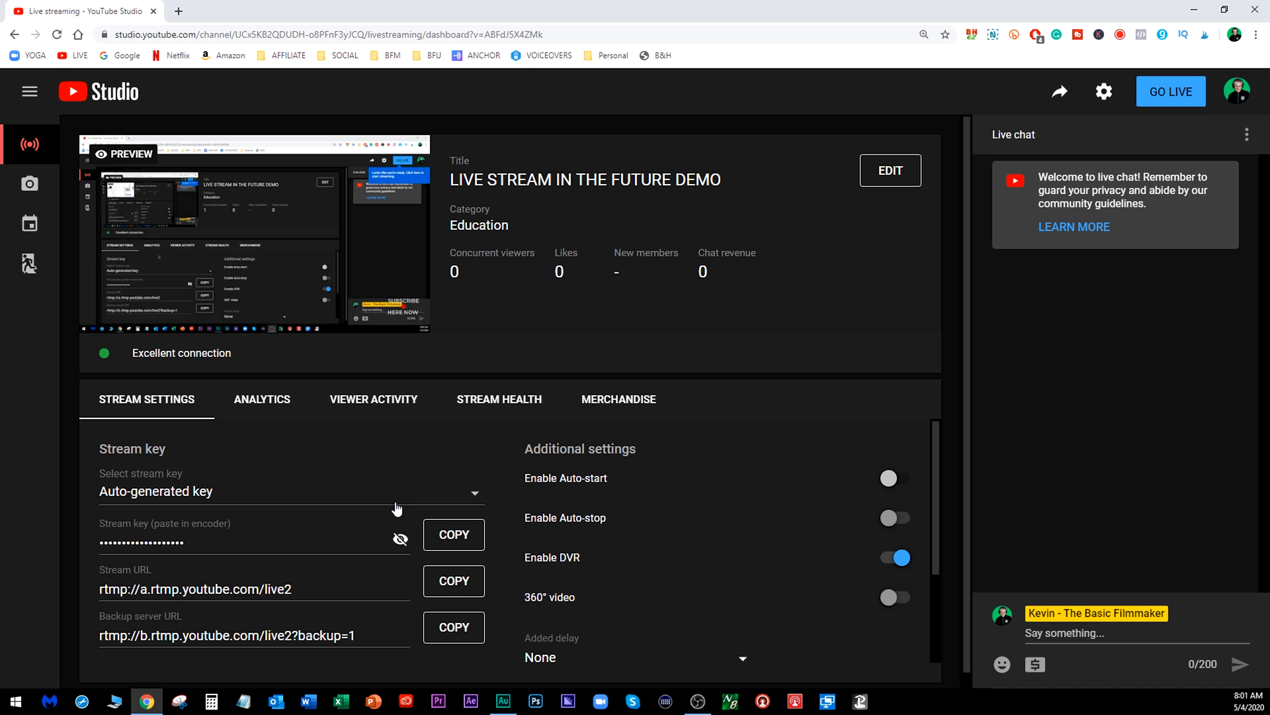
left_click(288, 490)
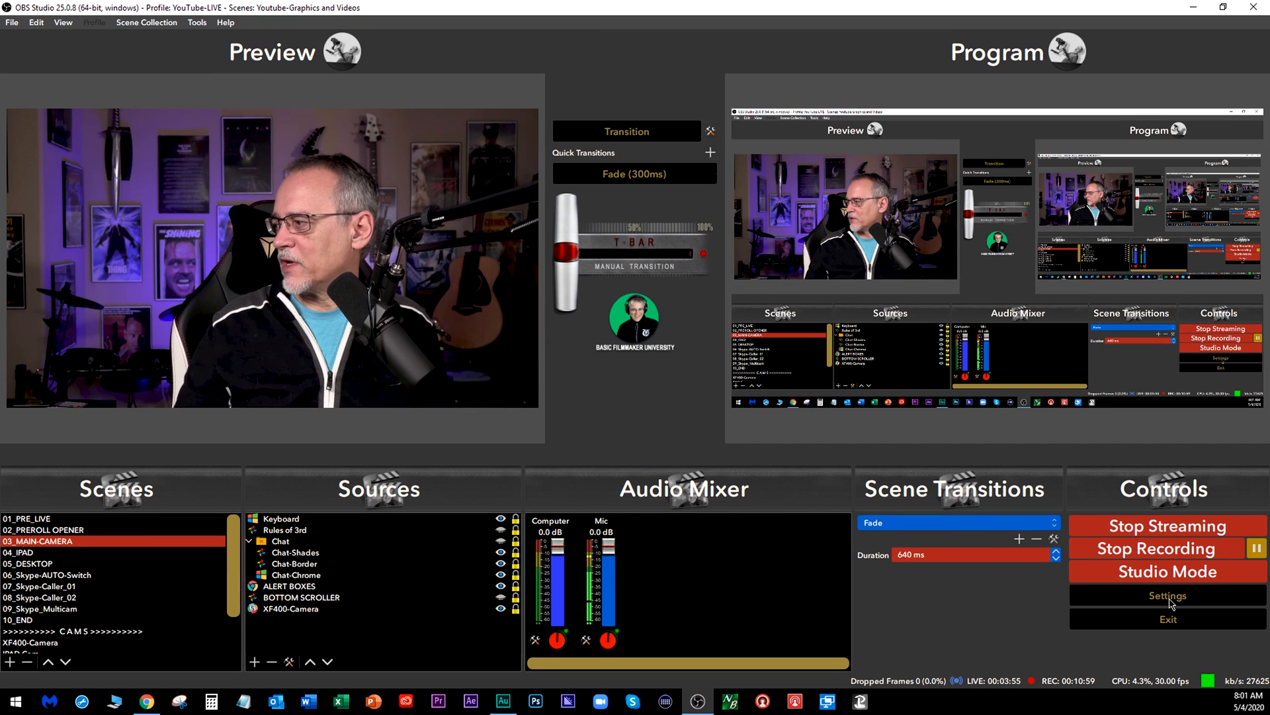
left_click(1167, 596)
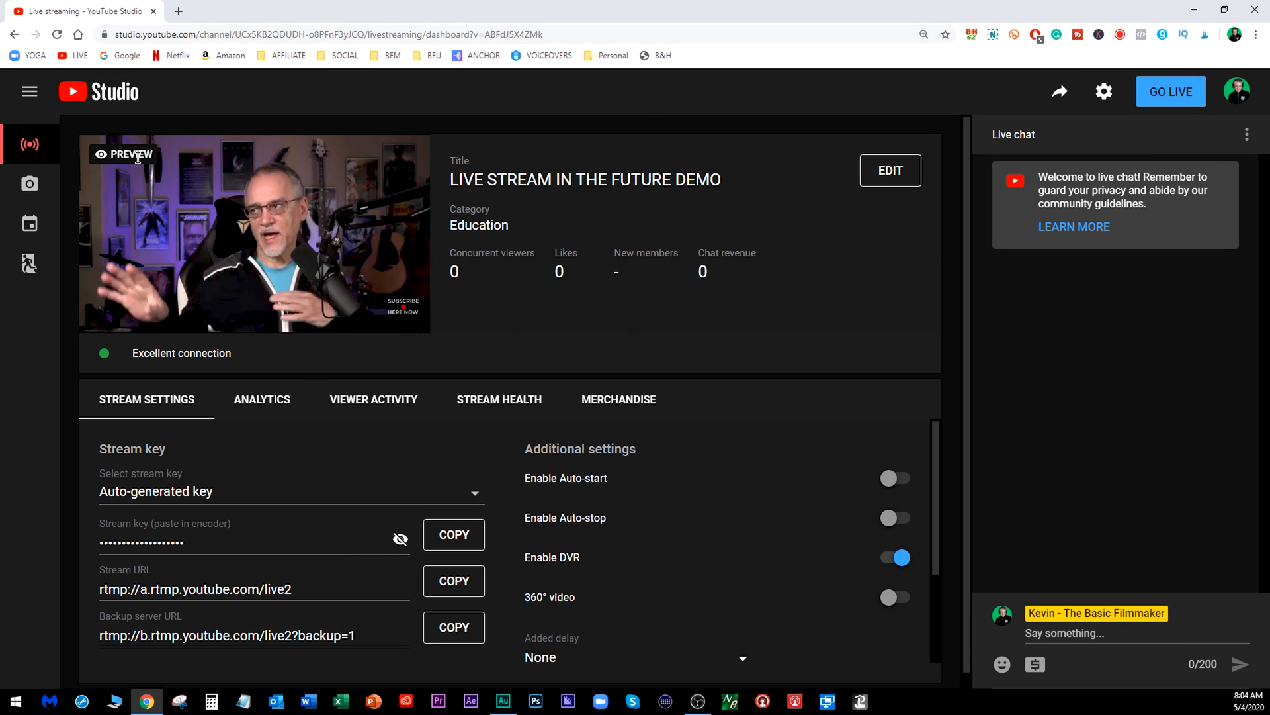
mouse_move(932, 116)
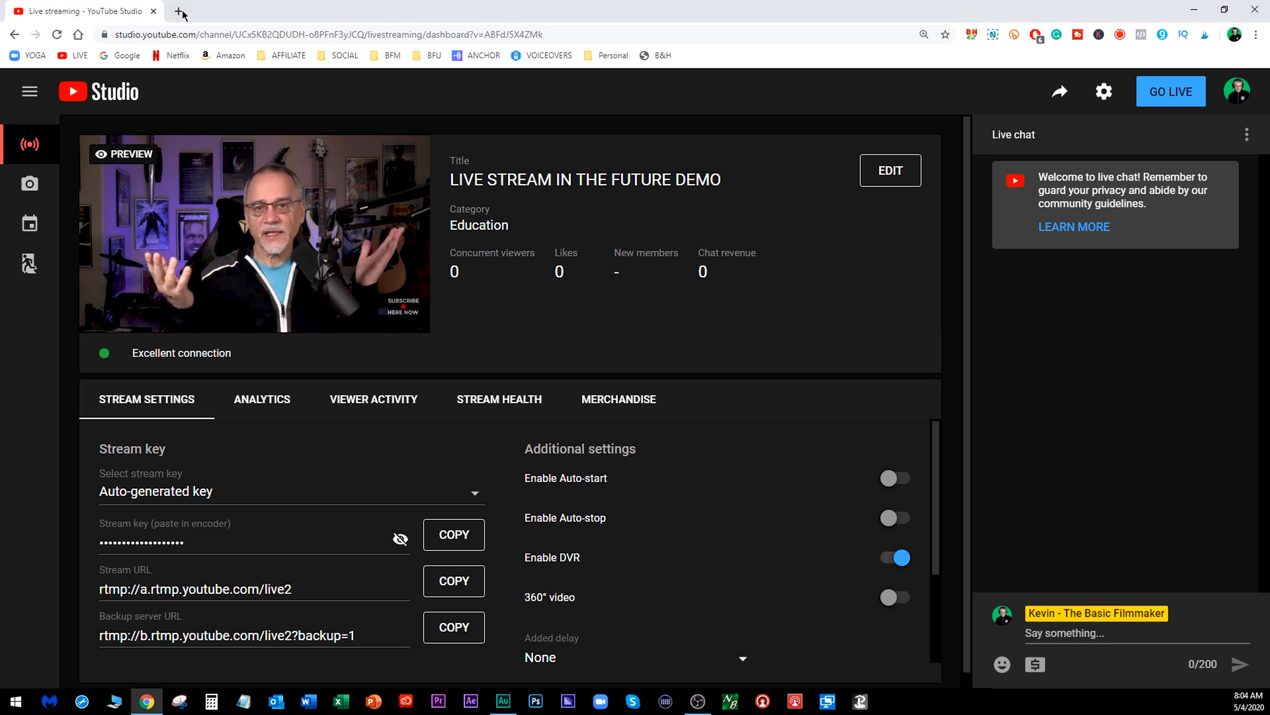
In a new tab, show the channel's Live videos in YouTube Studio
left_click(183, 11)
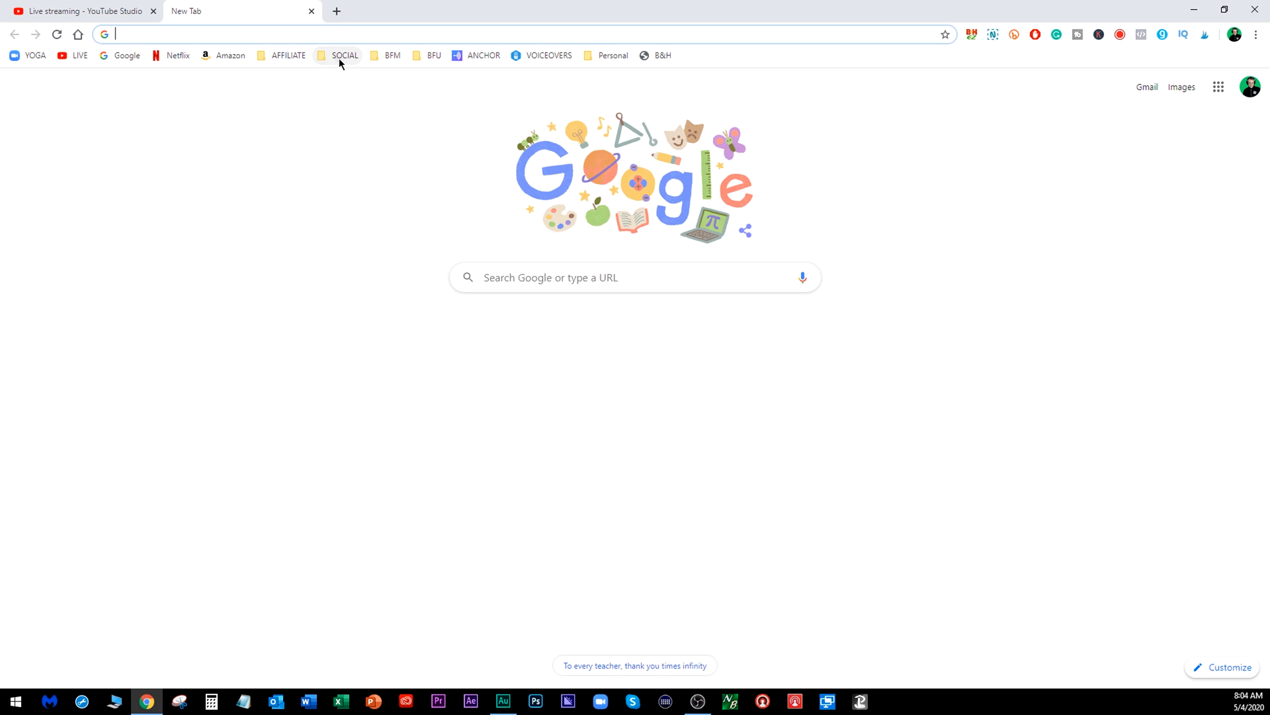
left_click(392, 55)
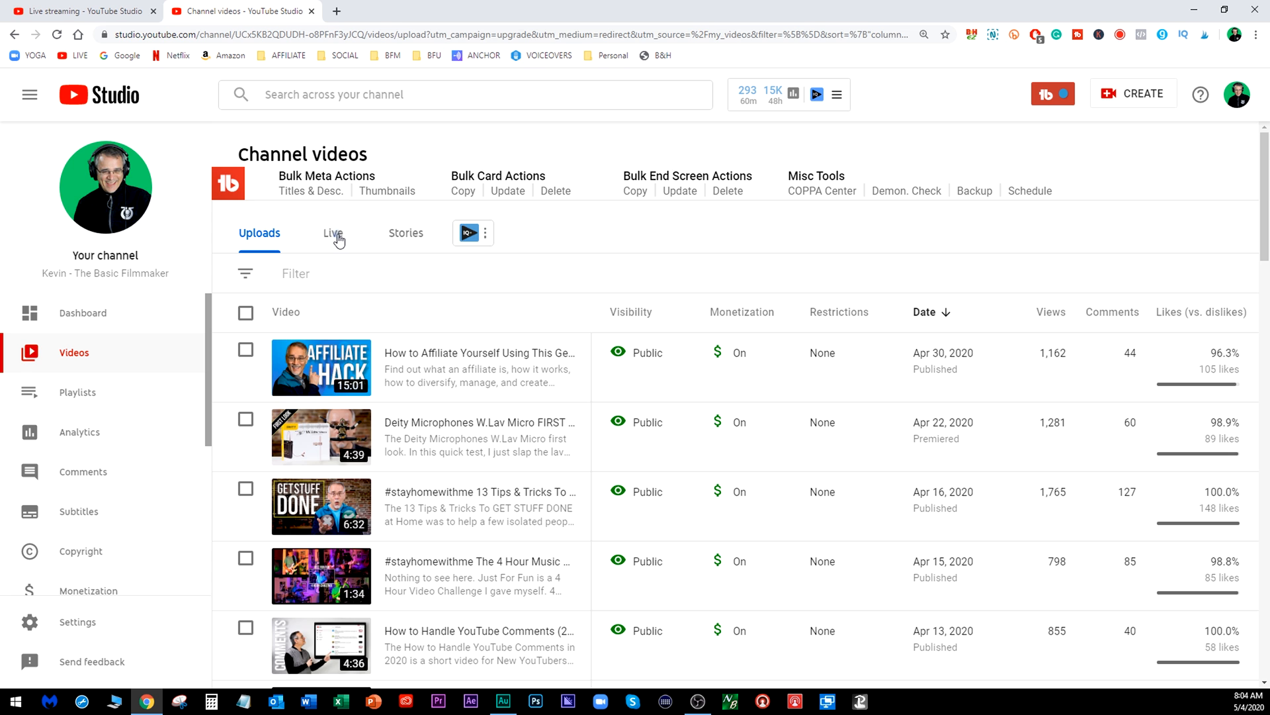
left_click(332, 233)
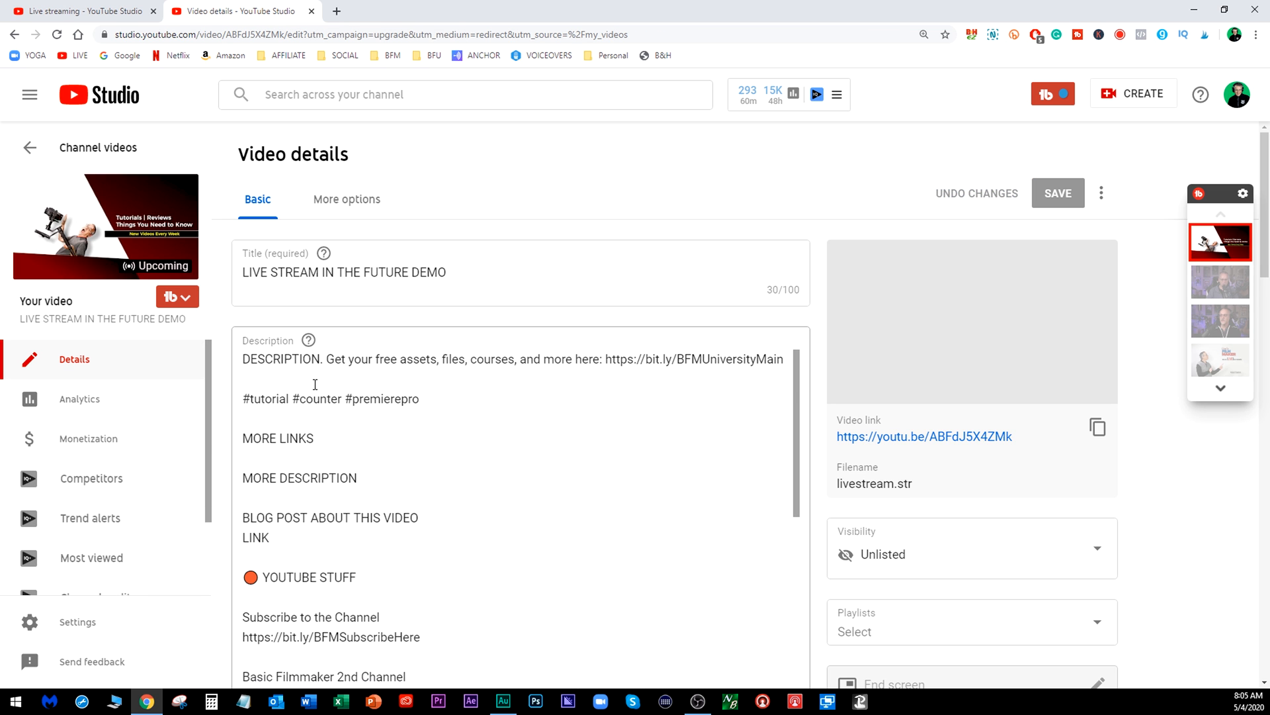
Reveal the stream's Save or publish visibility options, still set to Unlisted
scroll("down", 3)
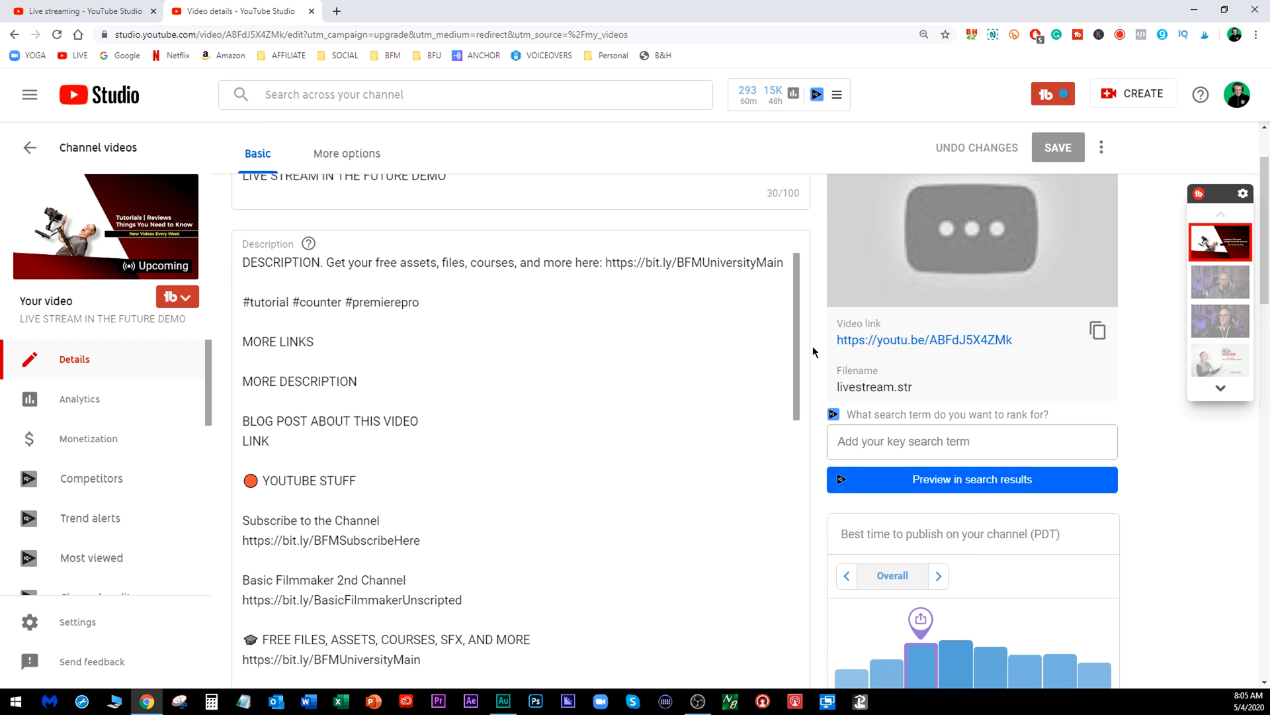
scroll("down", 3)
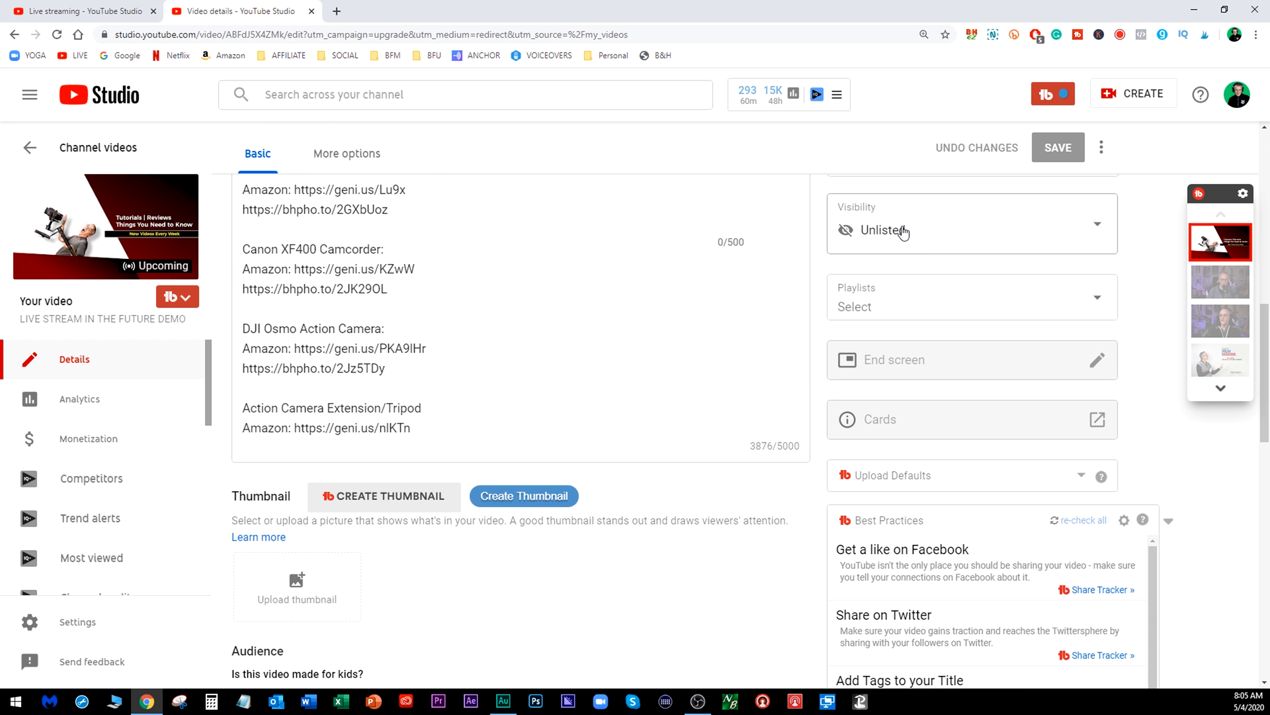
left_click(969, 224)
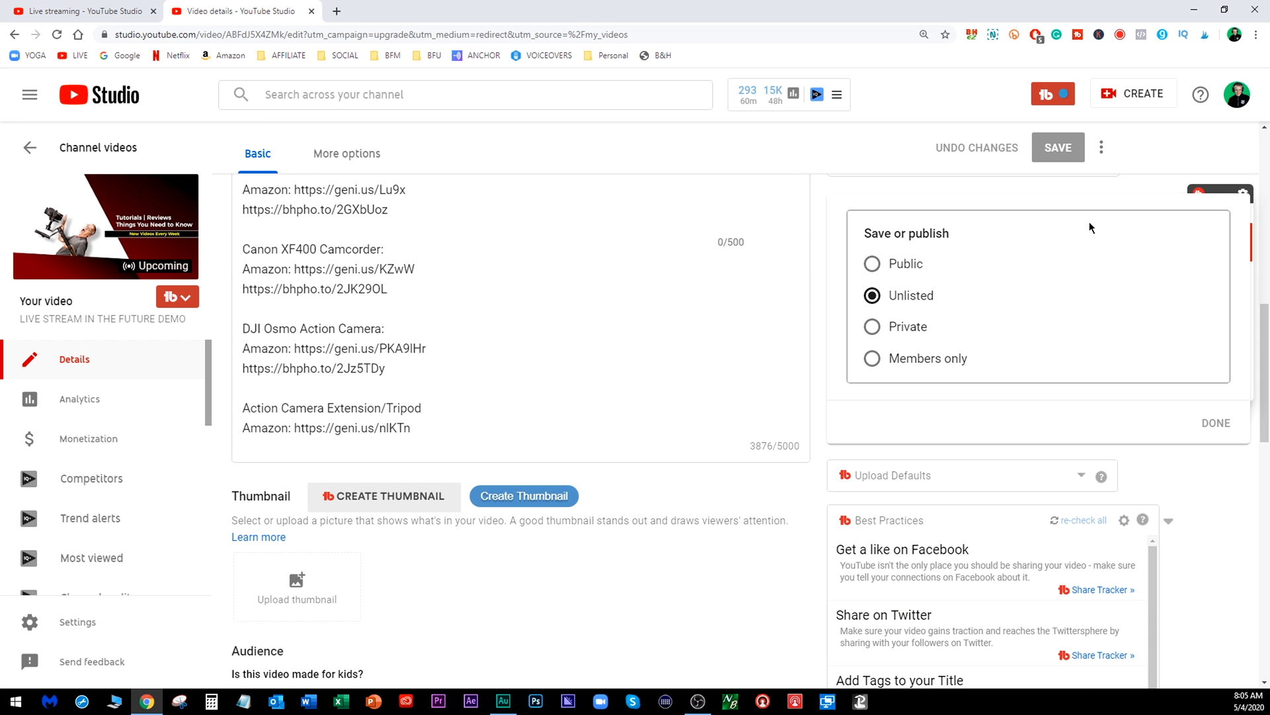
mouse_move(872, 270)
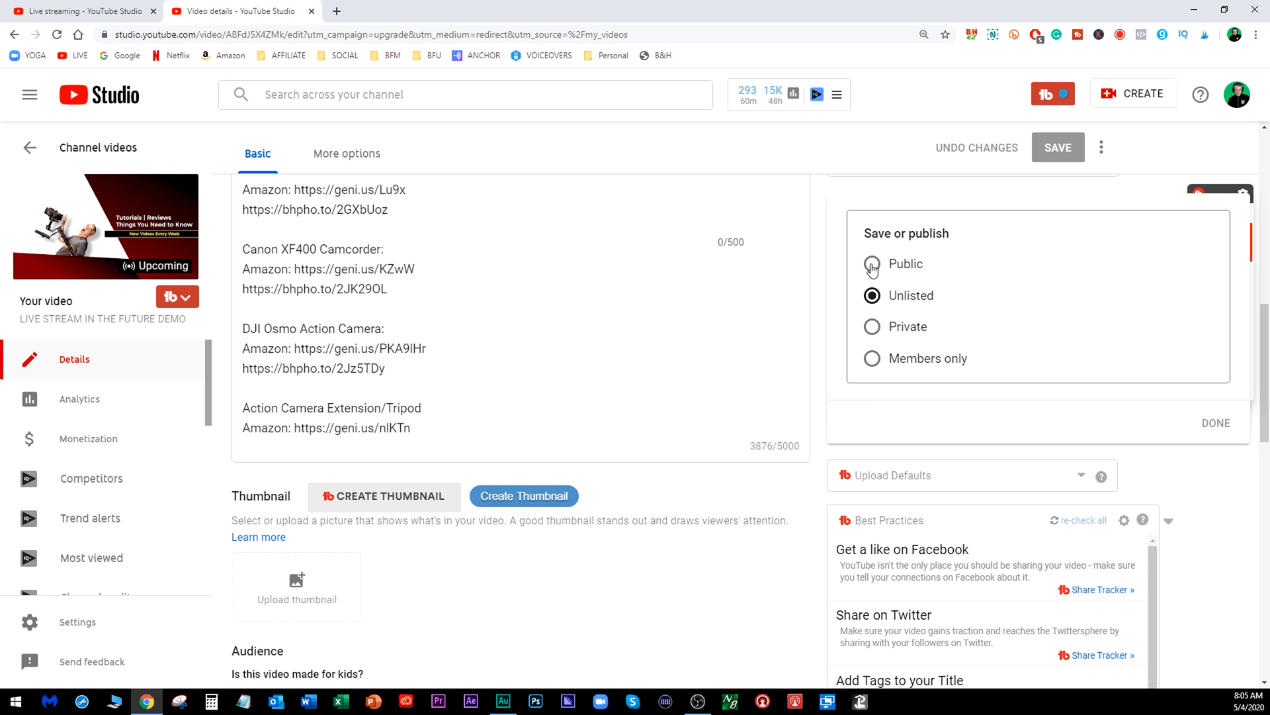